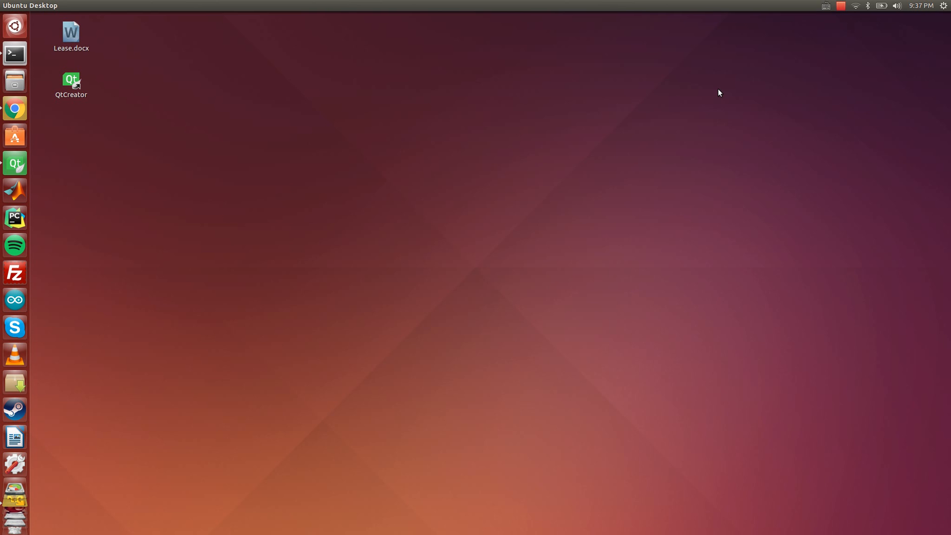
{"action": "mouse_move", "coordinate": [396, 218]}
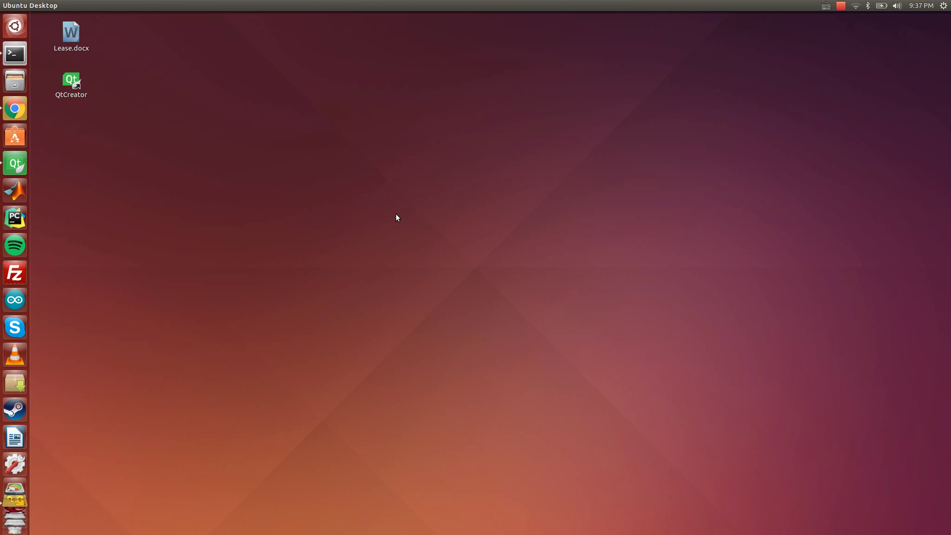
Step: Launch VMware Player from the Dash search for 'vm'
{"action": "type", "text": "vmwar"}
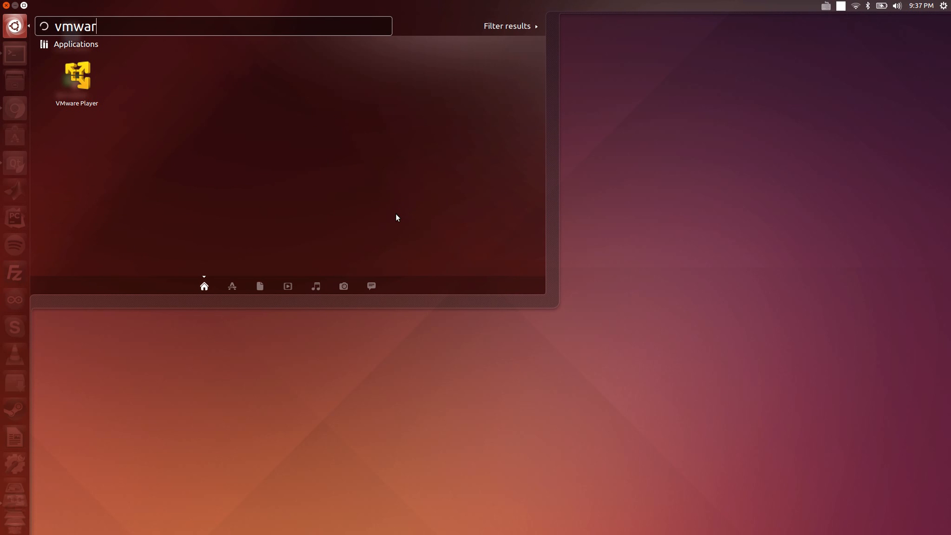
{"action": "key", "text": "Escape"}
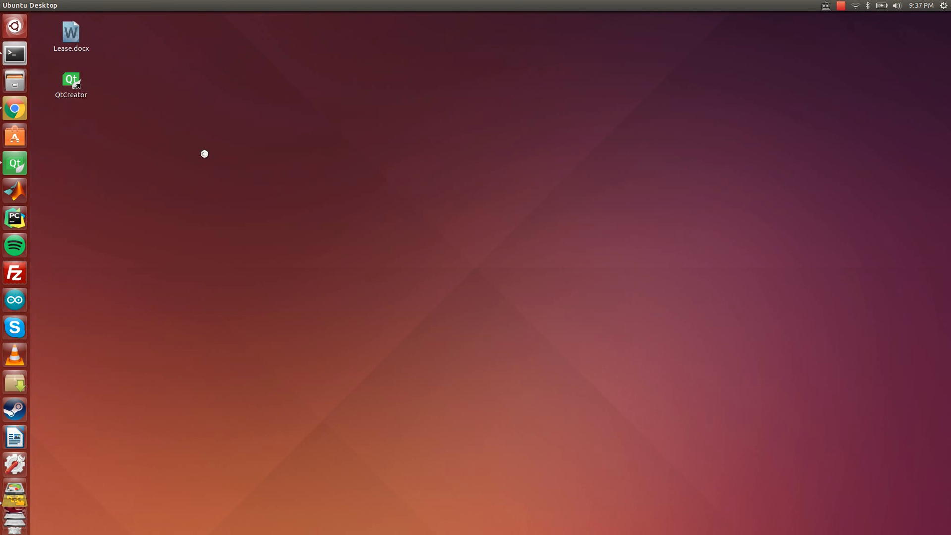
{"action": "mouse_move", "coordinate": [221, 127]}
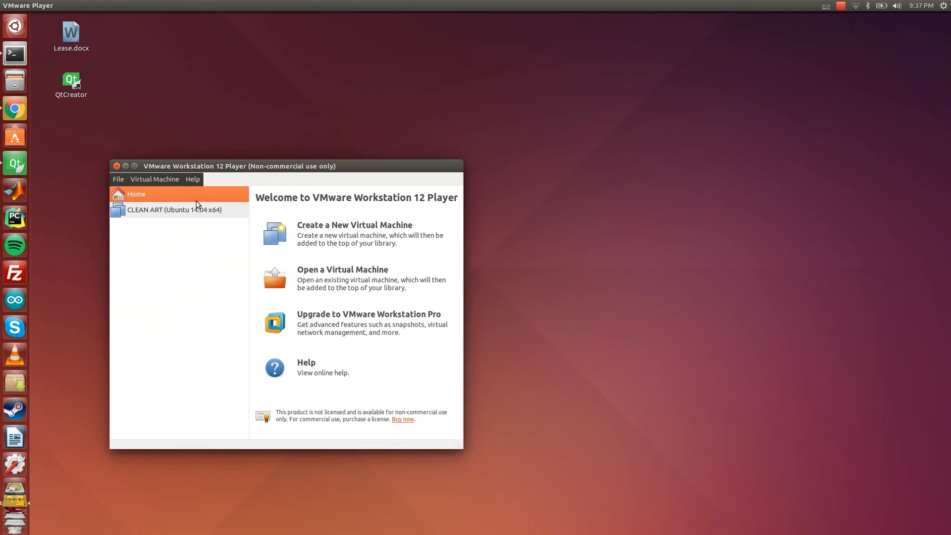
Step: Start the CLEAN ART Ubuntu VM, take ownership of it, and enter full screen
{"action": "left_click", "coordinate": [177, 209]}
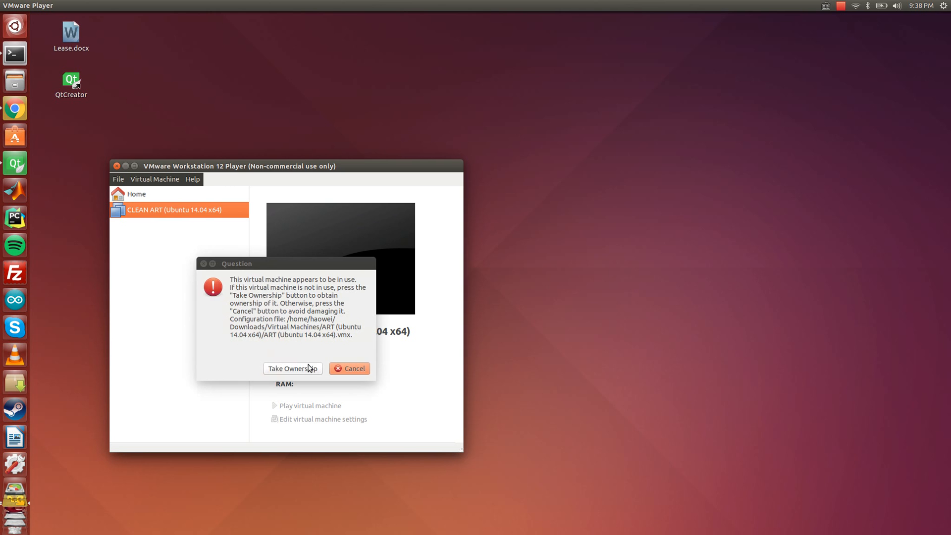
{"action": "left_click", "coordinate": [350, 369]}
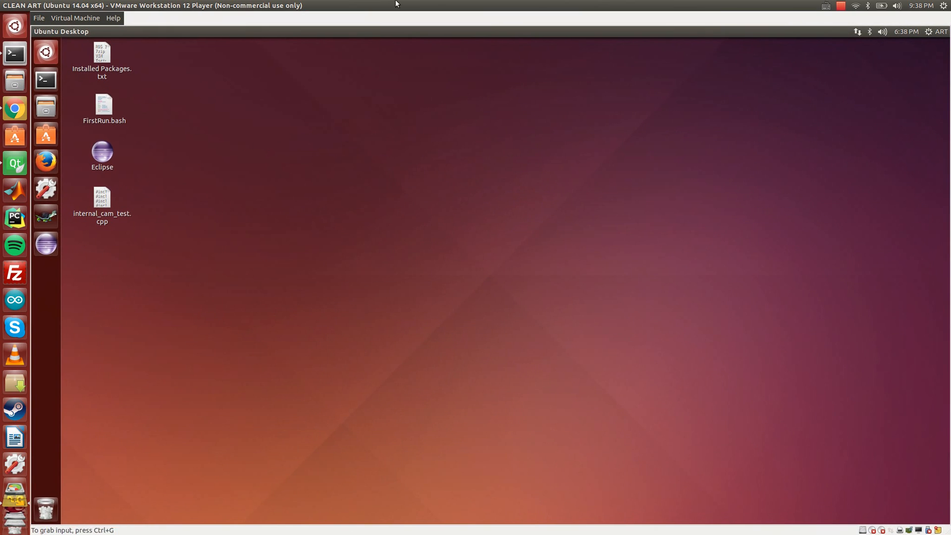
{"action": "left_click", "coordinate": [76, 18]}
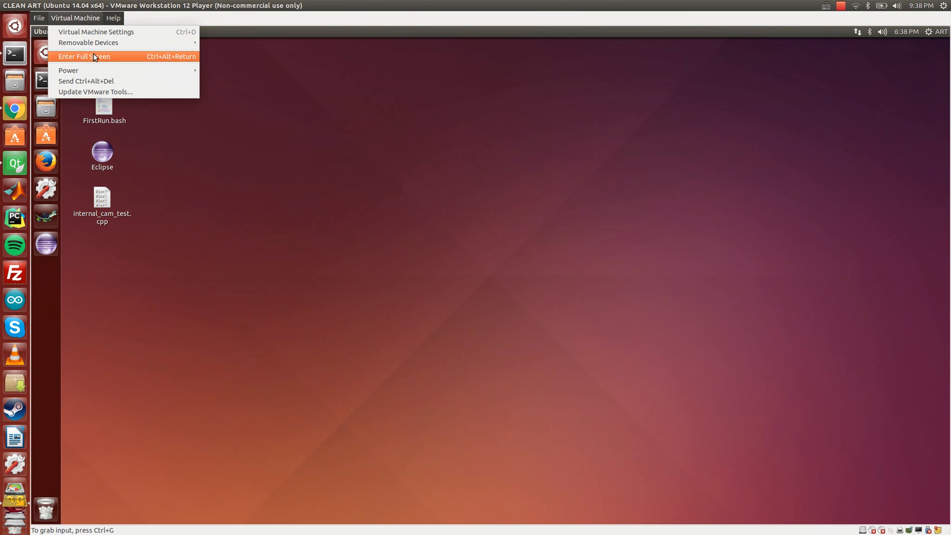
{"action": "left_click", "coordinate": [83, 56]}
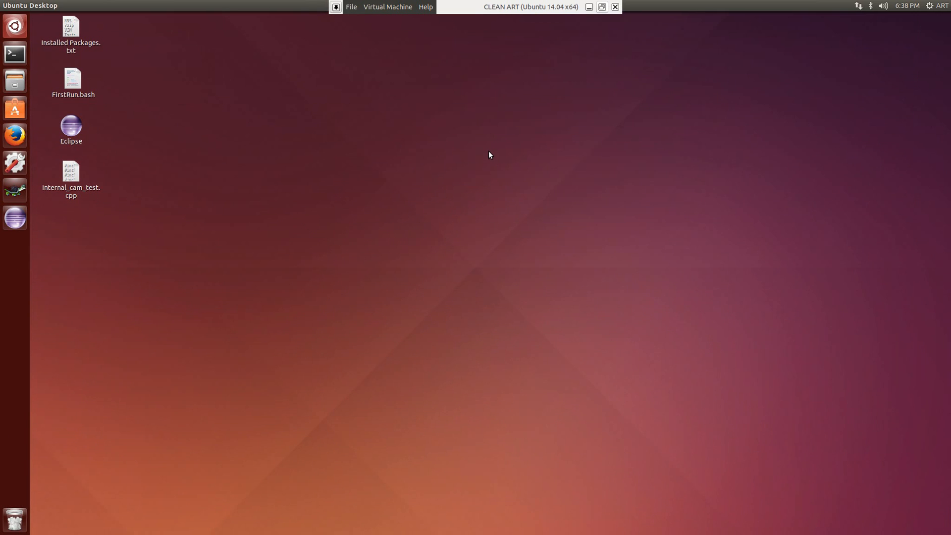
{"action": "mouse_move", "coordinate": [485, 196]}
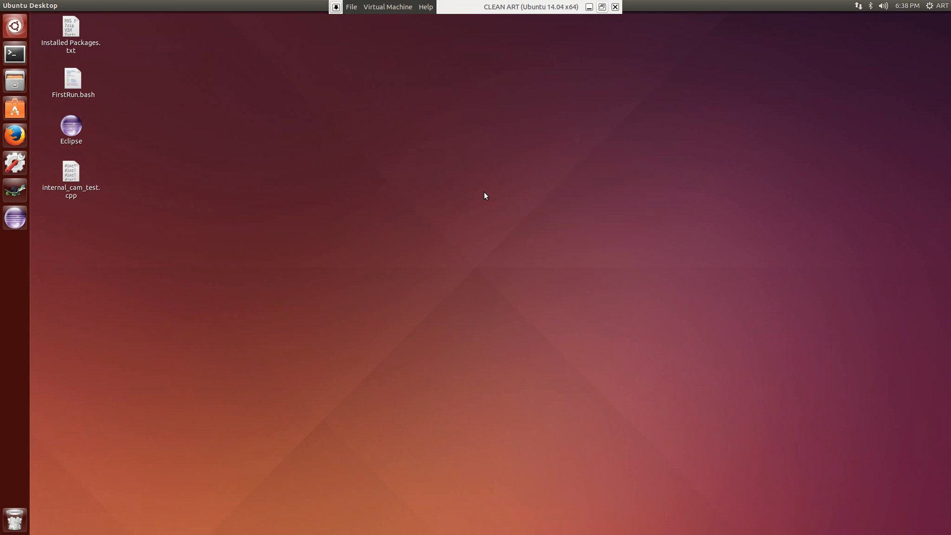
{"action": "mouse_move", "coordinate": [515, 158]}
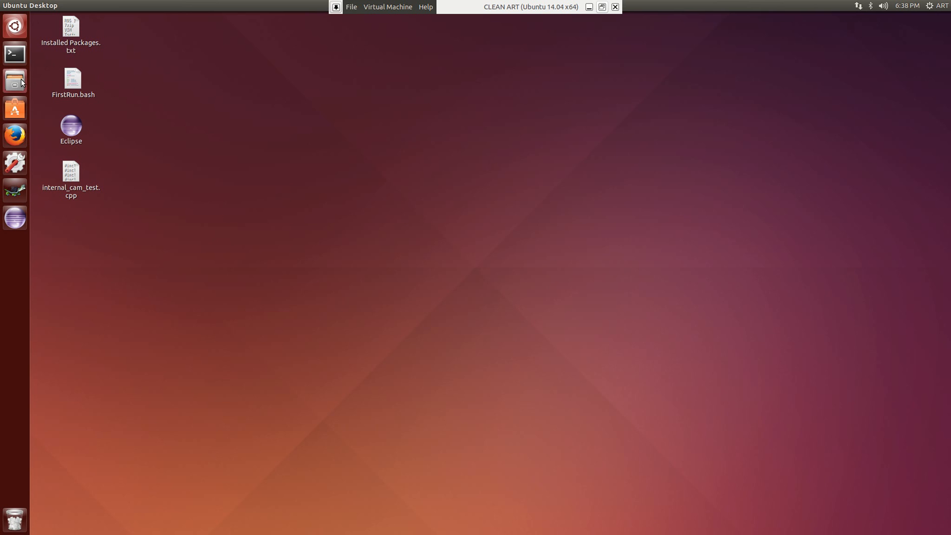
Step: Browse into the OpenCV folder in Files, then return to the Home folder
{"action": "left_click", "coordinate": [15, 79]}
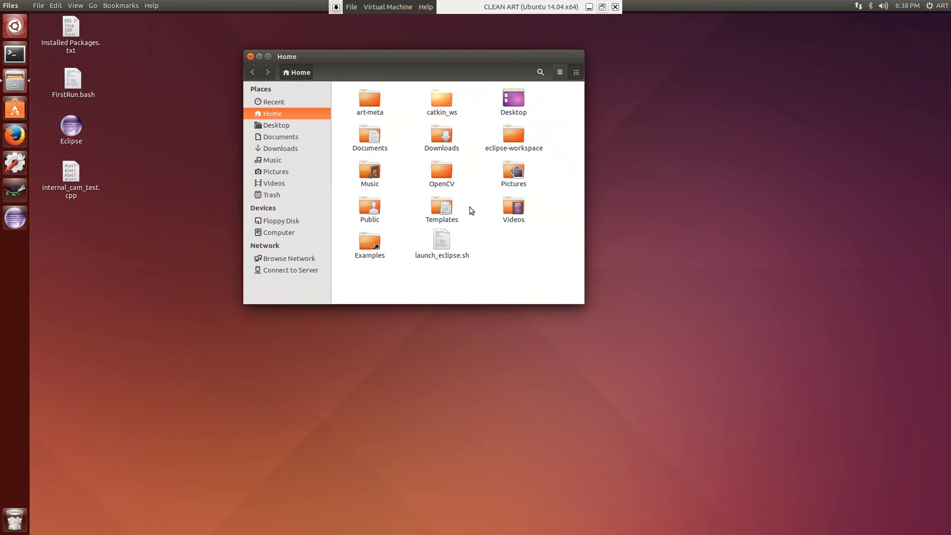
{"action": "left_click", "coordinate": [442, 169]}
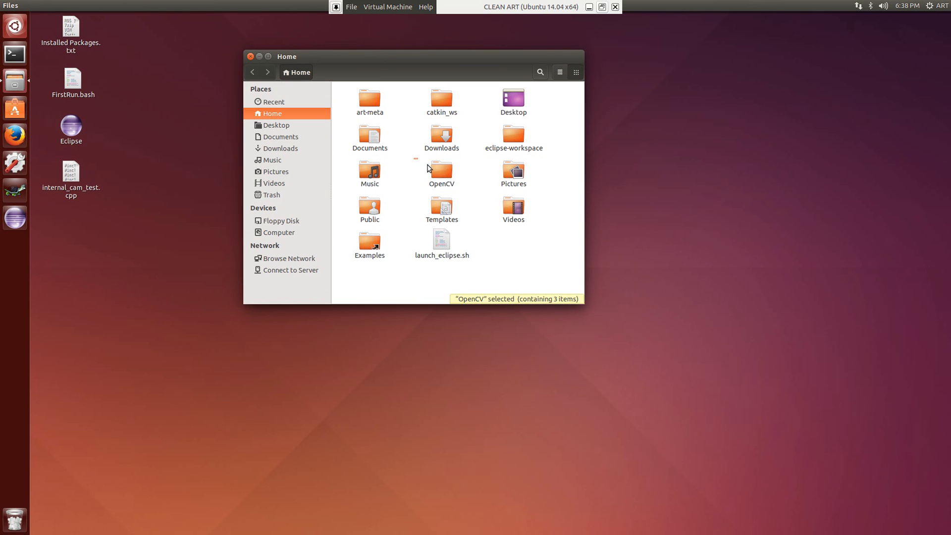
{"action": "double_click", "coordinate": [441, 169]}
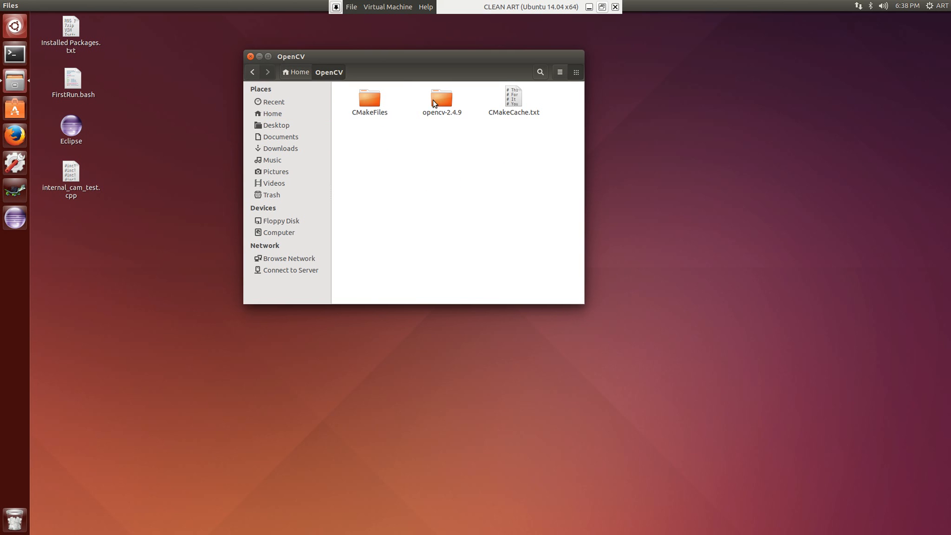
{"action": "mouse_move", "coordinate": [412, 87]}
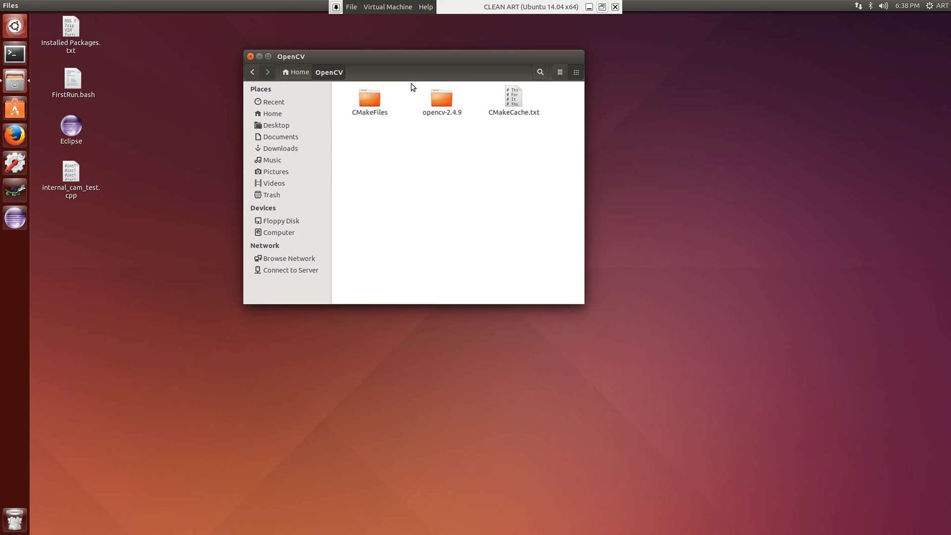
{"action": "mouse_move", "coordinate": [441, 98]}
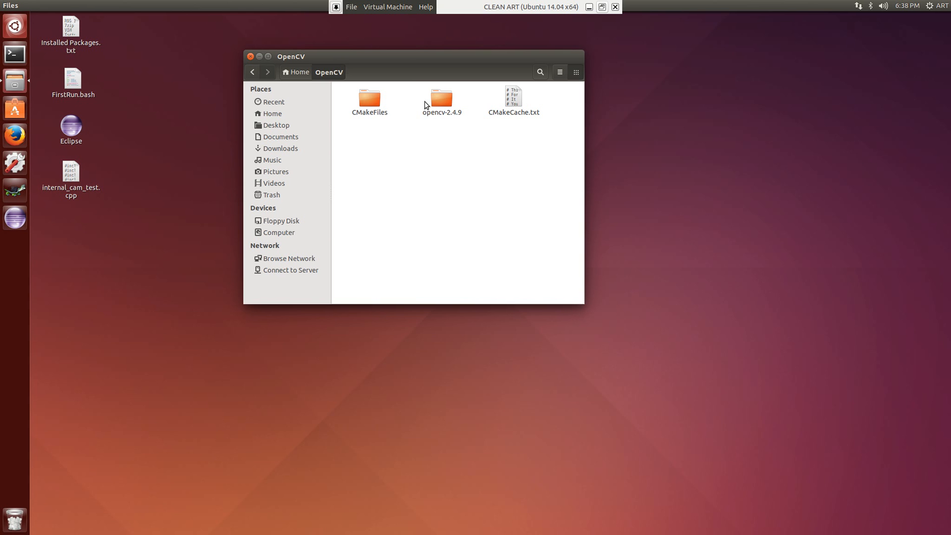
{"action": "left_click", "coordinate": [442, 98]}
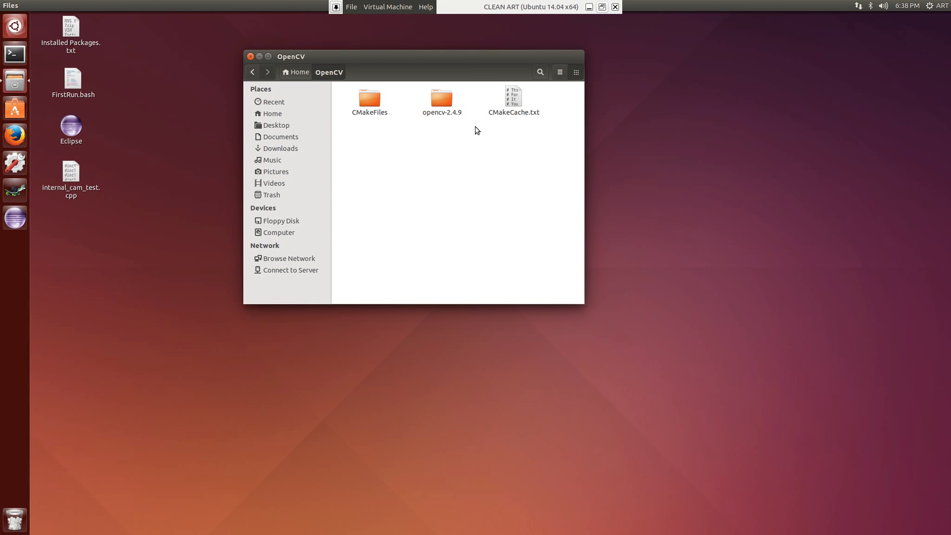
{"action": "mouse_move", "coordinate": [416, 91]}
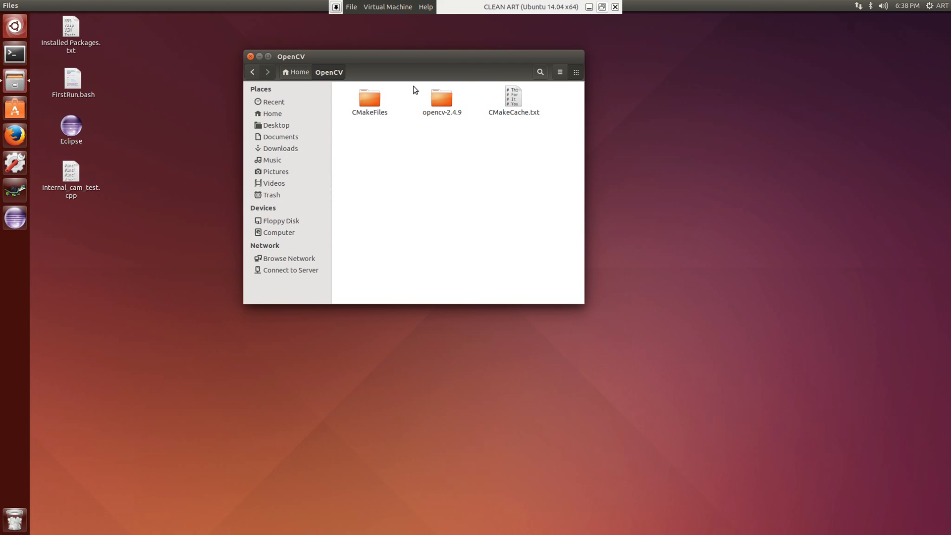
{"action": "mouse_move", "coordinate": [261, 56]}
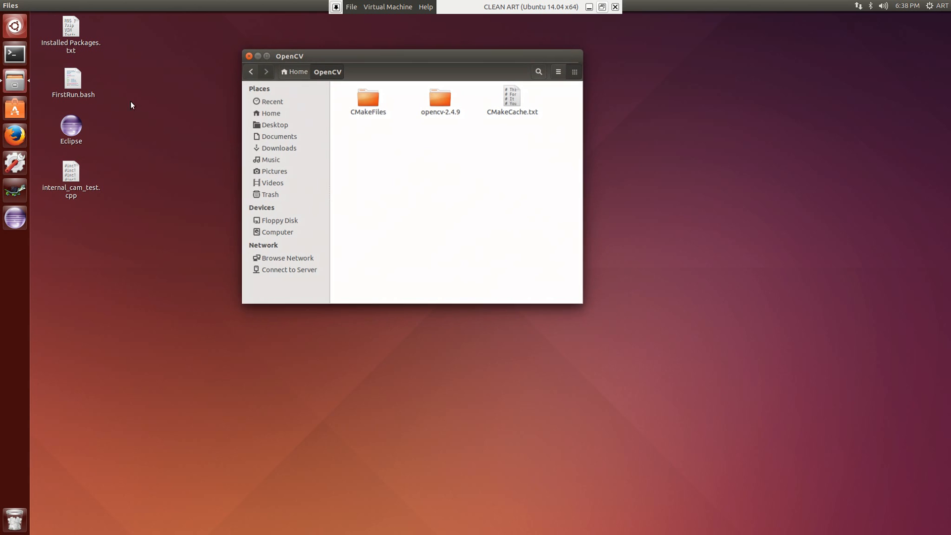
{"action": "left_click", "coordinate": [298, 72]}
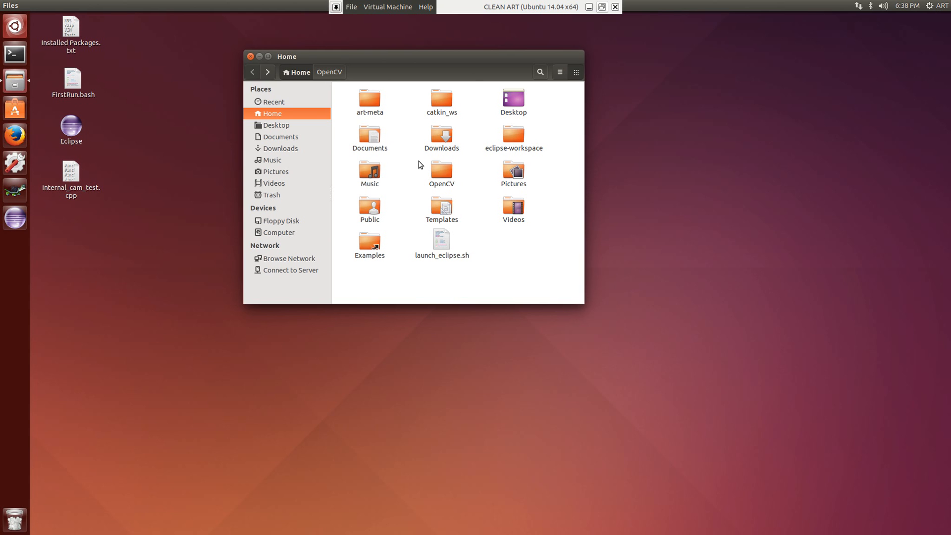
{"action": "mouse_move", "coordinate": [61, 90]}
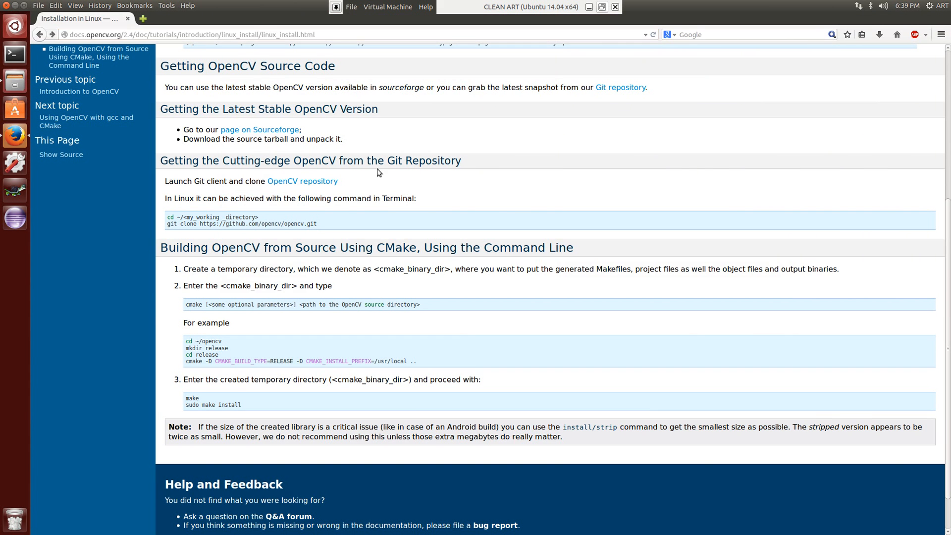
Step: Search Google for 'vision opencv ros' in a new tab and open the vision_opencv ROS Wiki result
{"action": "left_click", "coordinate": [143, 18]}
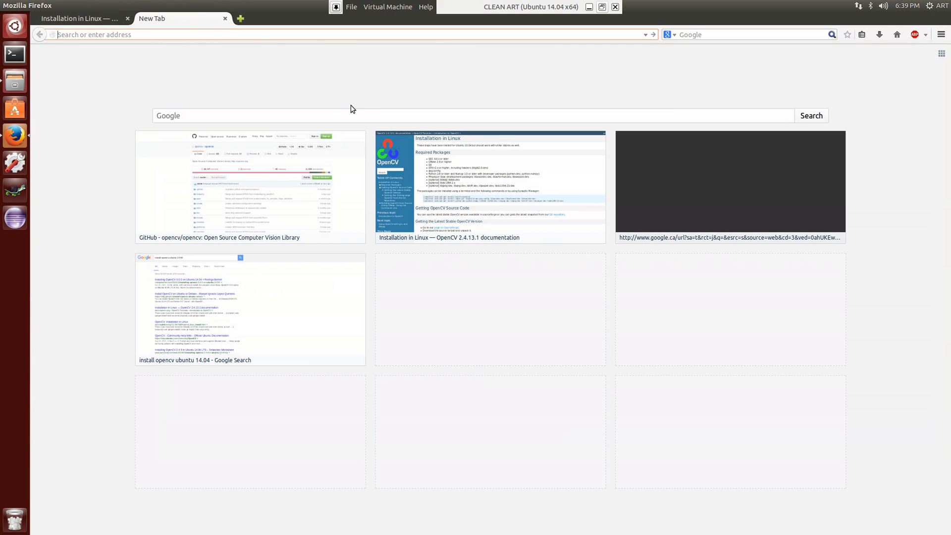
{"action": "type", "text": "vision"}
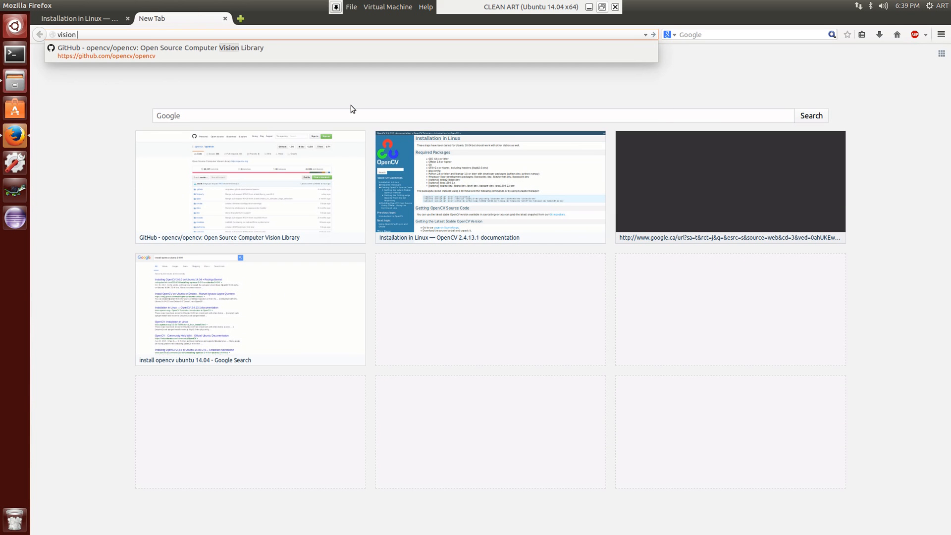
{"action": "type", "text": "opencv&ie=utf-8&oe=utf-8&gfe_rd=cr&ei=zMYrWJfcGoSN8Qfa5YKgBw"}
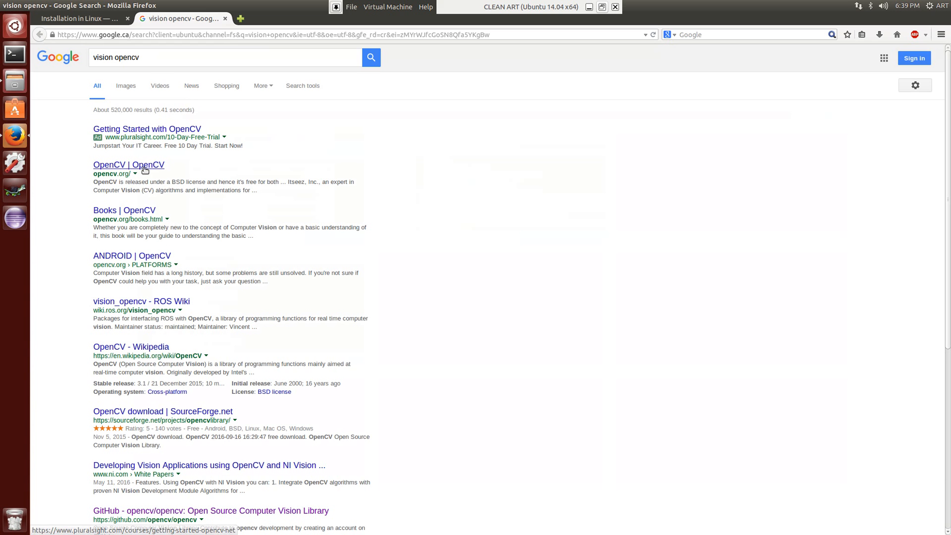
{"action": "left_click", "coordinate": [225, 57]}
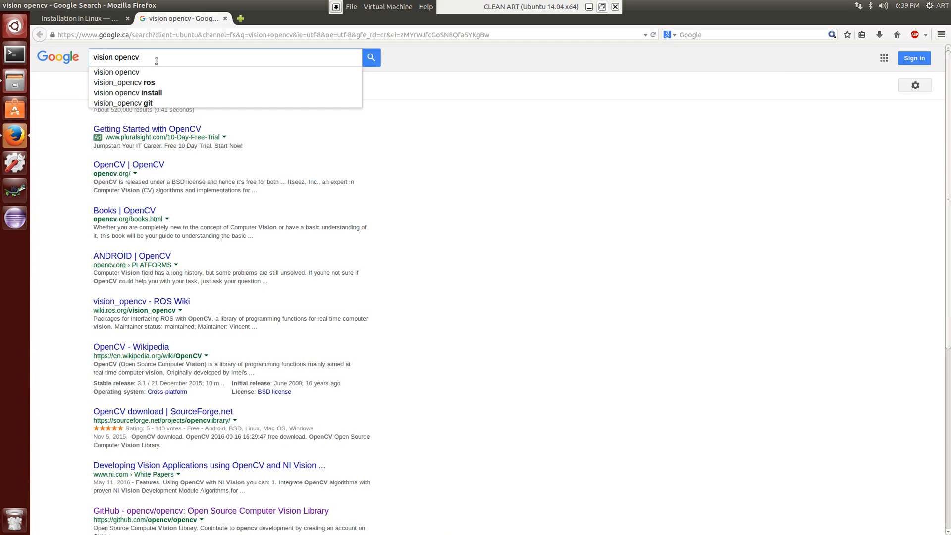
{"action": "left_click", "coordinate": [124, 82]}
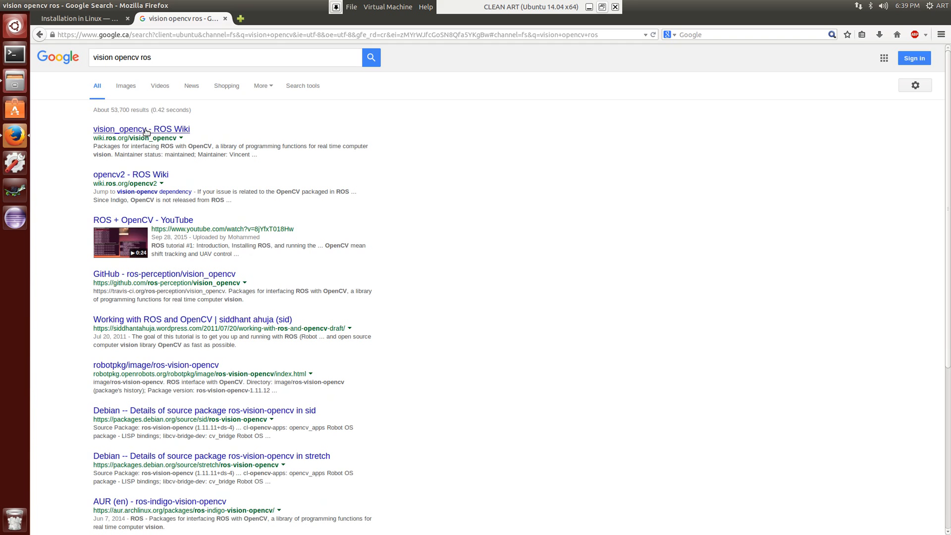
{"action": "left_click", "coordinate": [141, 128]}
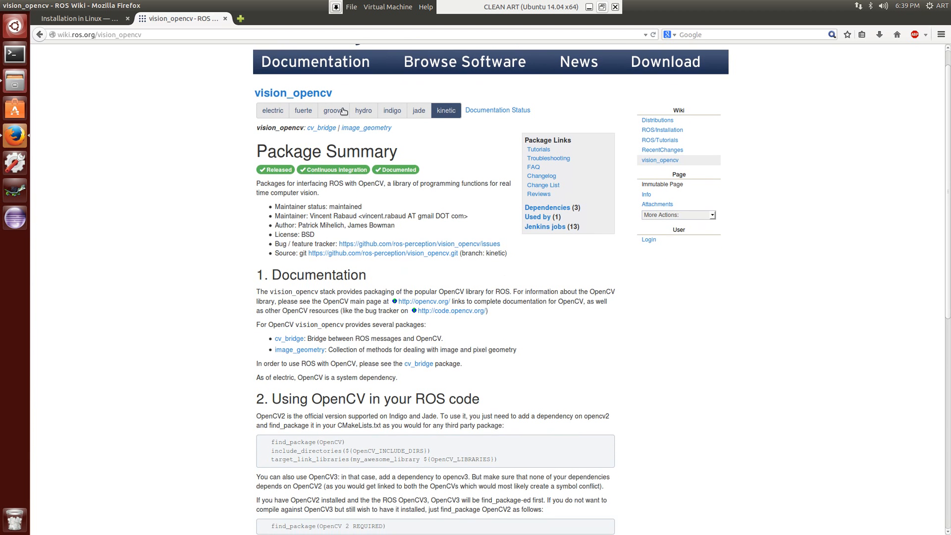
{"action": "mouse_move", "coordinate": [358, 96]}
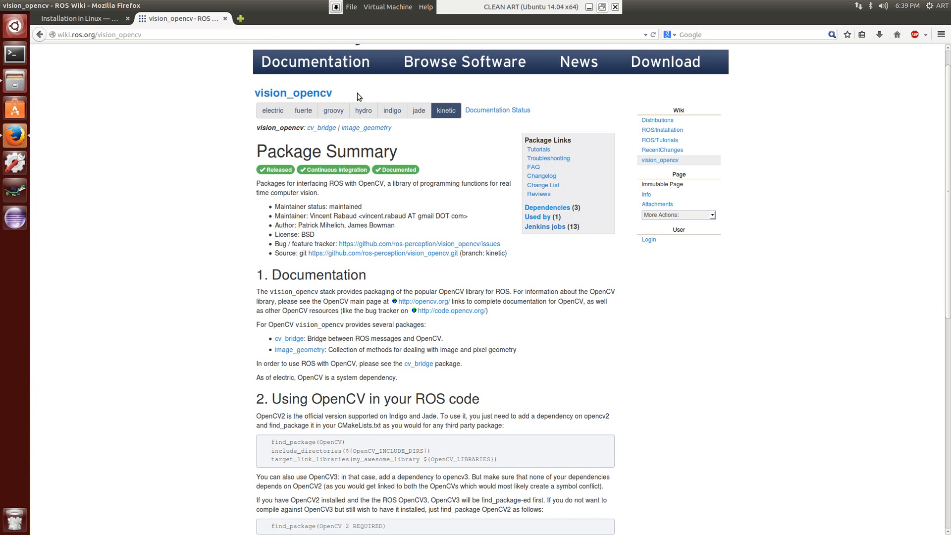
{"action": "mouse_move", "coordinate": [246, 96]}
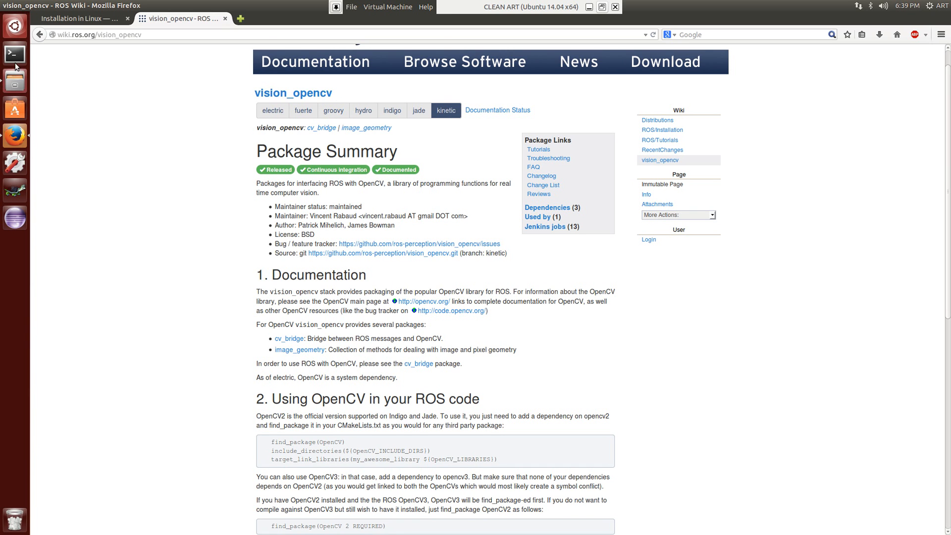
{"action": "left_click", "coordinate": [14, 53]}
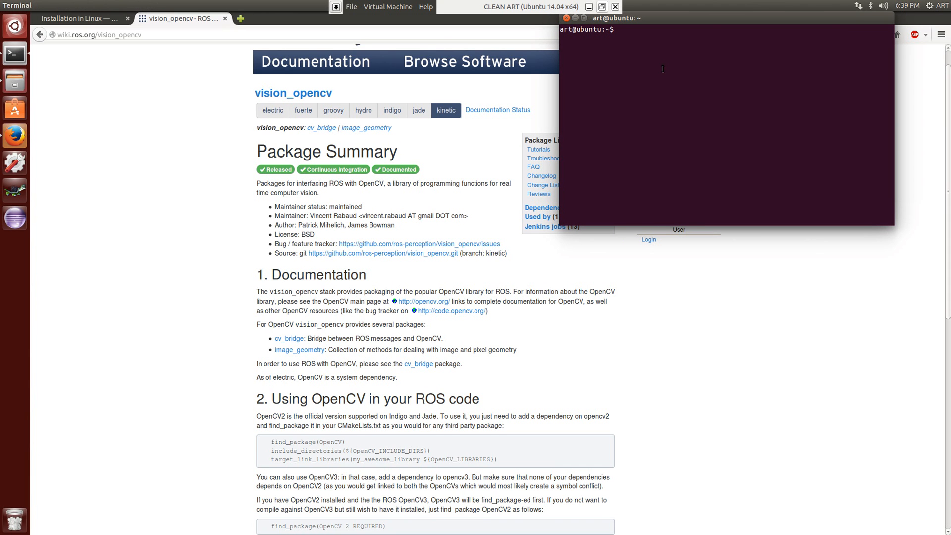
Step: Run 'sudo apt-get install ros-jade-vision-opencv' and submit the sudo password
{"action": "type", "text": "sudo apt-get"}
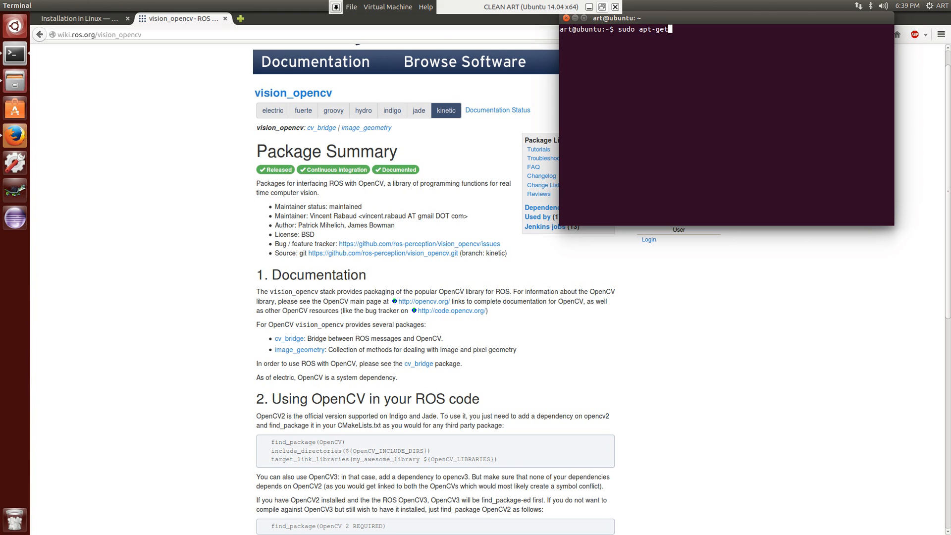
{"action": "type", "text": "install ros"}
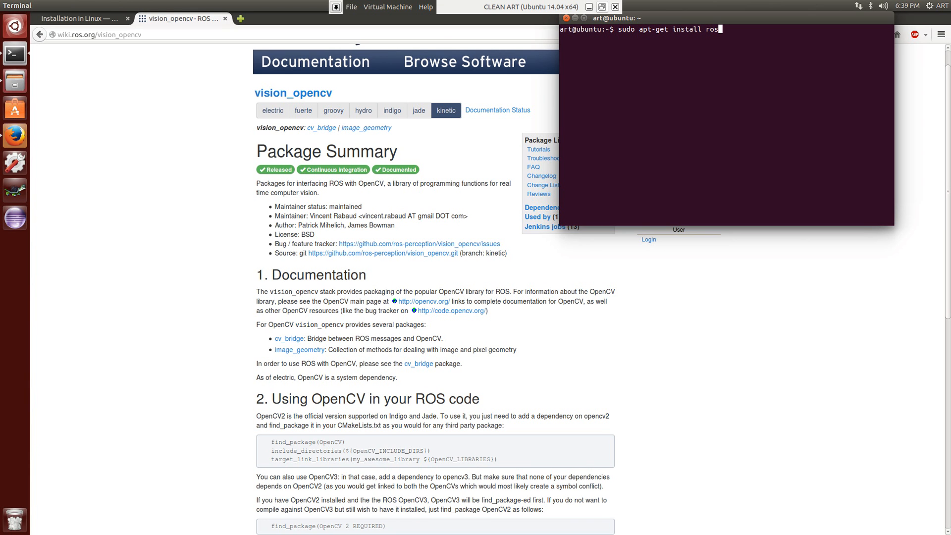
{"action": "type", "text": "-in"}
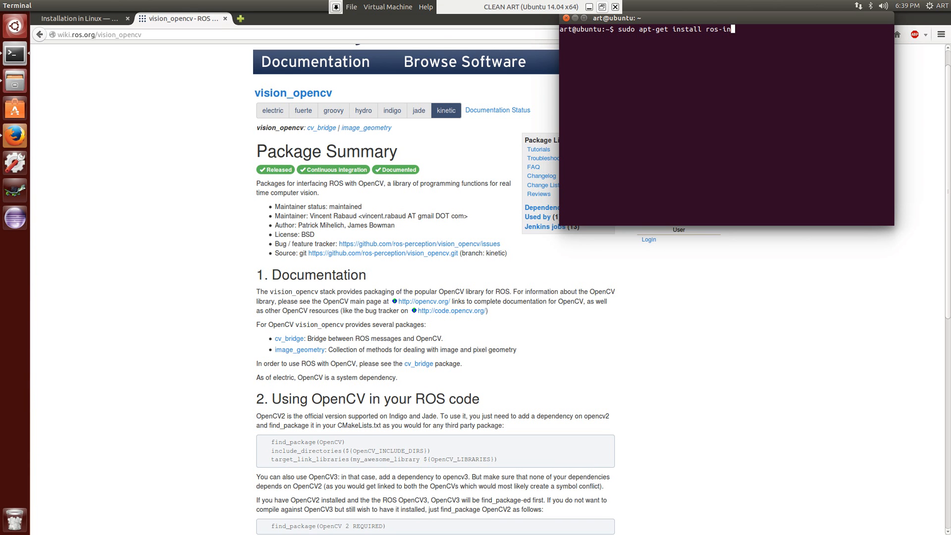
{"action": "type", "text": "digo"}
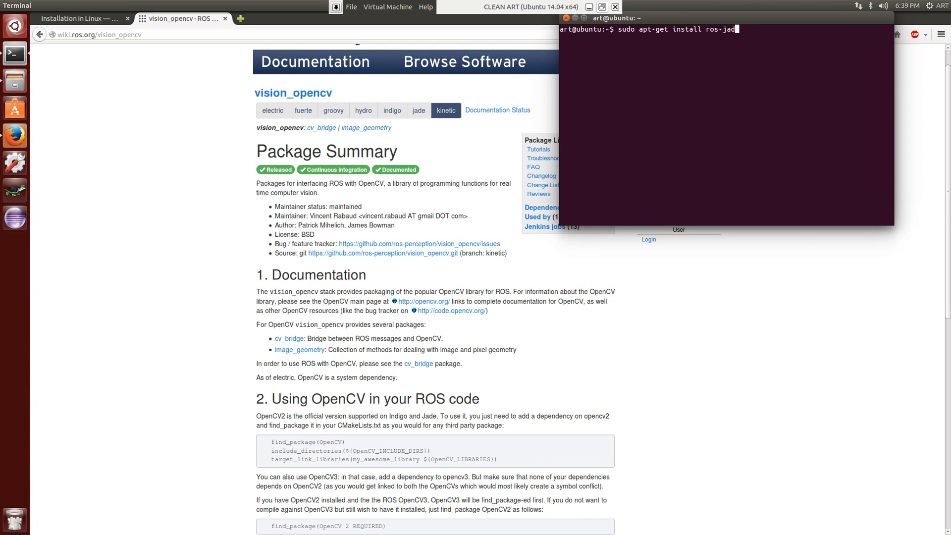
{"action": "type", "text": "e-"}
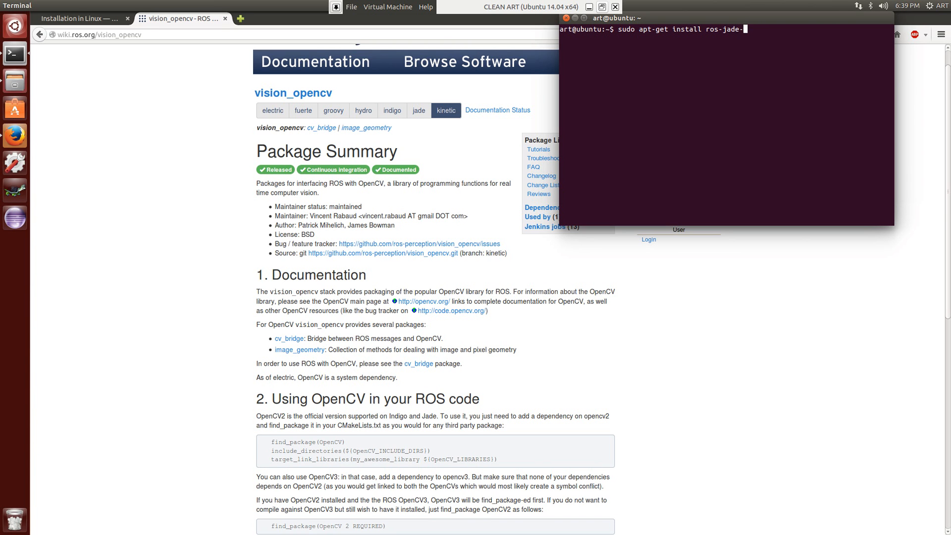
{"action": "type", "text": "vision-opencv"}
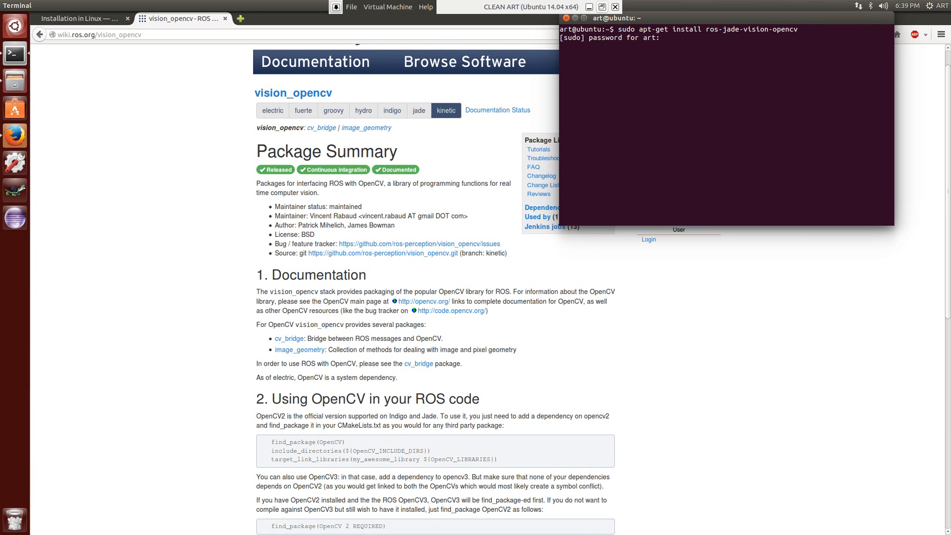
{"action": "key", "text": "Return"}
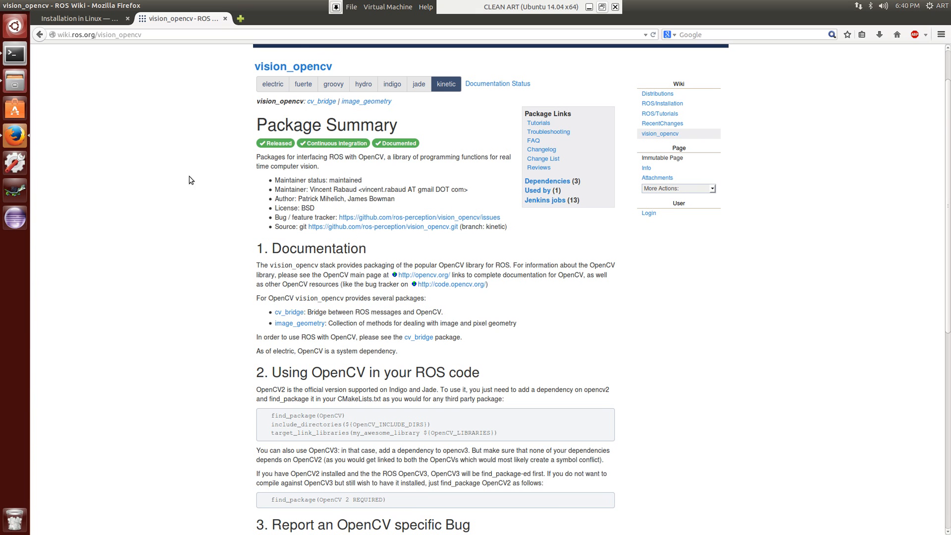
{"action": "mouse_move", "coordinate": [15, 53]}
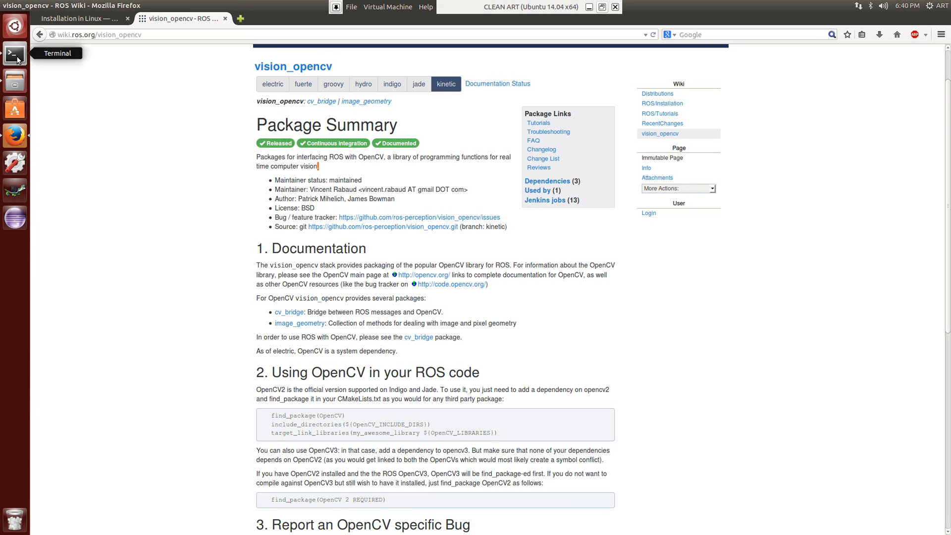
Step: Check the install output, then open catkin_ws showing its build, devel and src folders
{"action": "left_click", "coordinate": [14, 54]}
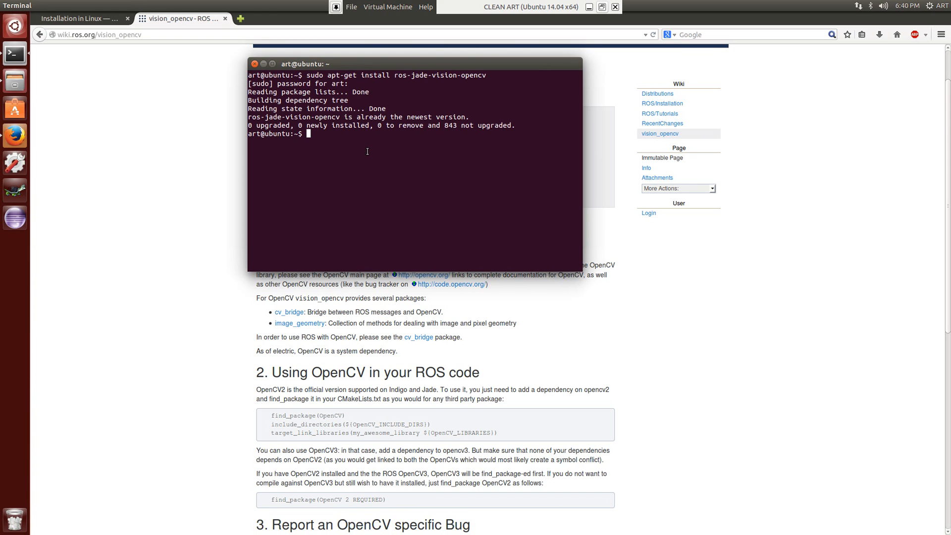
{"action": "mouse_move", "coordinate": [112, 98]}
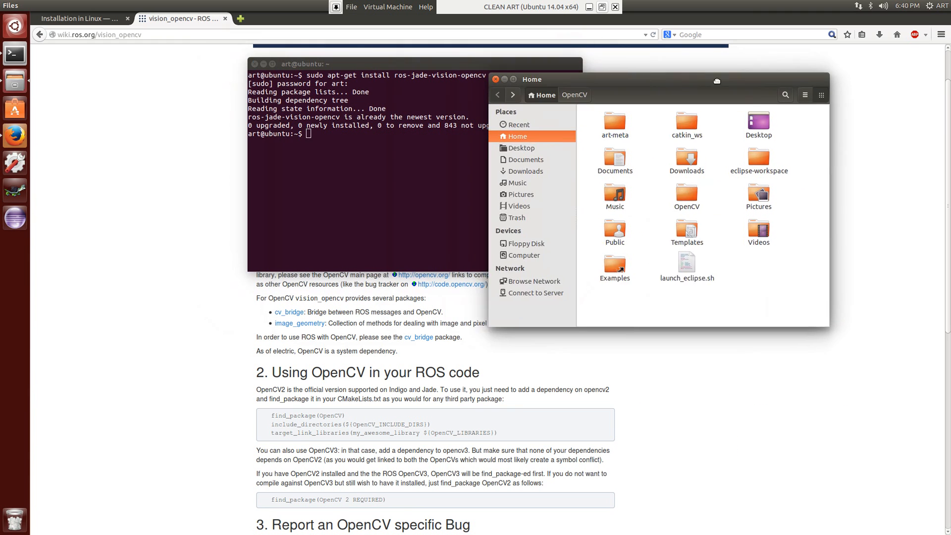
{"action": "double_click", "coordinate": [686, 123]}
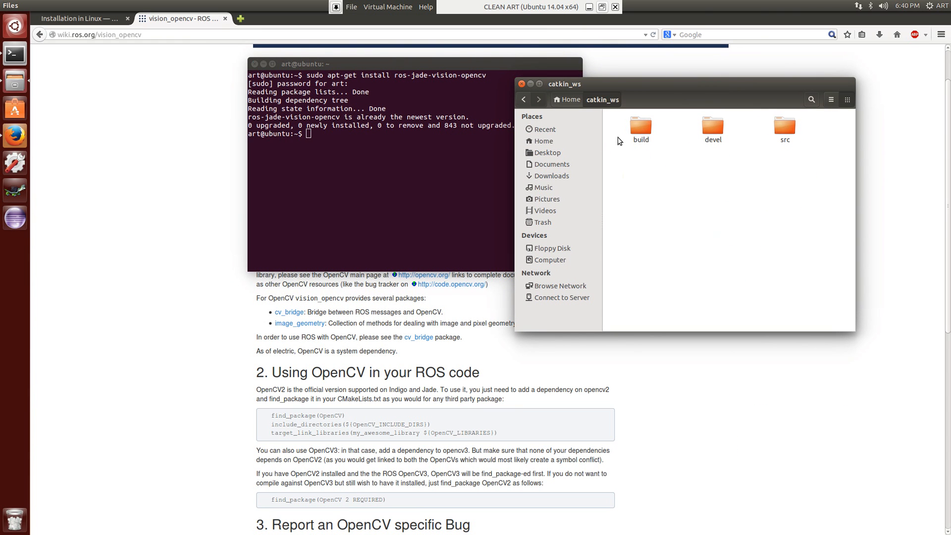
{"action": "mouse_move", "coordinate": [745, 151]}
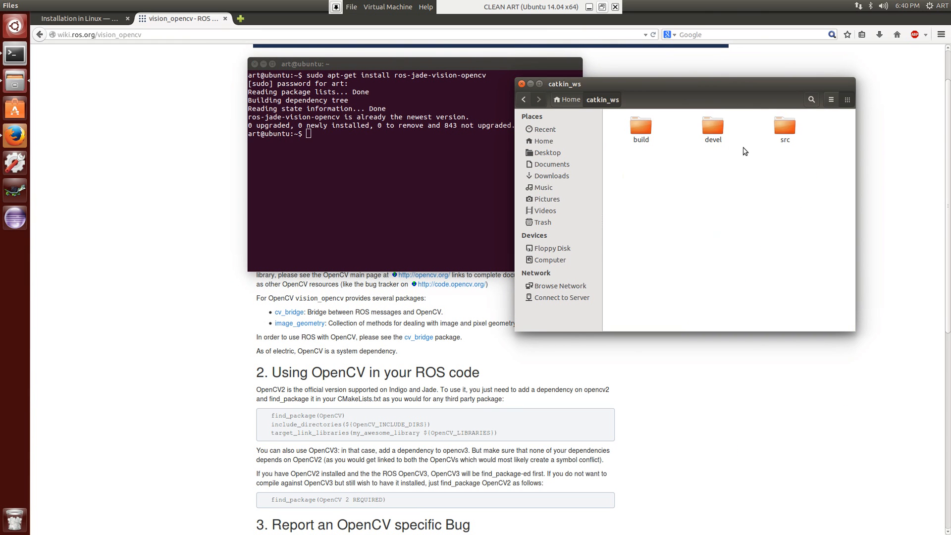
{"action": "mouse_move", "coordinate": [641, 124]}
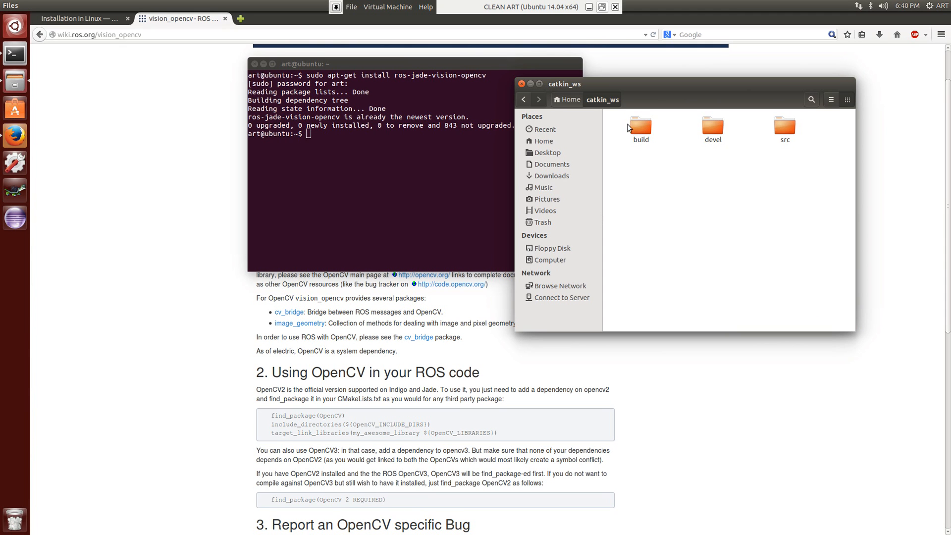
{"action": "left_click_drag", "start_coordinate": [629, 128], "coordinate": [816, 158]}
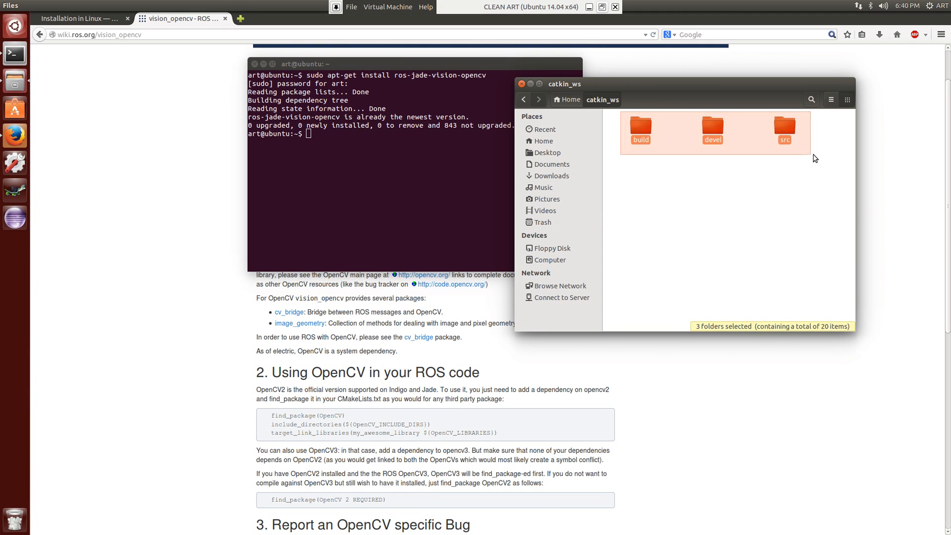
Step: Open the workspace src folder and change the terminal directory to catkin_ws/src
{"action": "double_click", "coordinate": [784, 128]}
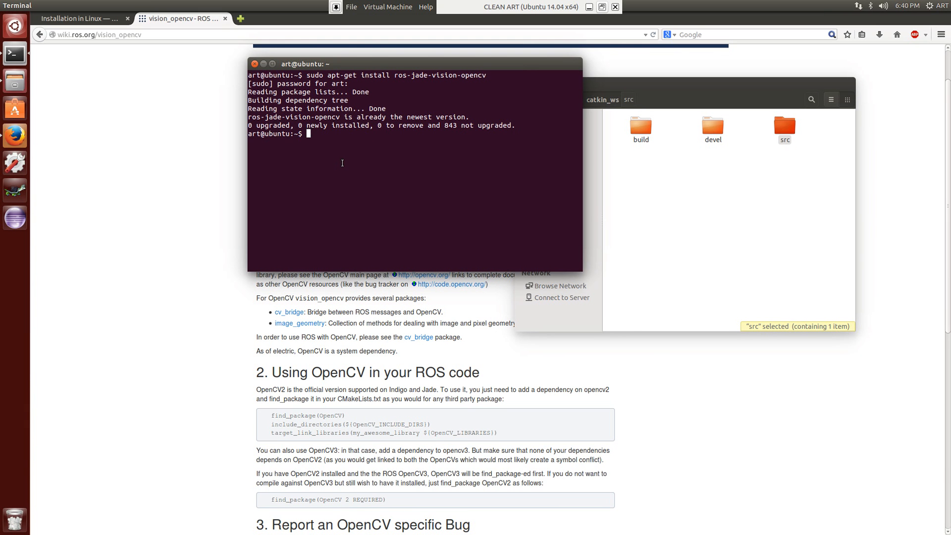
{"action": "type", "text": "cd catkin_ws/src/"}
{"action": "type", "text": "ls"}
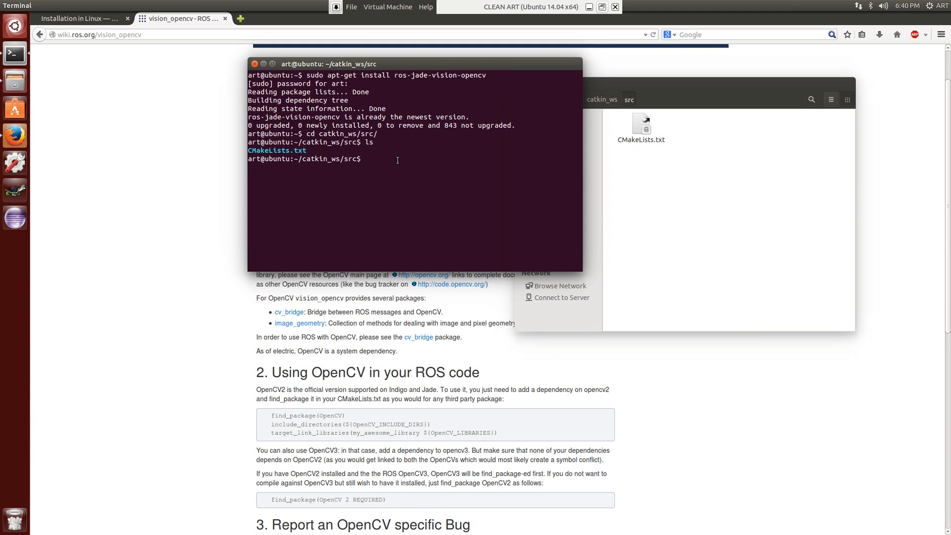
Step: Run catkin_create_pkg opencv_tutorial with std_msgs, sensor_msgs, roscpp, cv_bridge and image_transport
{"action": "type", "text": "catkin_create_pkg"}
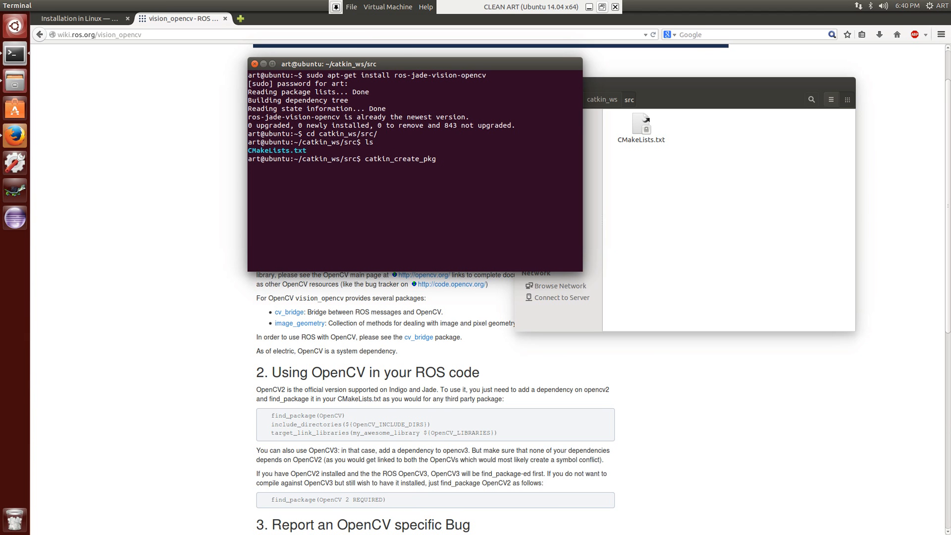
{"action": "type", "text": "opencv"}
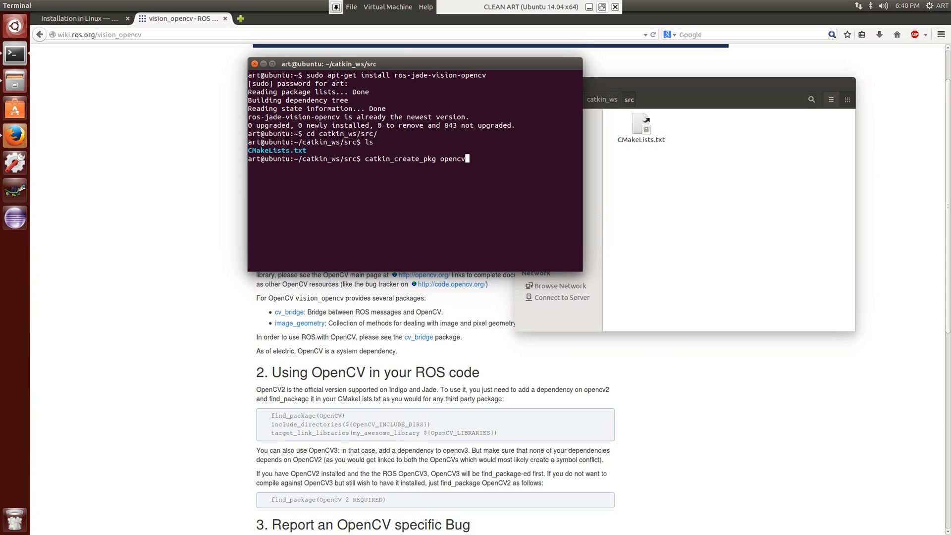
{"action": "type", "text": "tuto"}
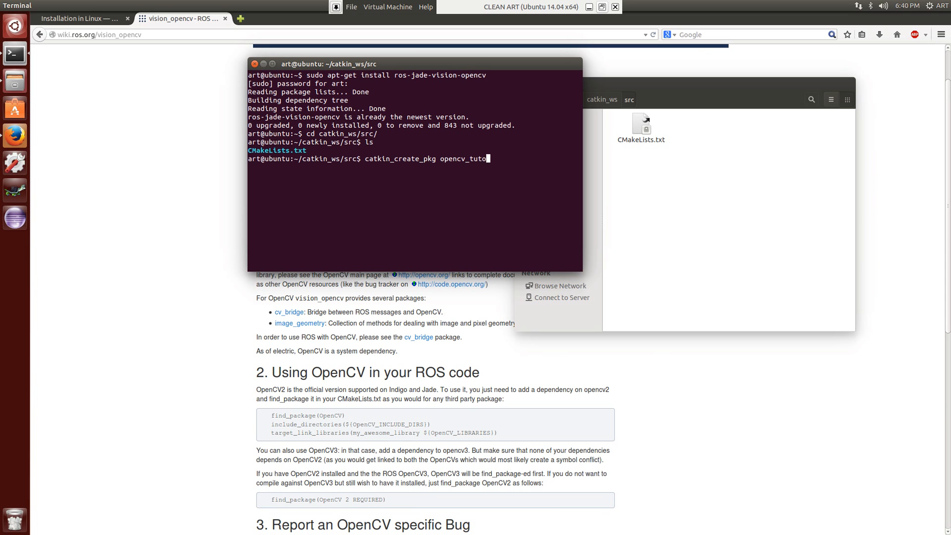
{"action": "type", "text": "rial"}
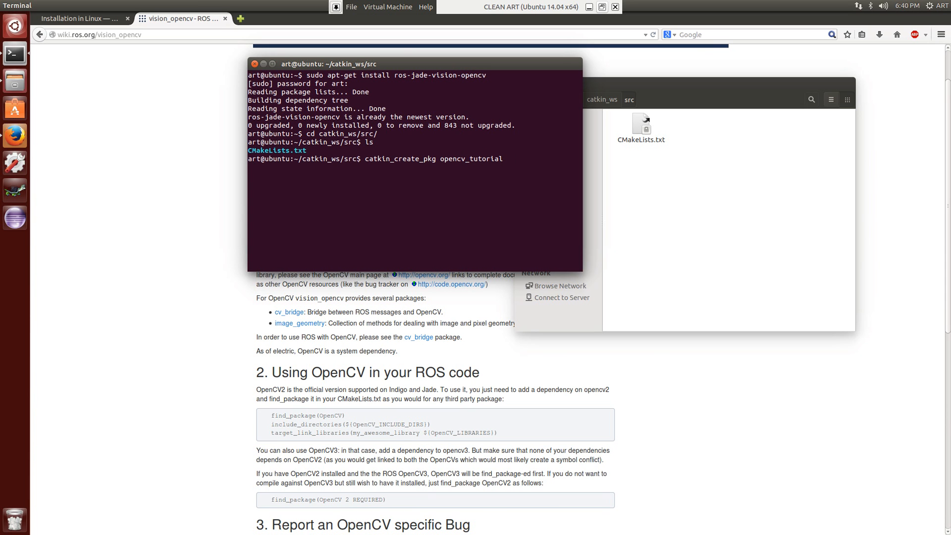
{"action": "type", "text": "std_msgs sensor_"}
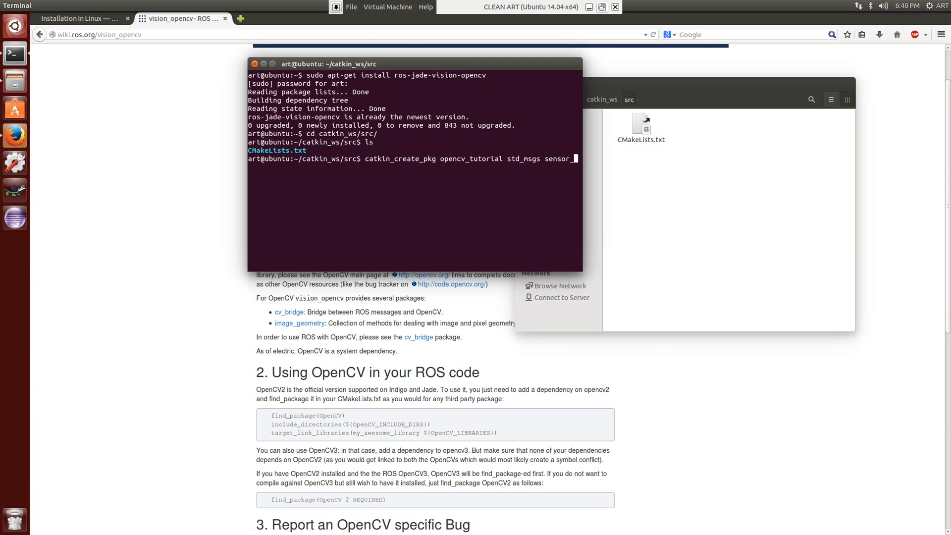
{"action": "type", "text": "gs"}
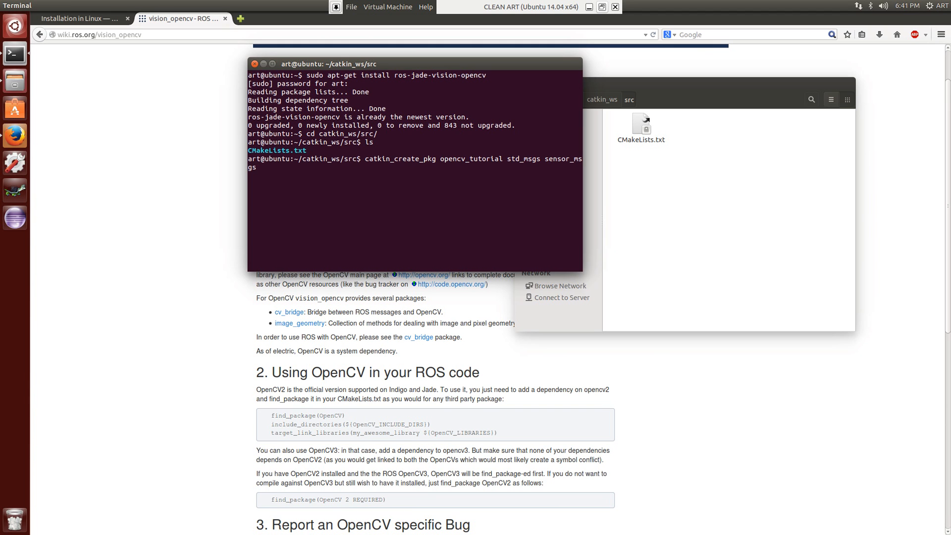
{"action": "type", "text": "ros"}
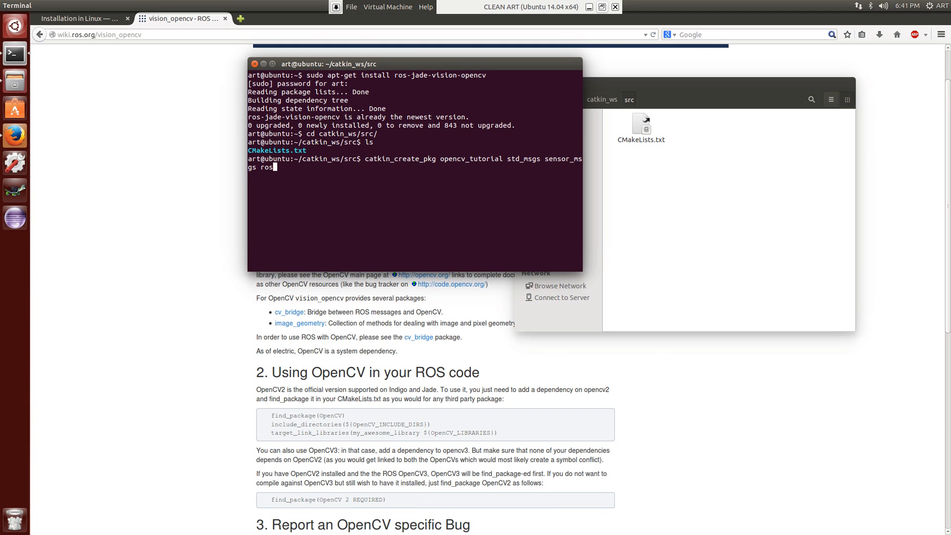
{"action": "type", "text": "cpp"}
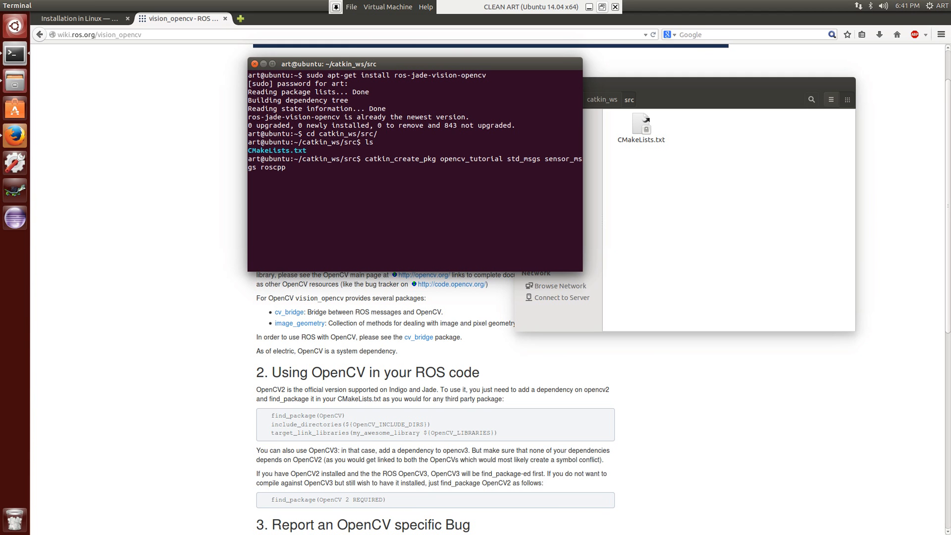
{"action": "type", "text": "cv_brid"}
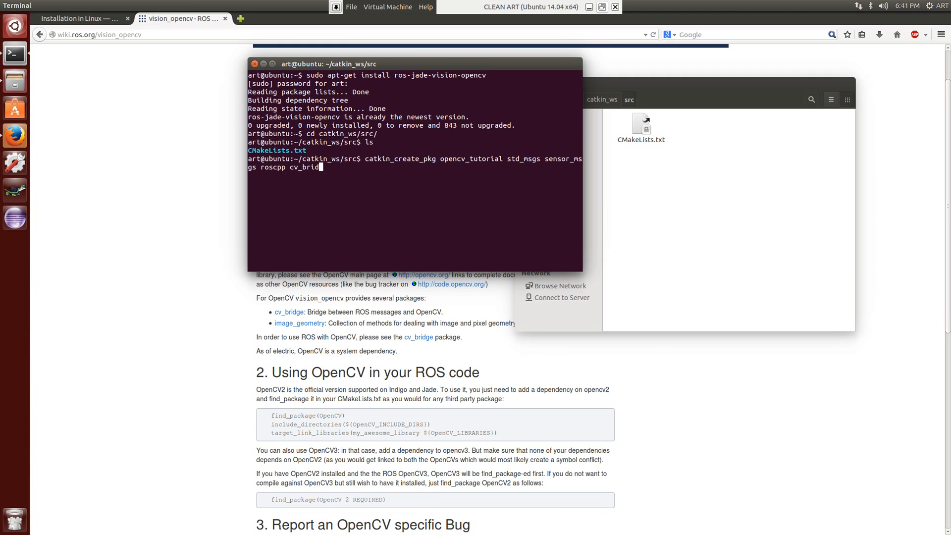
{"action": "type", "text": "ge"}
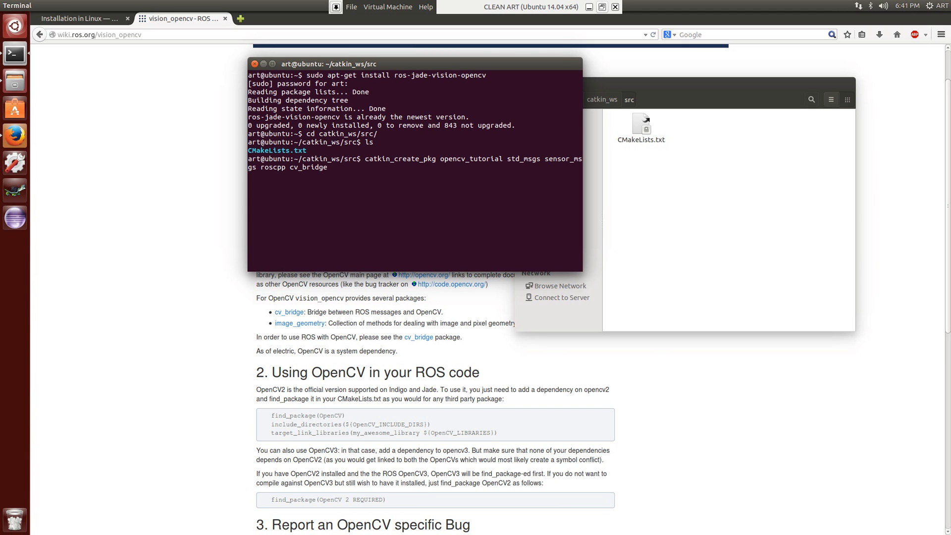
{"action": "type", "text": "image_transport"}
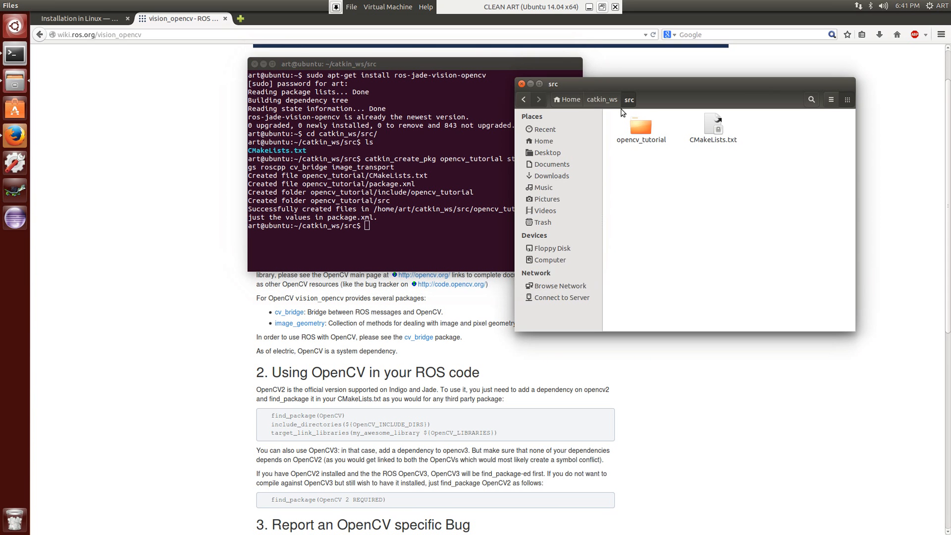
Step: Open the opencv_tutorial package folder showing include, src, CMakeLists.txt and package.xml
{"action": "left_click", "coordinate": [641, 125]}
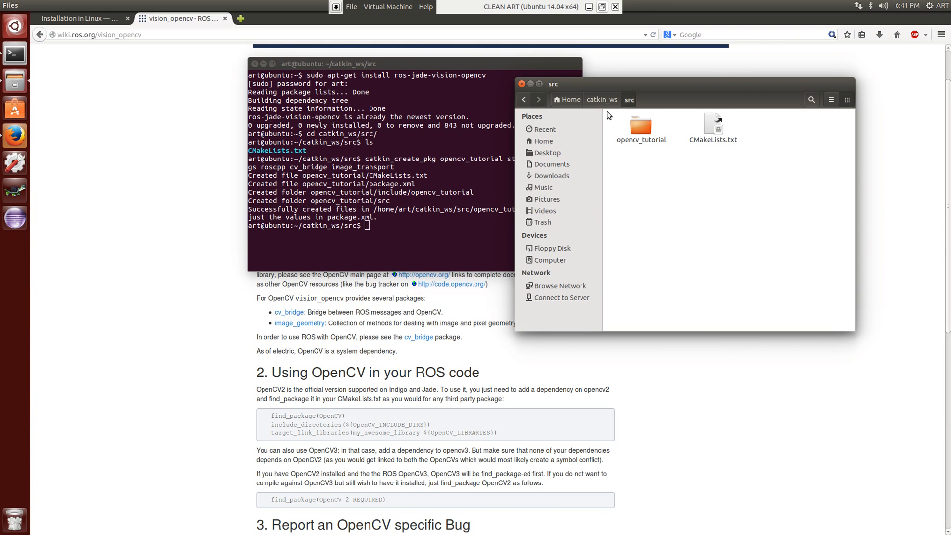
{"action": "double_click", "coordinate": [641, 126]}
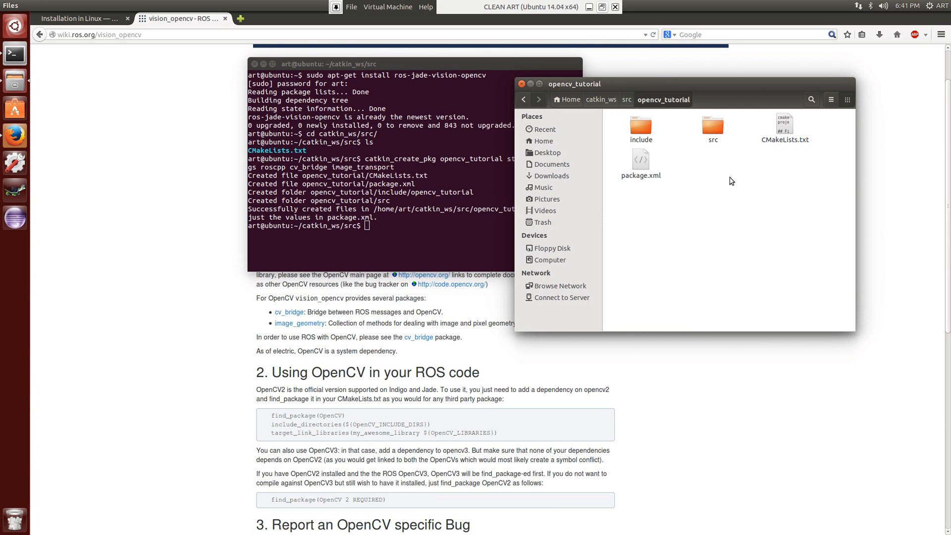
{"action": "mouse_move", "coordinate": [688, 169]}
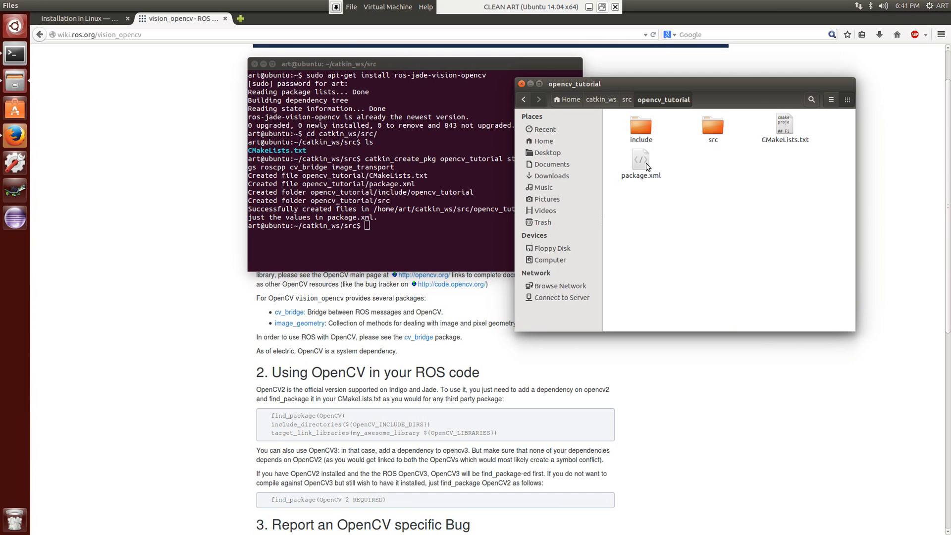
{"action": "mouse_move", "coordinate": [726, 164]}
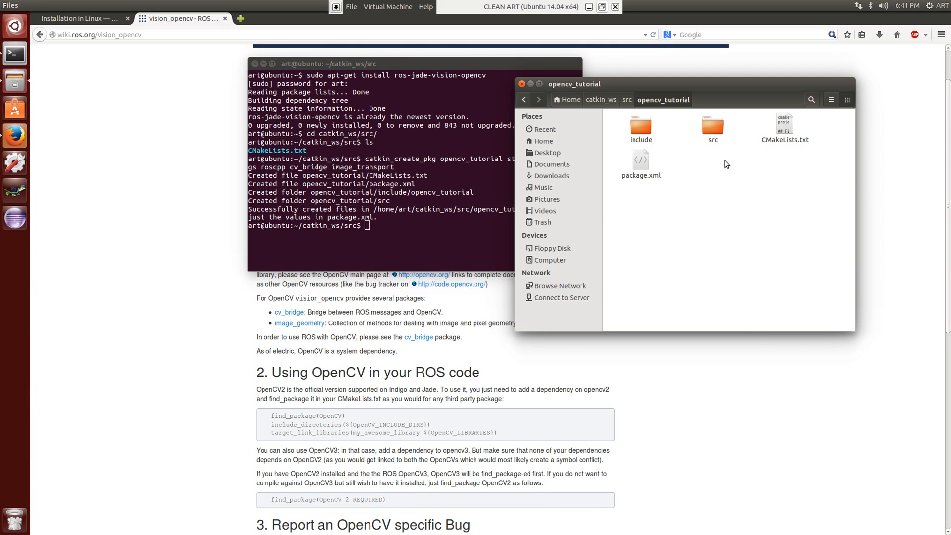
{"action": "double_click", "coordinate": [714, 126]}
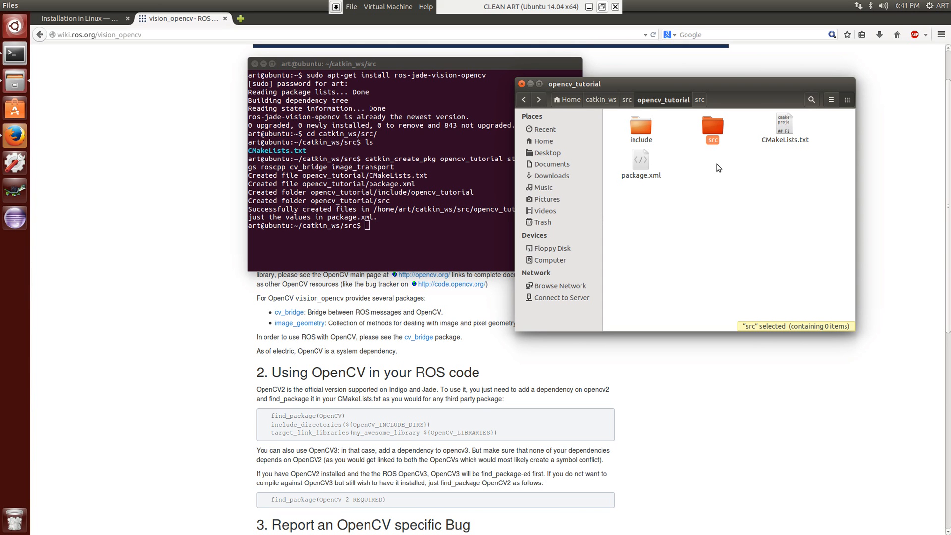
{"action": "left_click", "coordinate": [708, 169]}
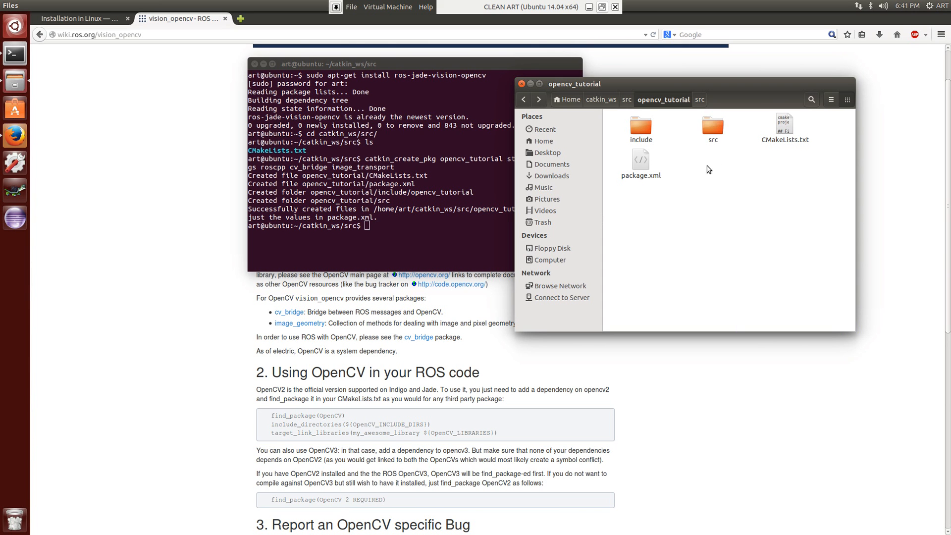
{"action": "mouse_move", "coordinate": [683, 118]}
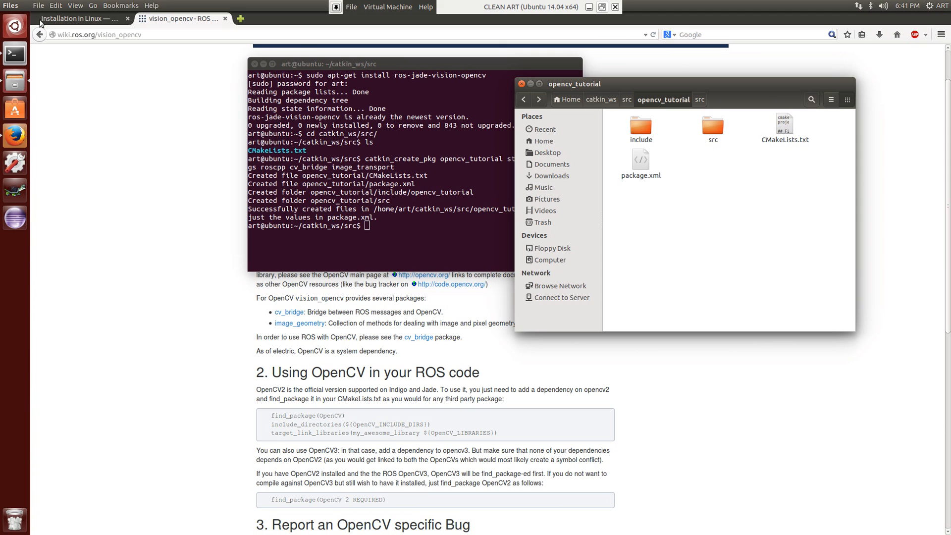
{"action": "mouse_move", "coordinate": [14, 81]}
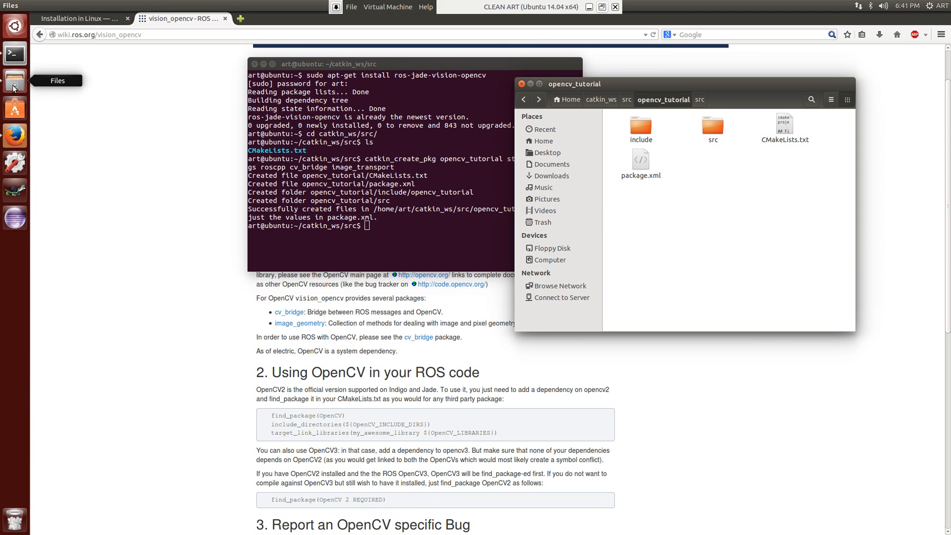
Step: In a second Files window, move internal_cam_test.cpp from the Desktop into opencv_tutorial/src
{"action": "type", "text": "e"}
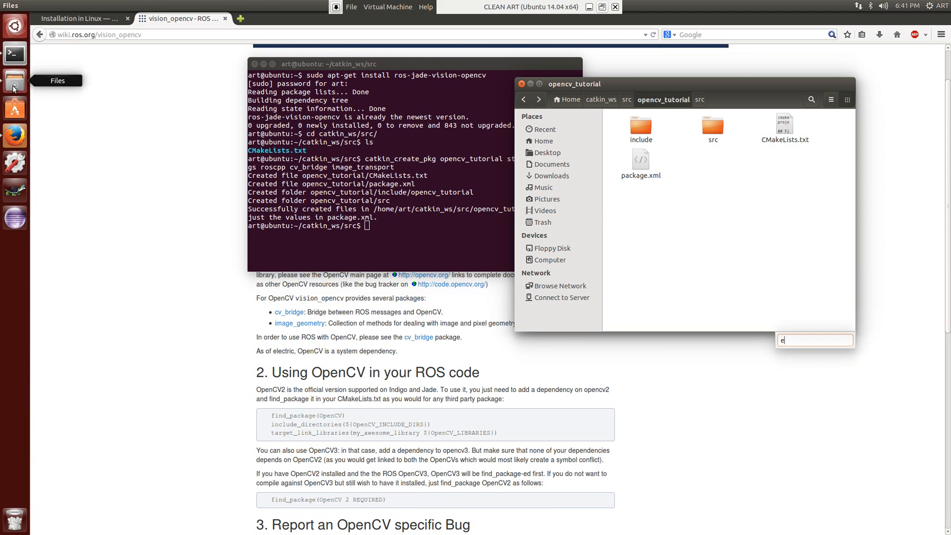
{"action": "right_click", "coordinate": [15, 79]}
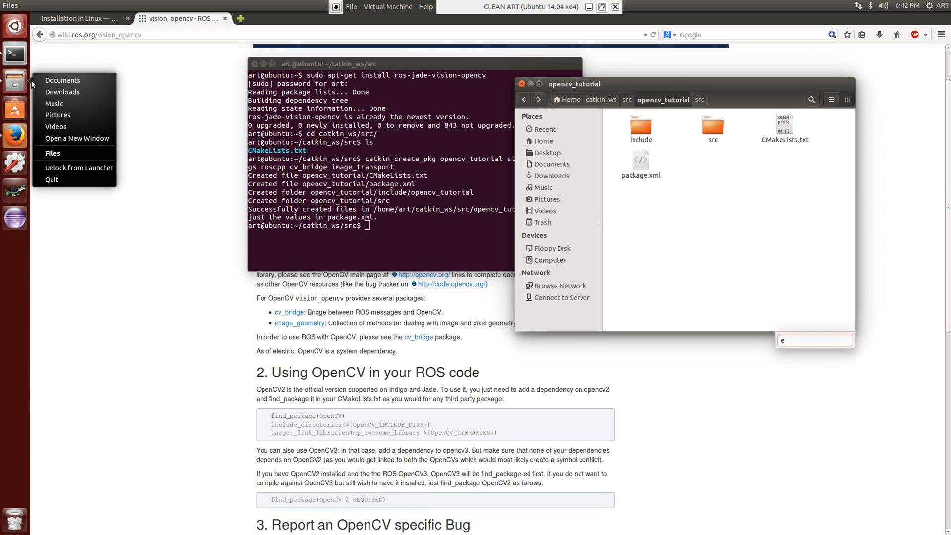
{"action": "left_click", "coordinate": [62, 79]}
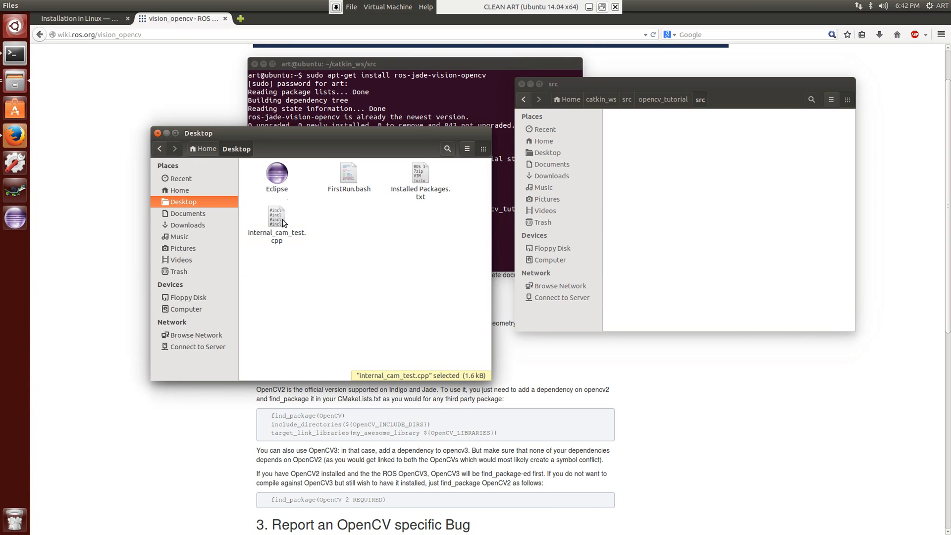
{"action": "left_click", "coordinate": [277, 219]}
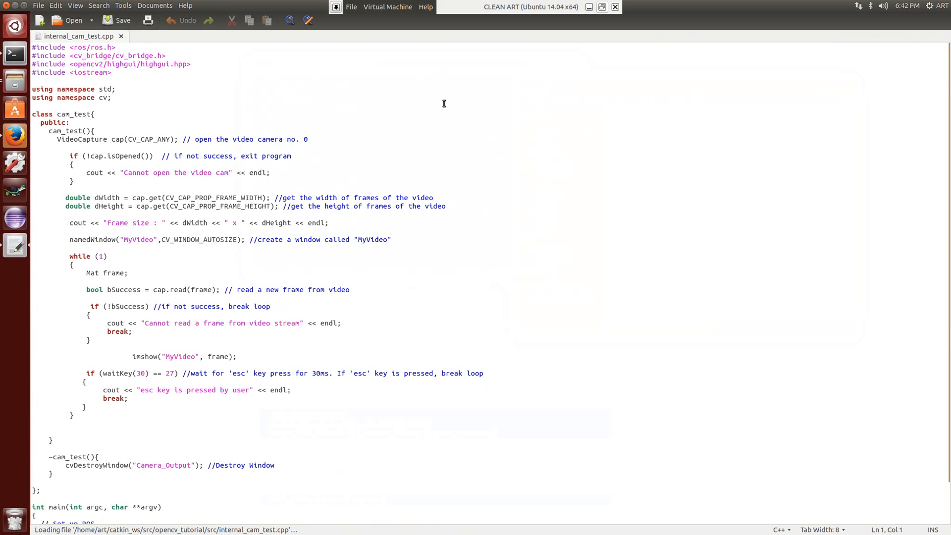
Step: Review the include lines, the VideoCapture CV_CAP_ANY line and the isOpened check in internal_cam_test.cpp
{"action": "left_click", "coordinate": [93, 114]}
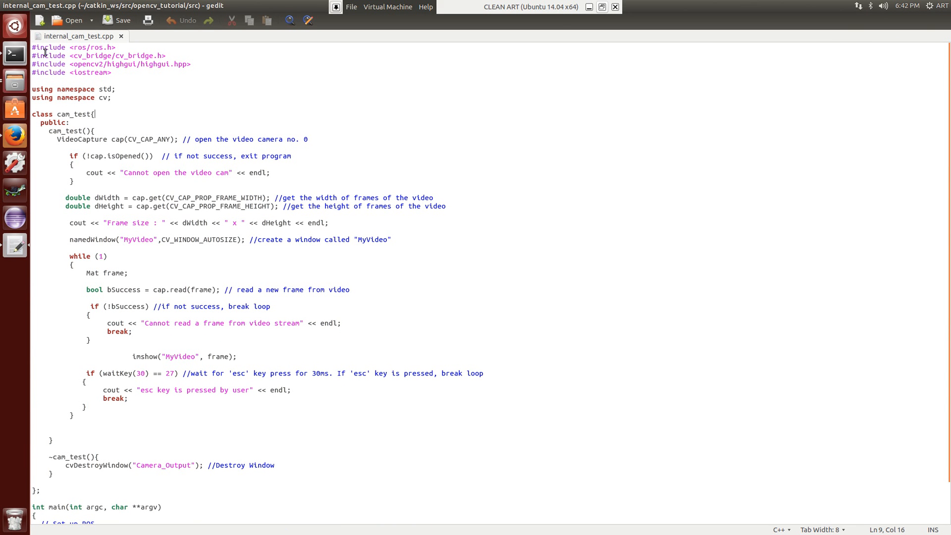
{"action": "left_click", "coordinate": [39, 47]}
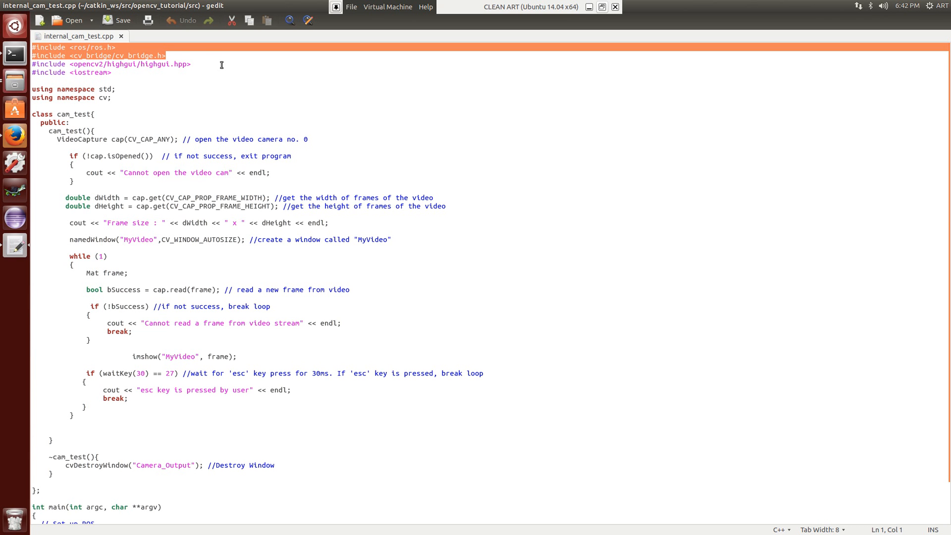
{"action": "mouse_move", "coordinate": [180, 59]}
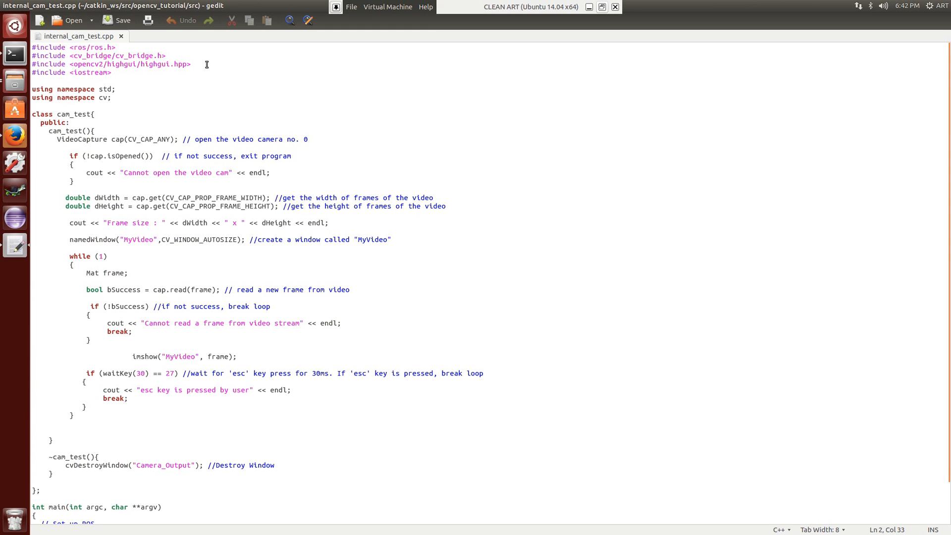
{"action": "left_click", "coordinate": [112, 72]}
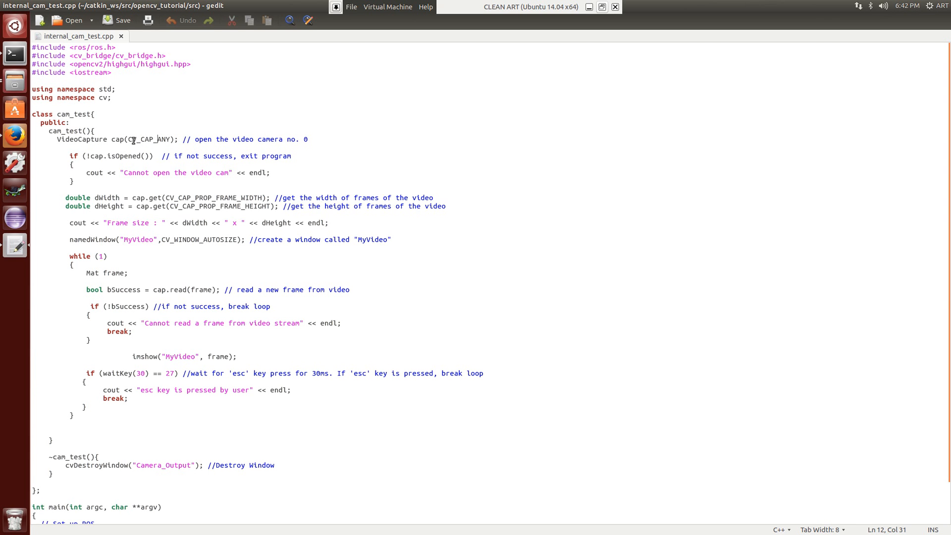
{"action": "double_click", "coordinate": [149, 139]}
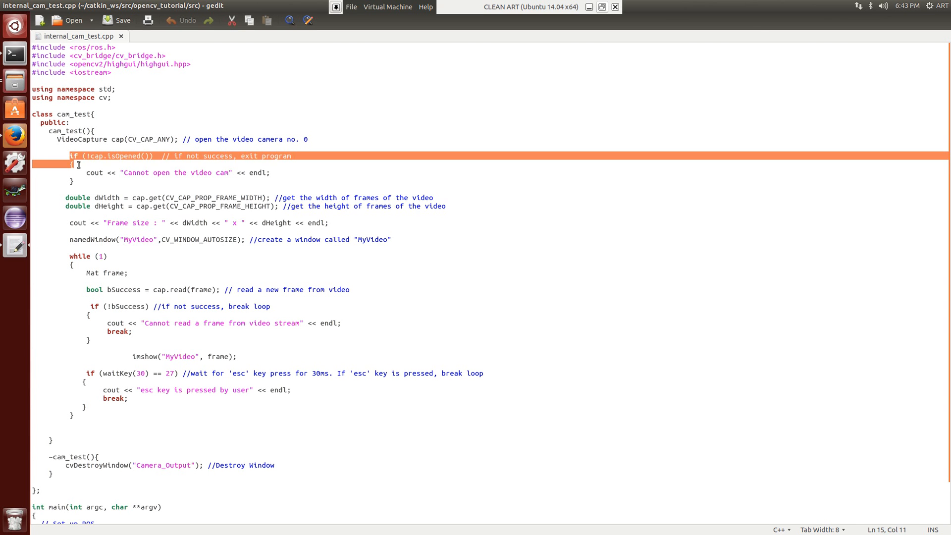
{"action": "left_click", "coordinate": [78, 191]}
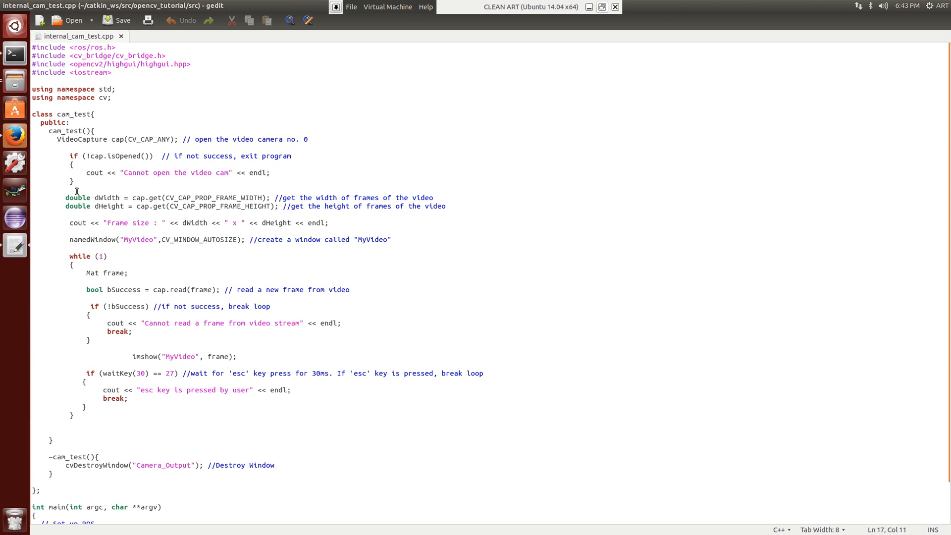
{"action": "left_click_drag", "start_coordinate": [65, 197], "coordinate": [206, 206]}
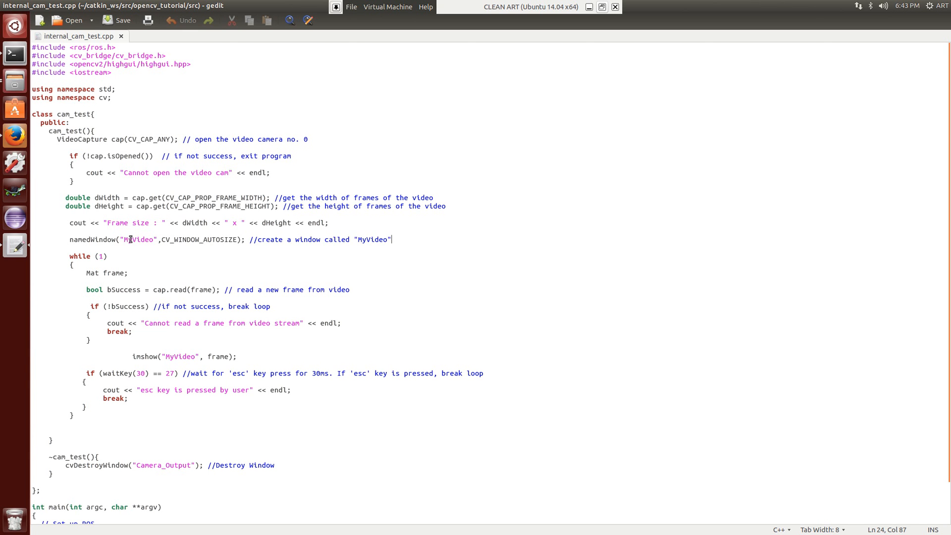
Step: Review the cap.read frame line, the imshow call and the end of the camera class
{"action": "left_click", "coordinate": [145, 273]}
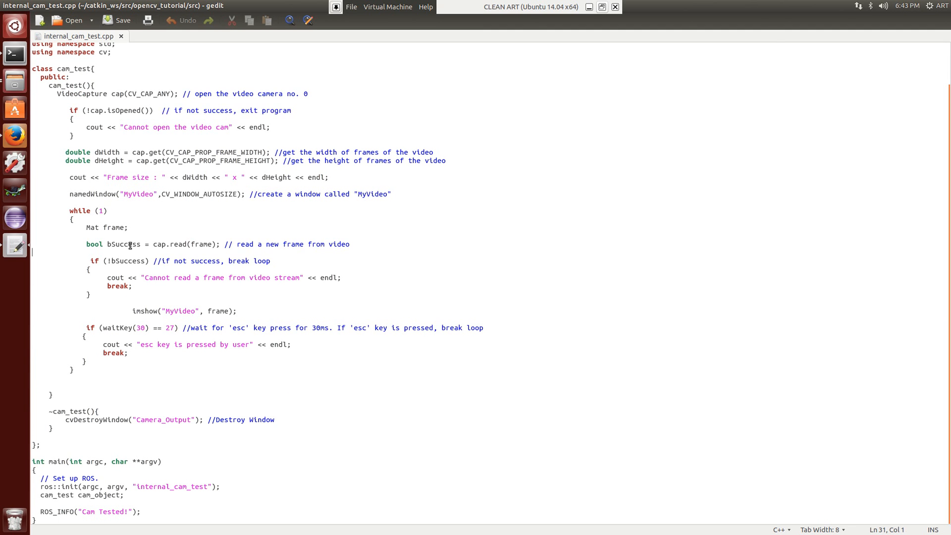
{"action": "triple_click", "coordinate": [183, 243]}
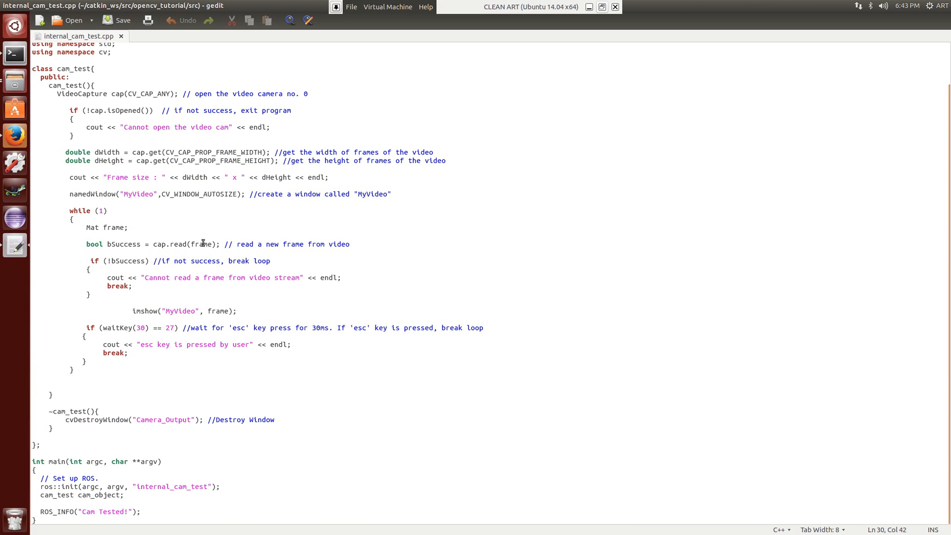
{"action": "double_click", "coordinate": [201, 244]}
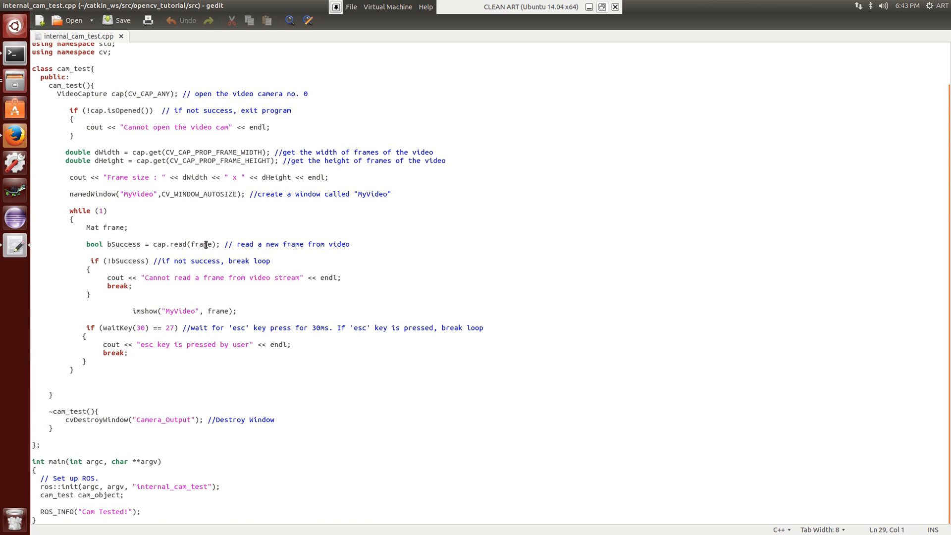
{"action": "double_click", "coordinate": [201, 244]}
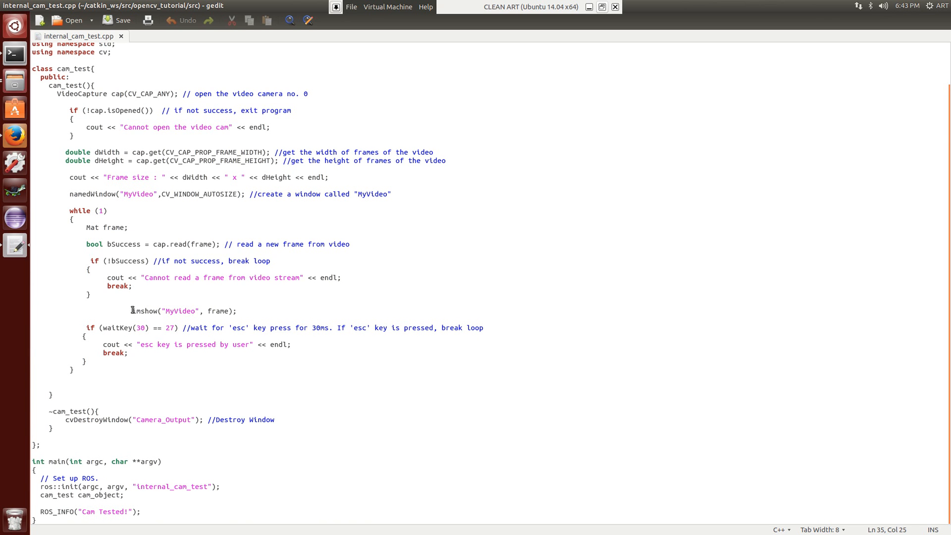
{"action": "left_click", "coordinate": [239, 310]}
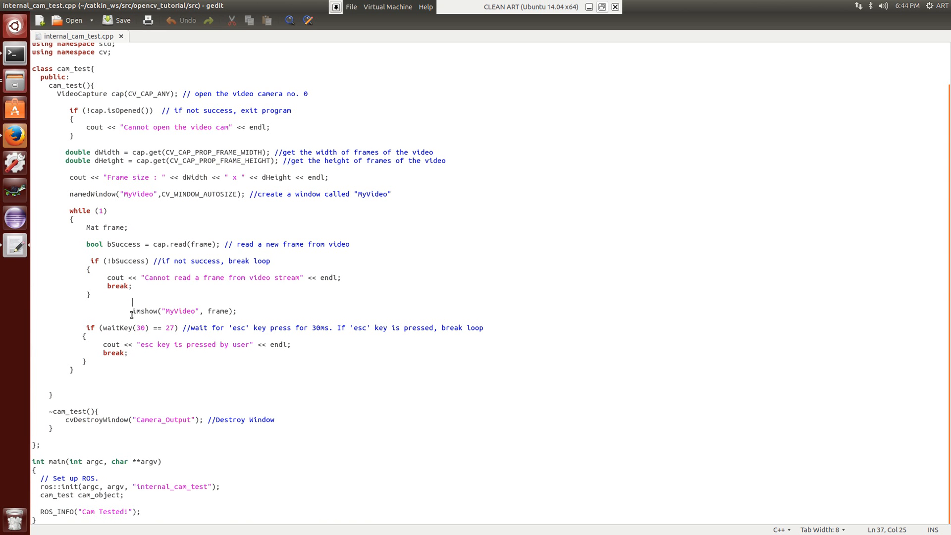
{"action": "left_click_drag", "start_coordinate": [132, 310], "coordinate": [236, 310]}
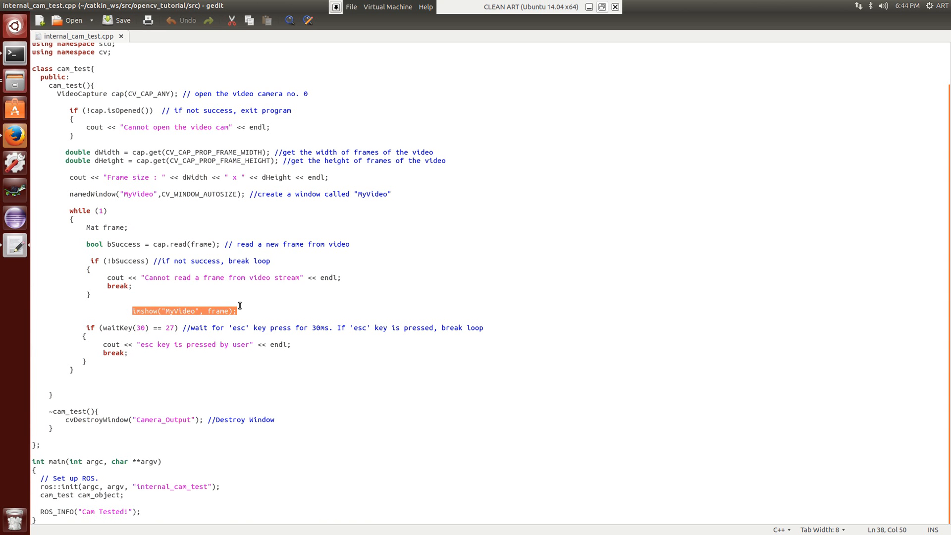
{"action": "mouse_move", "coordinate": [242, 310]}
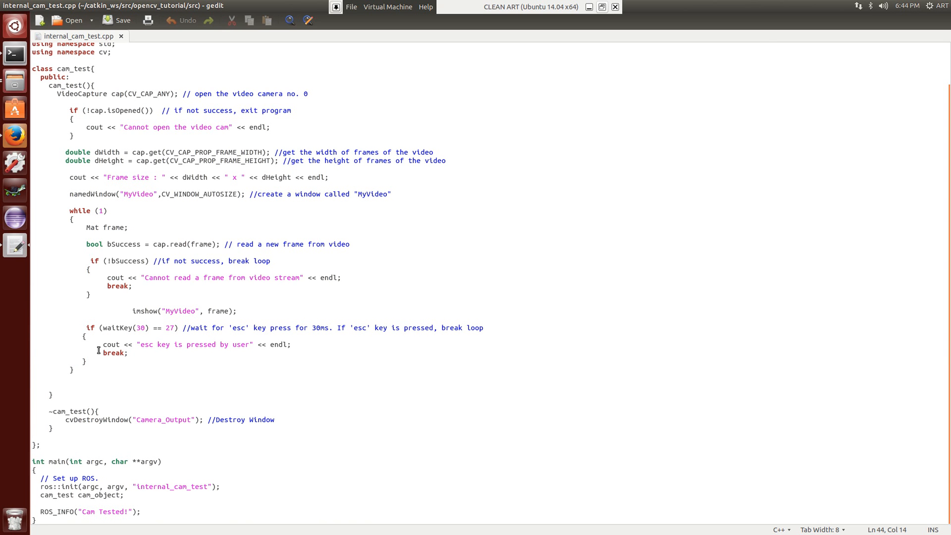
{"action": "left_click", "coordinate": [111, 410]}
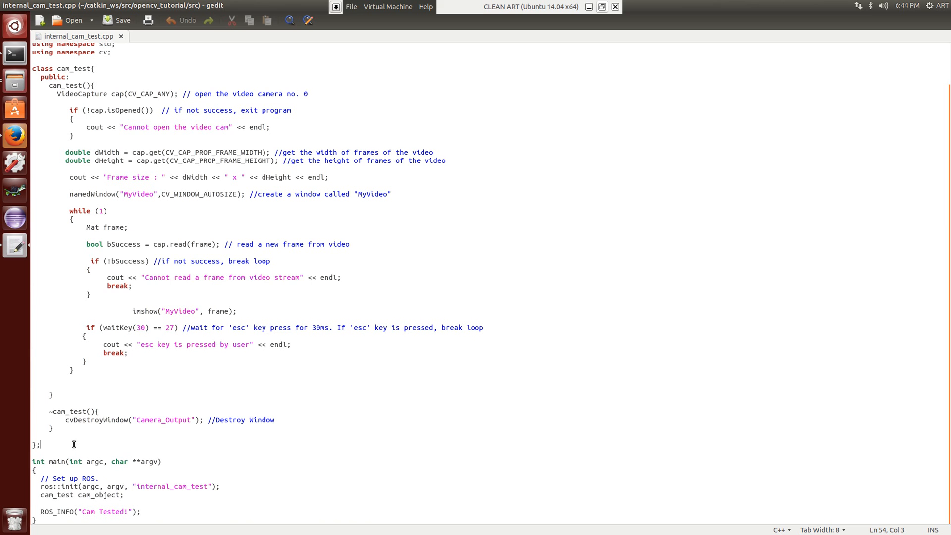
{"action": "mouse_move", "coordinate": [113, 476]}
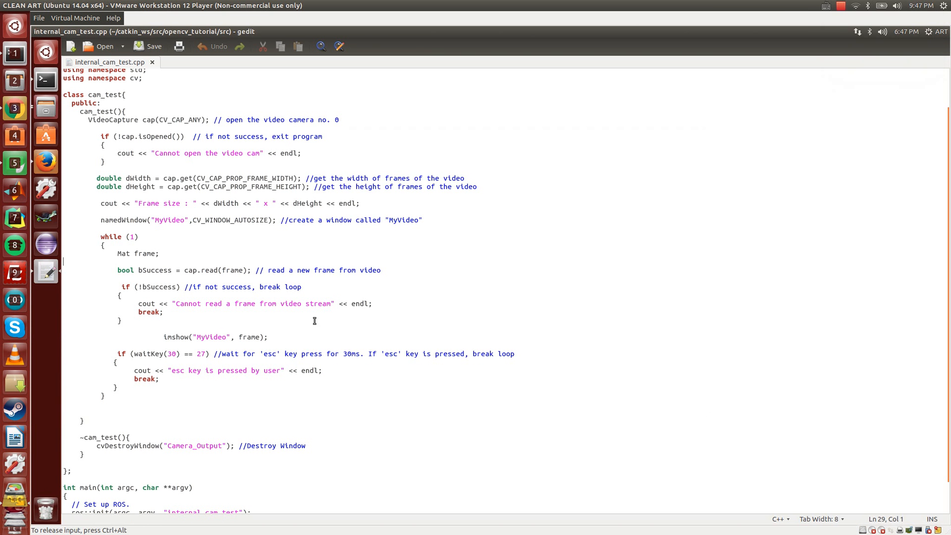
{"action": "scroll", "scroll_direction": "down", "scroll_amount": 3}
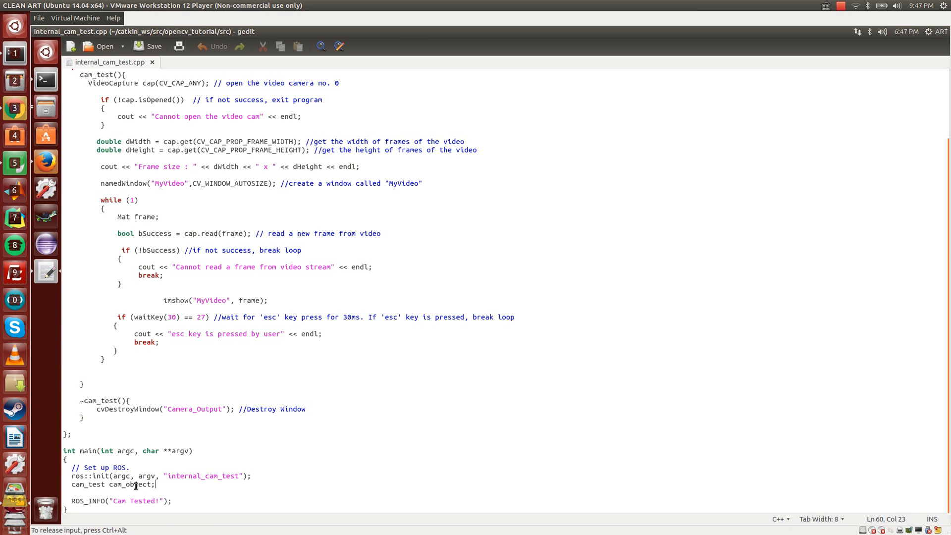
{"action": "left_click", "coordinate": [104, 485]}
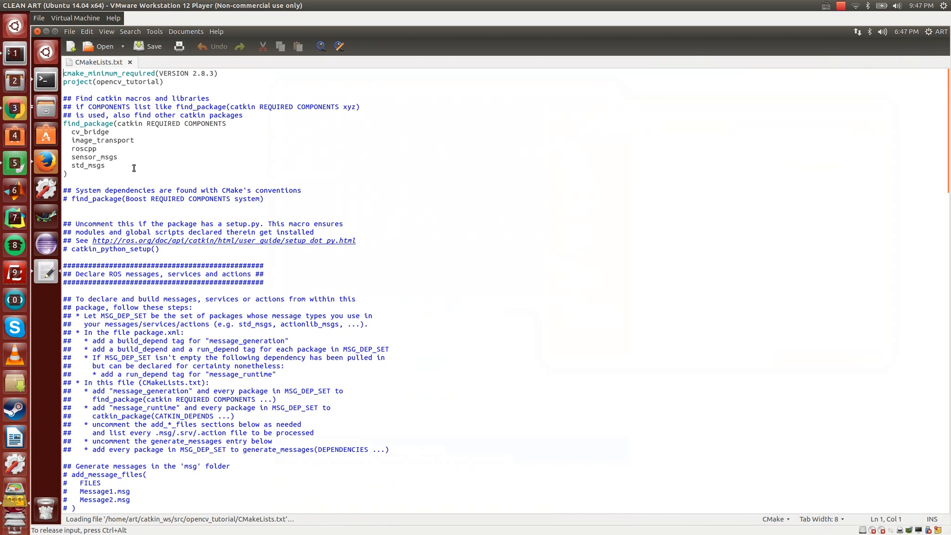
Step: Add find_package(OpenCV REQUIRED) below the catkin find_package block in CMakeLists.txt
{"action": "left_click", "coordinate": [88, 124]}
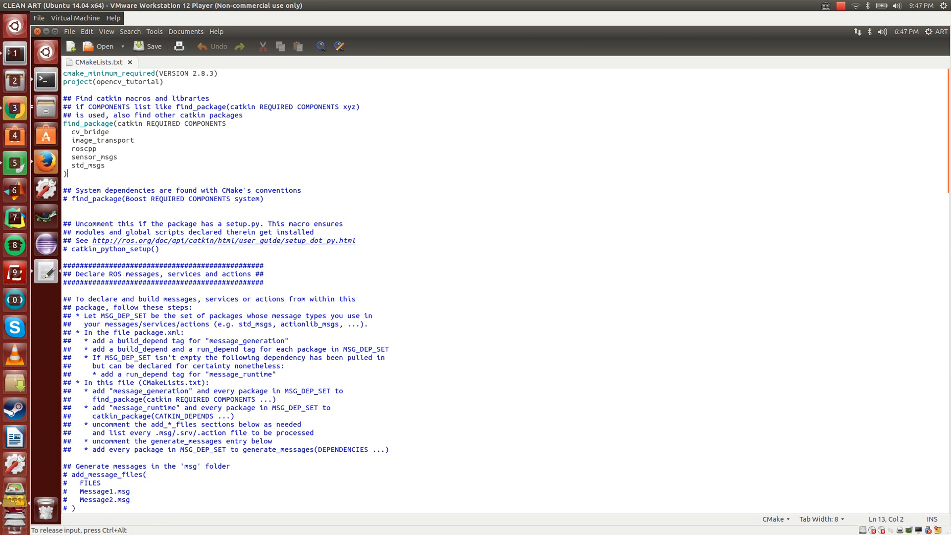
{"action": "type", "text": "find_pack"}
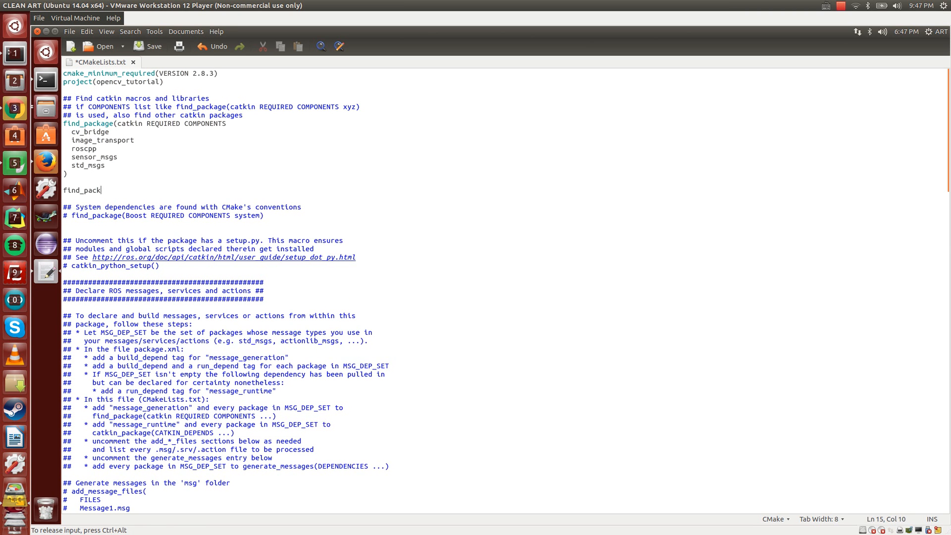
{"action": "type", "text": "age(OpenCV RE"}
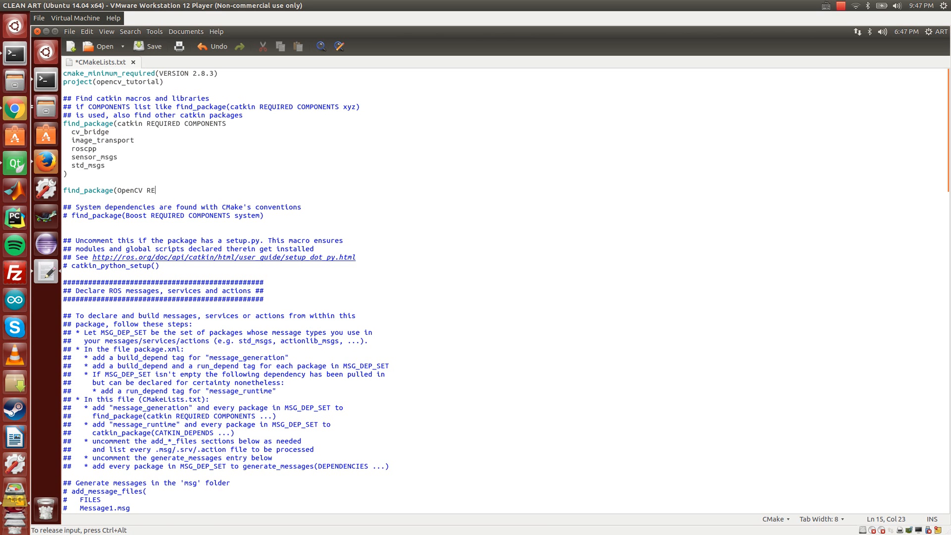
{"action": "type", "text": "QUIRED)"}
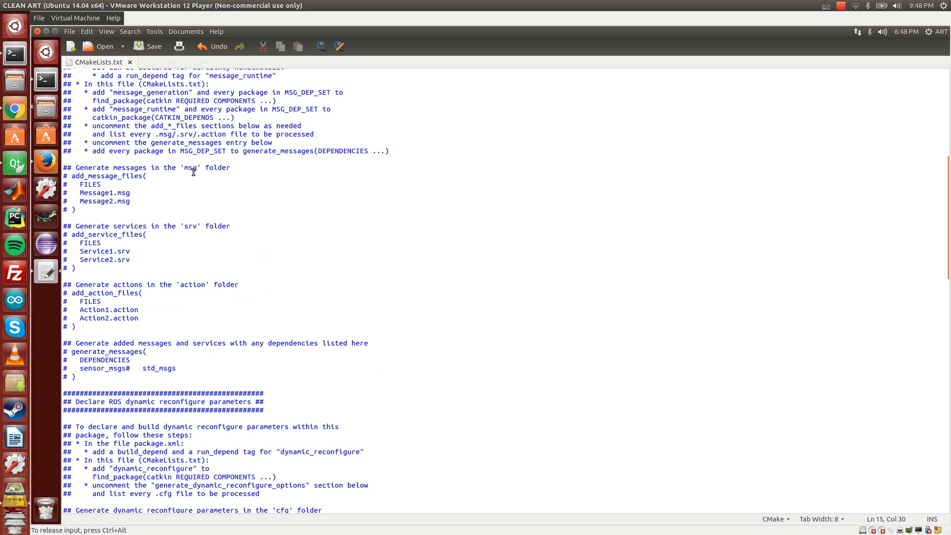
Step: Add ${OpenCV_INCLUDE_DIRS} to the include_directories block above ${catkin_INCLUDE_DIRS}
{"action": "scroll", "scroll_direction": "down", "scroll_amount": 3}
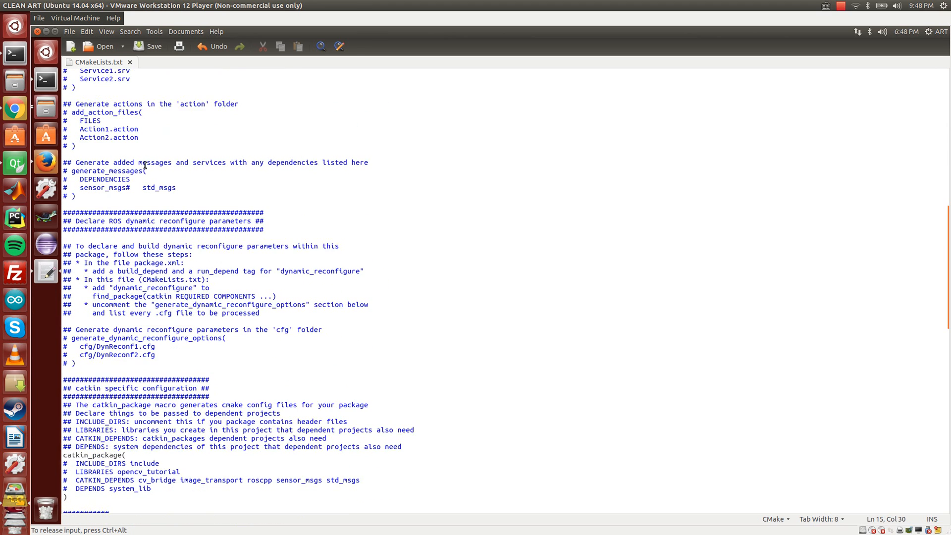
{"action": "scroll", "scroll_direction": "down", "scroll_amount": 3}
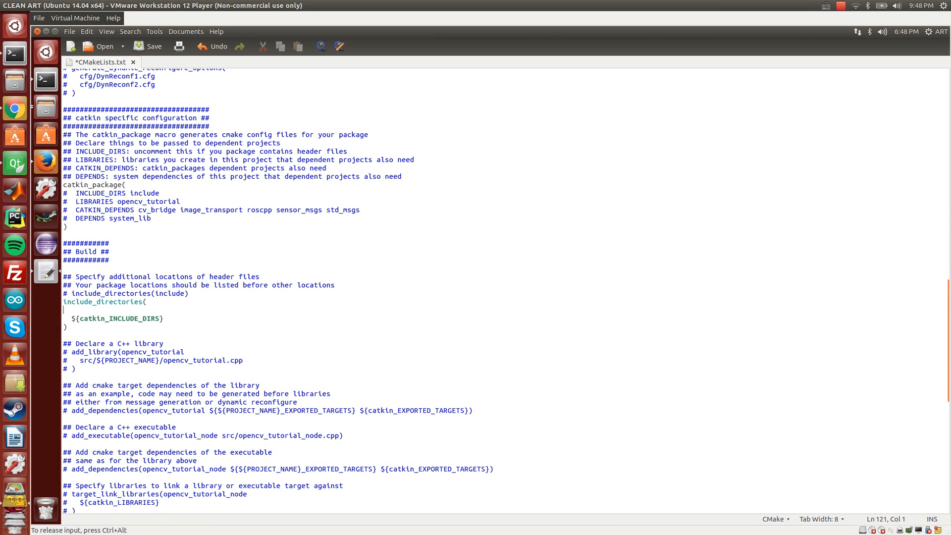
{"action": "type", "text": "${"}
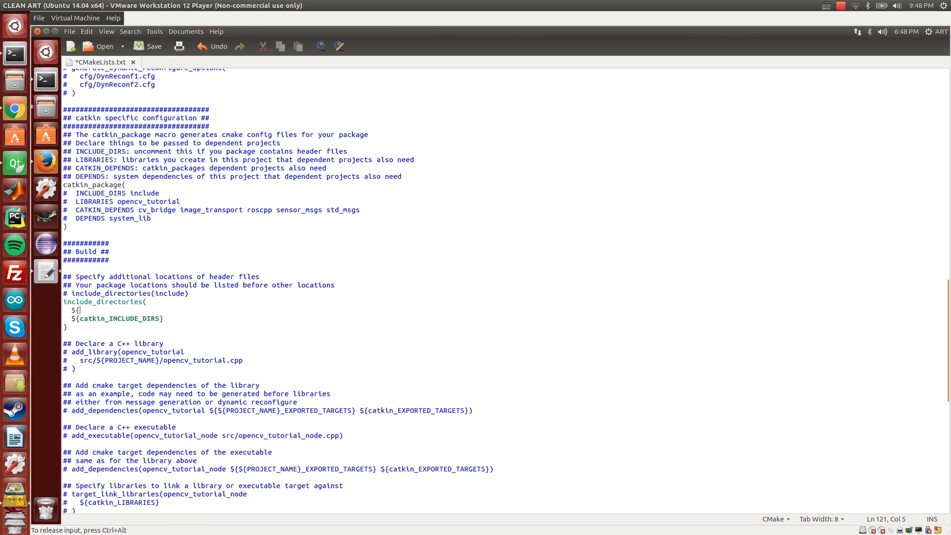
{"action": "type", "text": "OpenCV"}
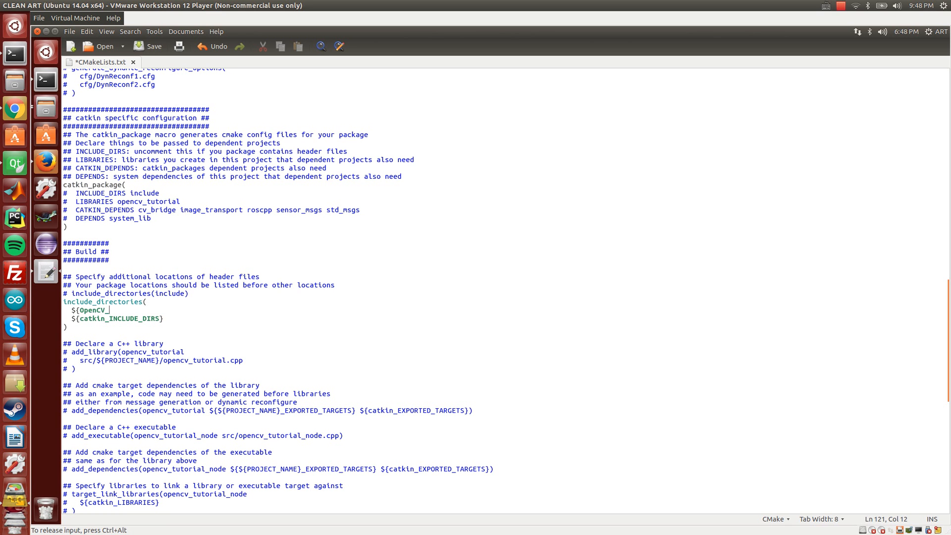
{"action": "type", "text": "_INCLUDE"}
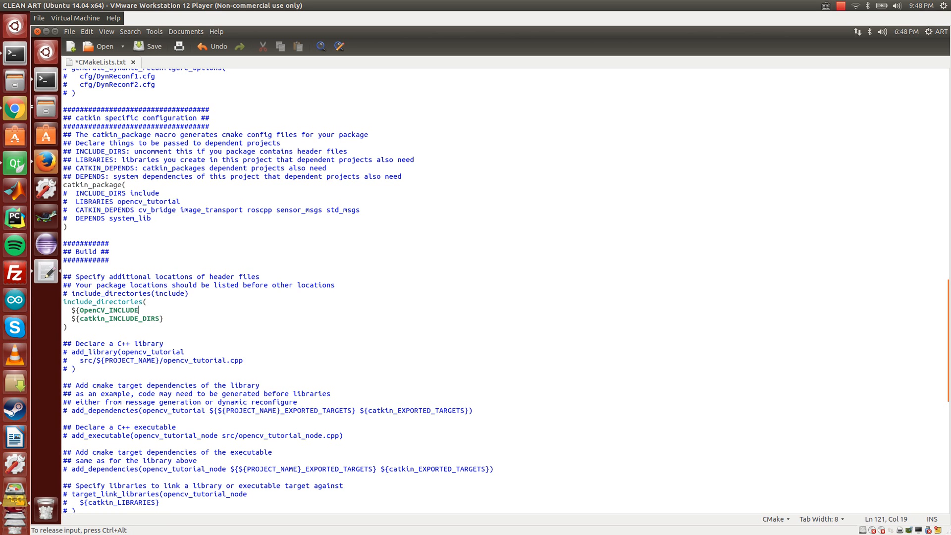
{"action": "type", "text": "_DIR"}
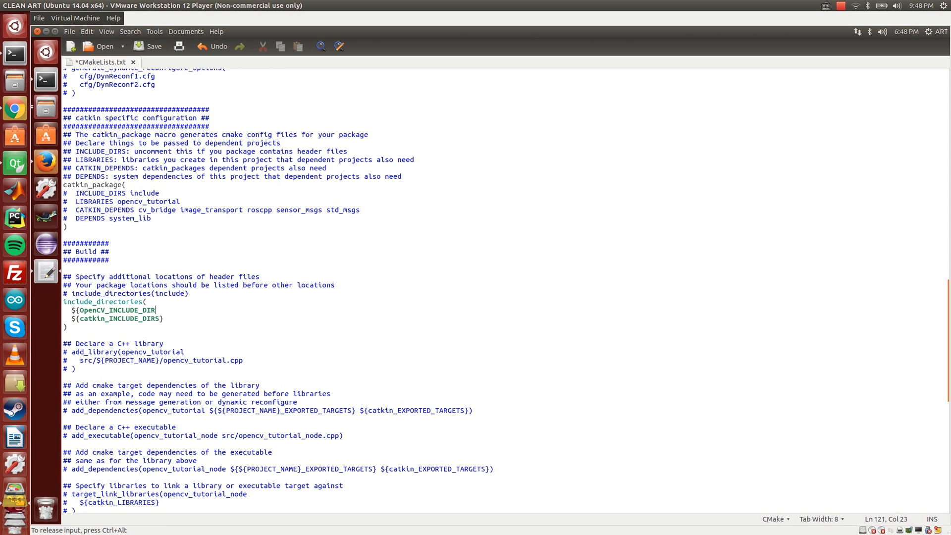
{"action": "type", "text": "S}"}
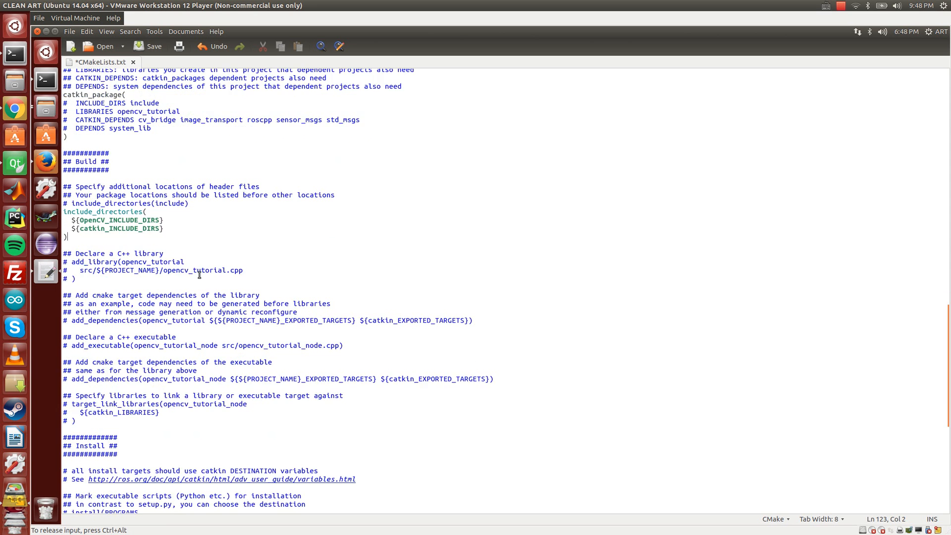
Step: Search the file for the add_executable line
{"action": "scroll", "scroll_direction": "down", "scroll_amount": 3}
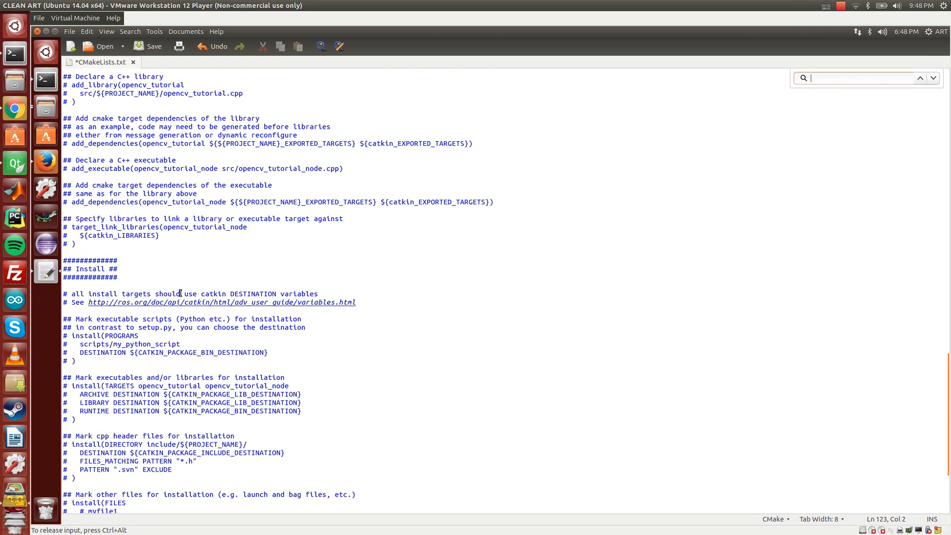
{"action": "type", "text": "ADD_EXE"}
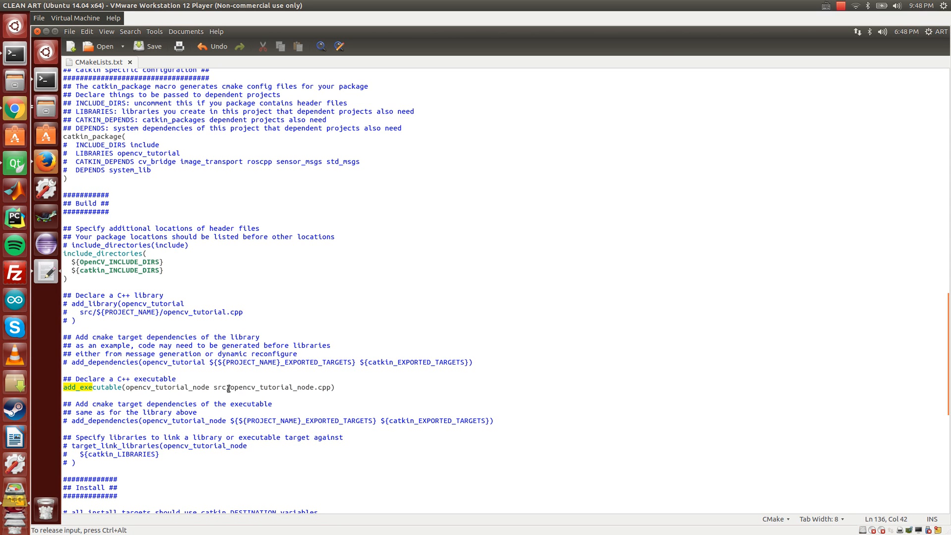
Step: Replace the default node source file with src/internal_cam_test.cpp in add_executable
{"action": "left_click", "coordinate": [231, 388]}
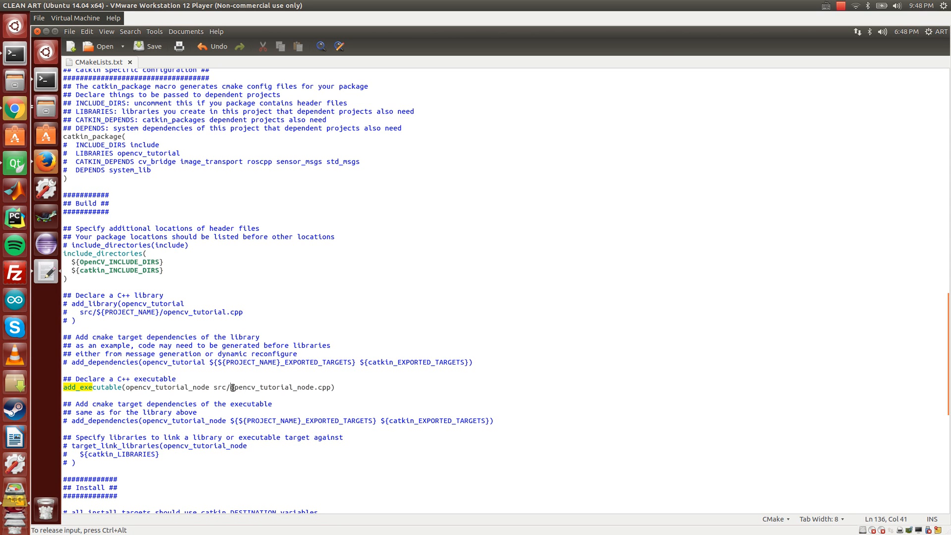
{"action": "double_click", "coordinate": [271, 388]}
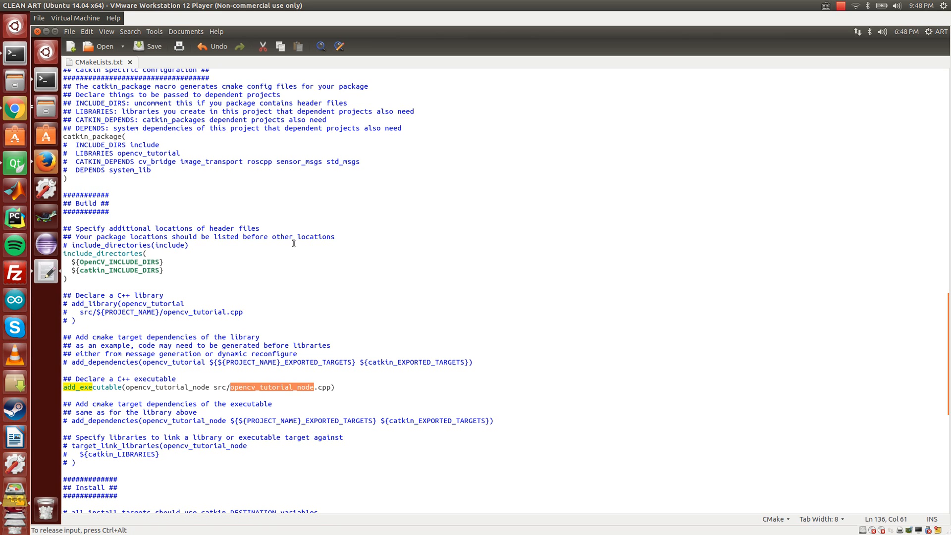
{"action": "type", "text": "INTE"}
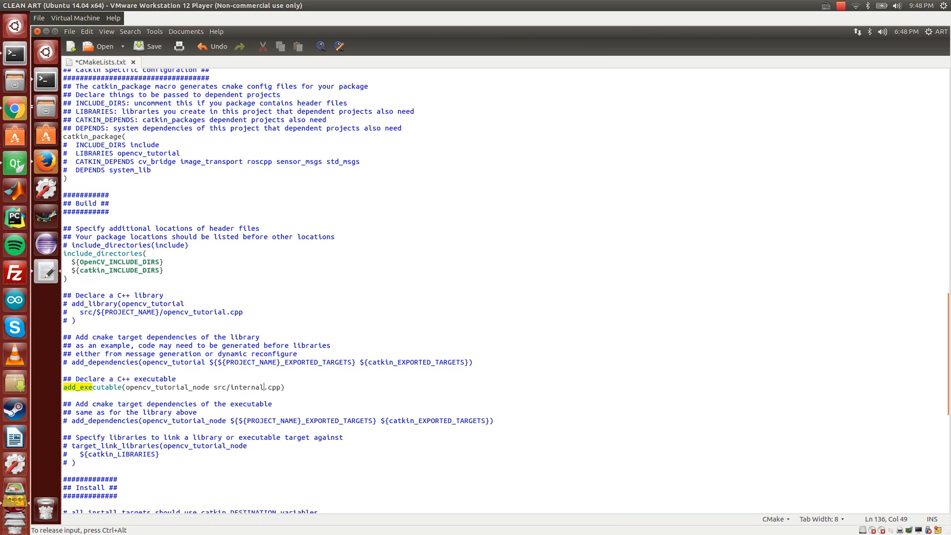
{"action": "type", "text": "_cam_test"}
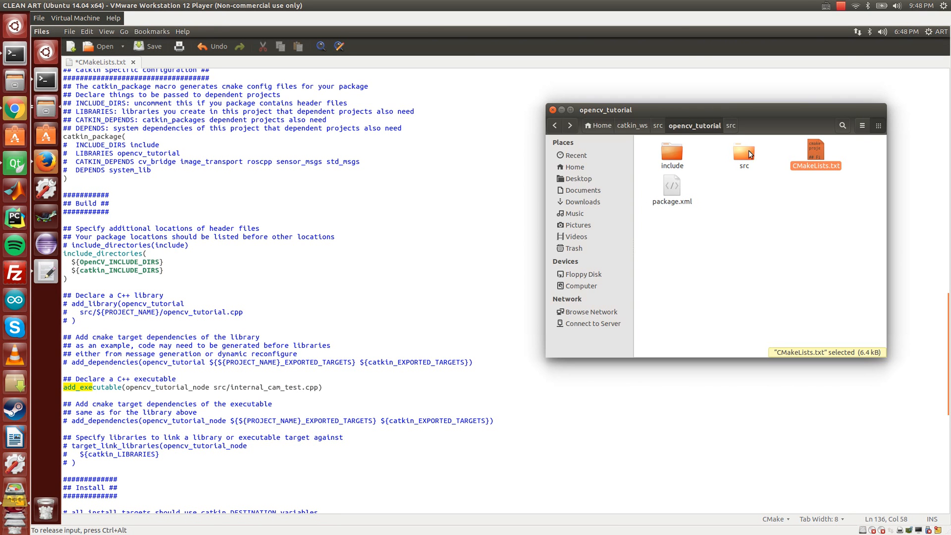
{"action": "left_click", "coordinate": [333, 77]}
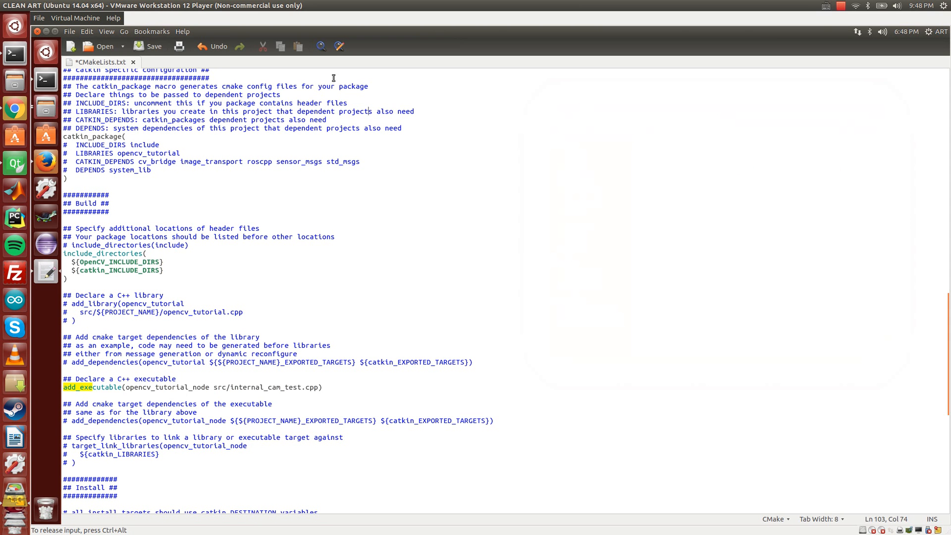
{"action": "left_click", "coordinate": [75, 17]}
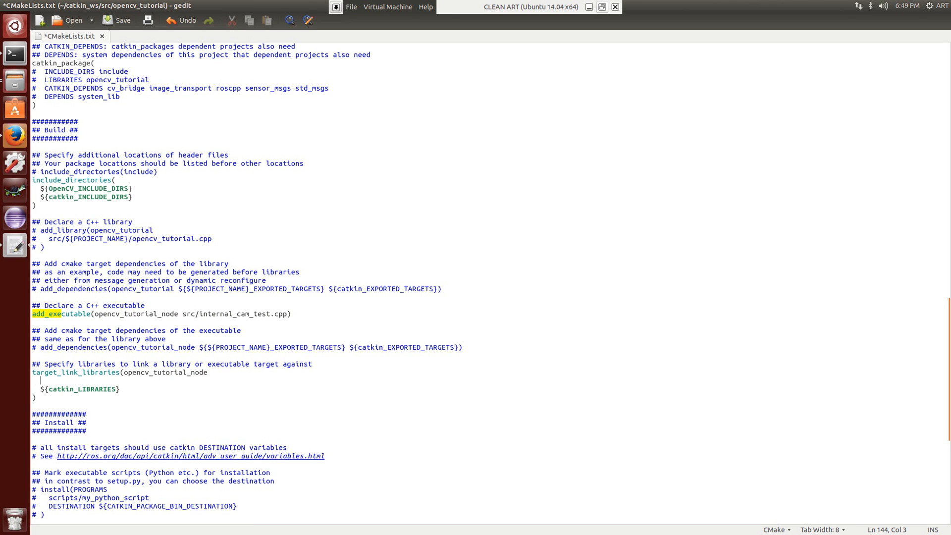
Step: Add ${OpenCV_LIBRARIES} to target_link_libraries above ${catkin_LIBRARIES}
{"action": "type", "text": "${Op"}
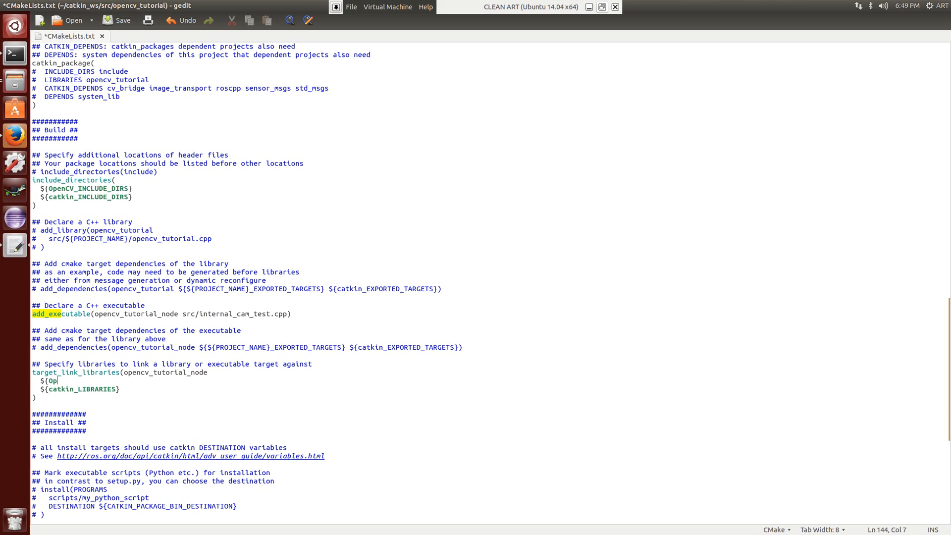
{"action": "type", "text": "enCV_"}
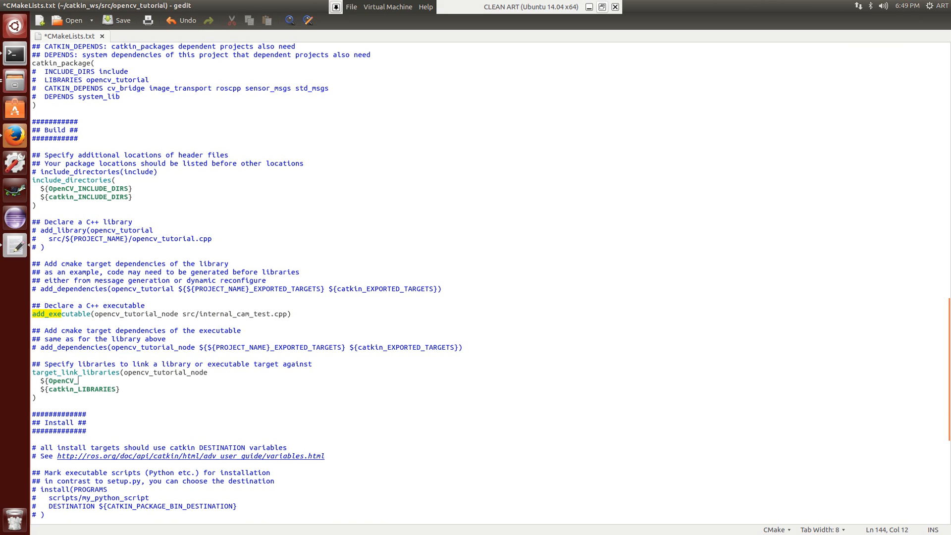
{"action": "type", "text": "LI"}
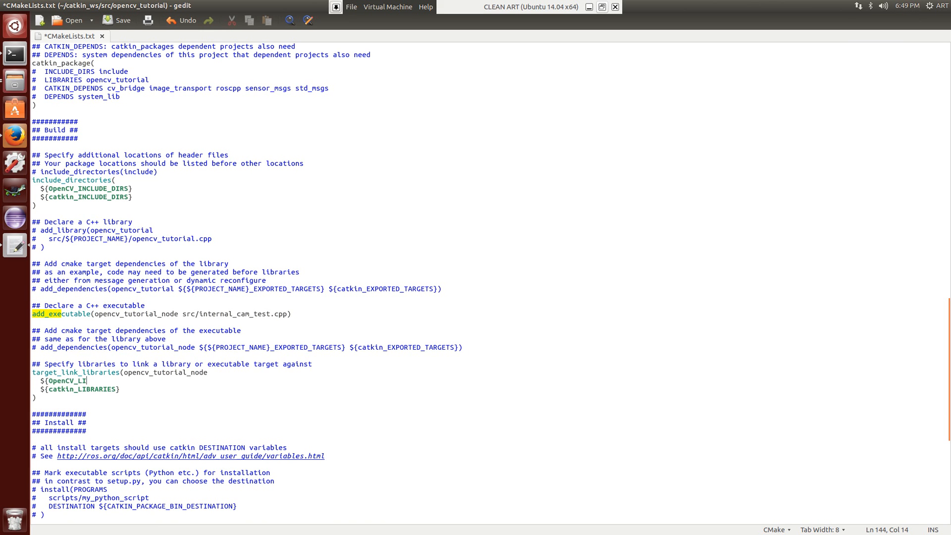
{"action": "type", "text": "BRARIES}"}
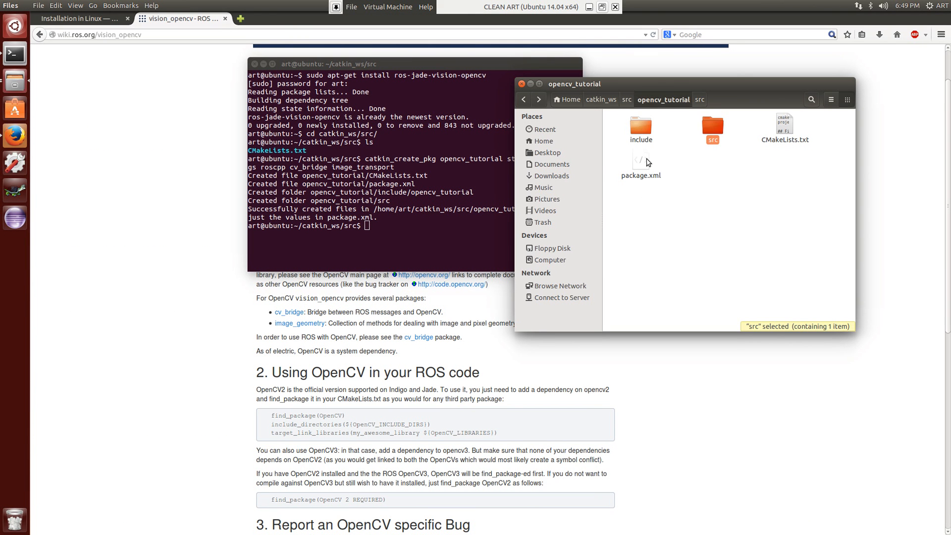
{"action": "right_click", "coordinate": [641, 161]}
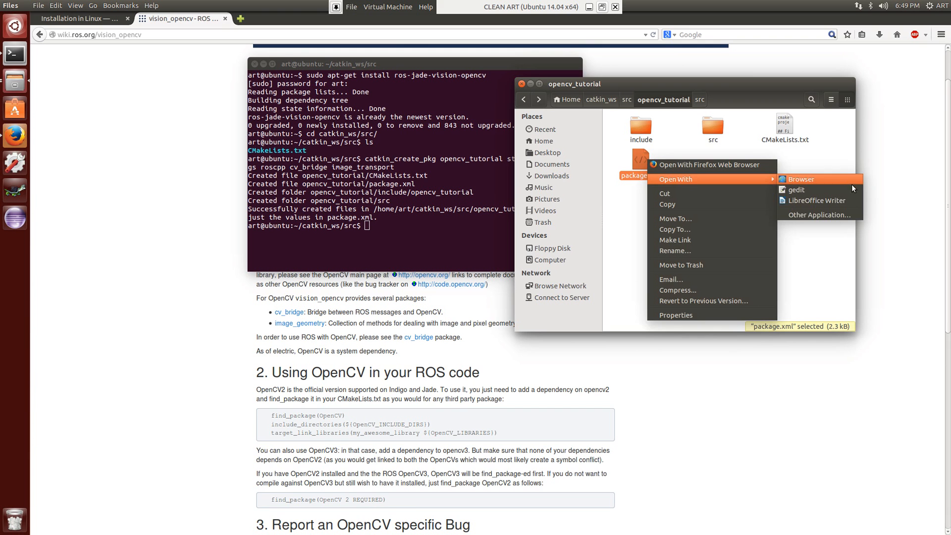
{"action": "left_click", "coordinate": [794, 189]}
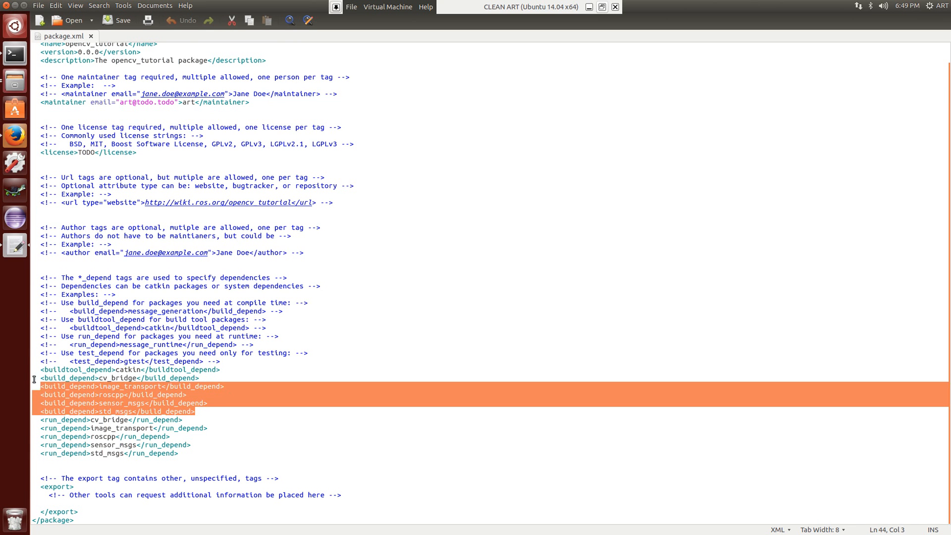
{"action": "left_click", "coordinate": [128, 394]}
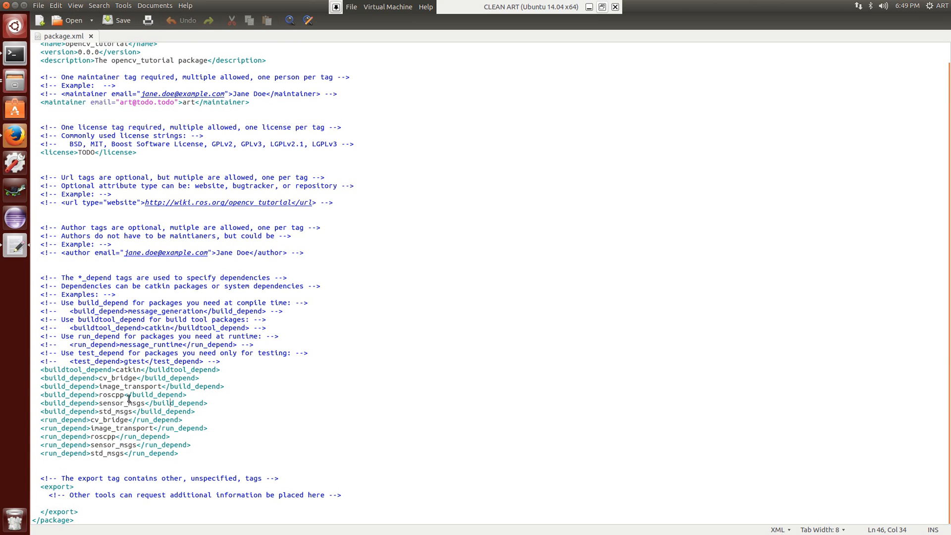
{"action": "double_click", "coordinate": [111, 403]}
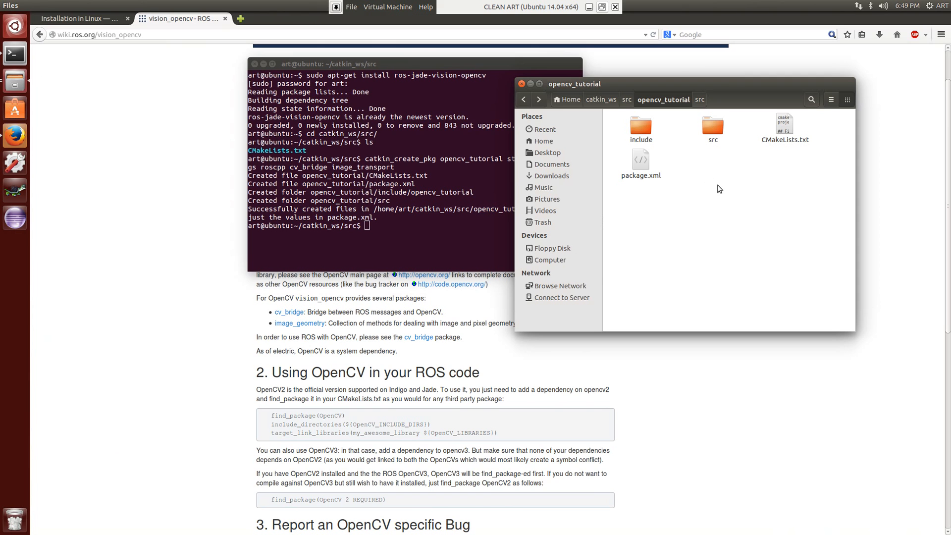
{"action": "mouse_move", "coordinate": [729, 163]}
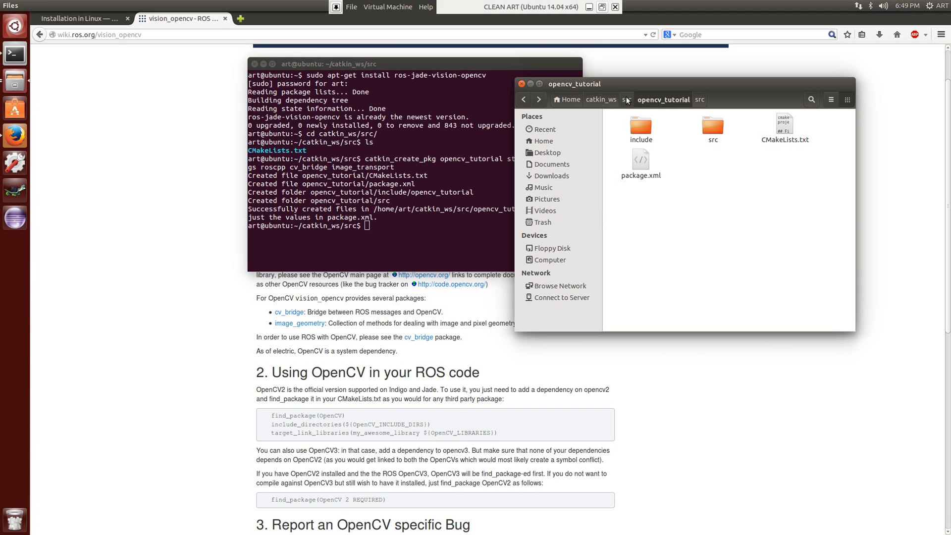
Step: Go up to the catkin_ws workspace folder and bring the terminal forward
{"action": "left_click", "coordinate": [600, 99]}
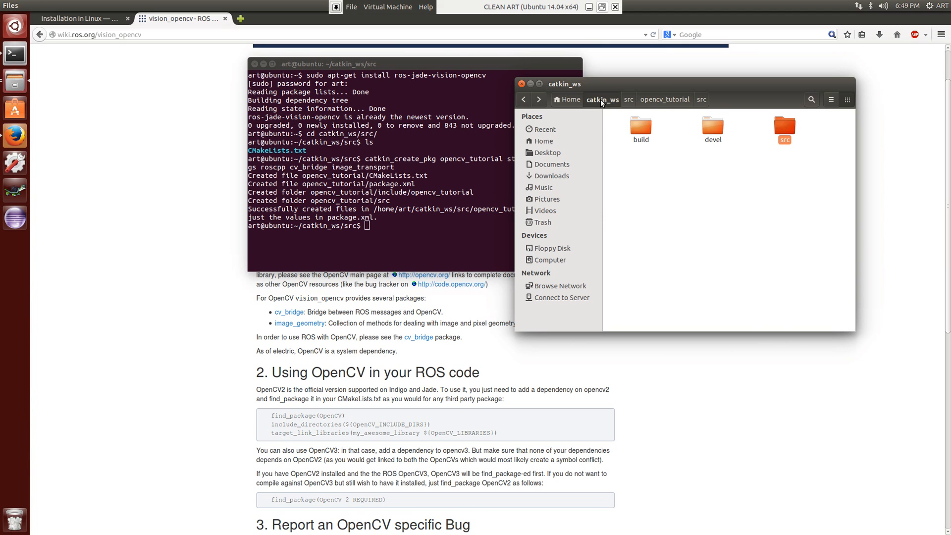
{"action": "left_click", "coordinate": [785, 127]}
{"action": "type", "text": "catk"}
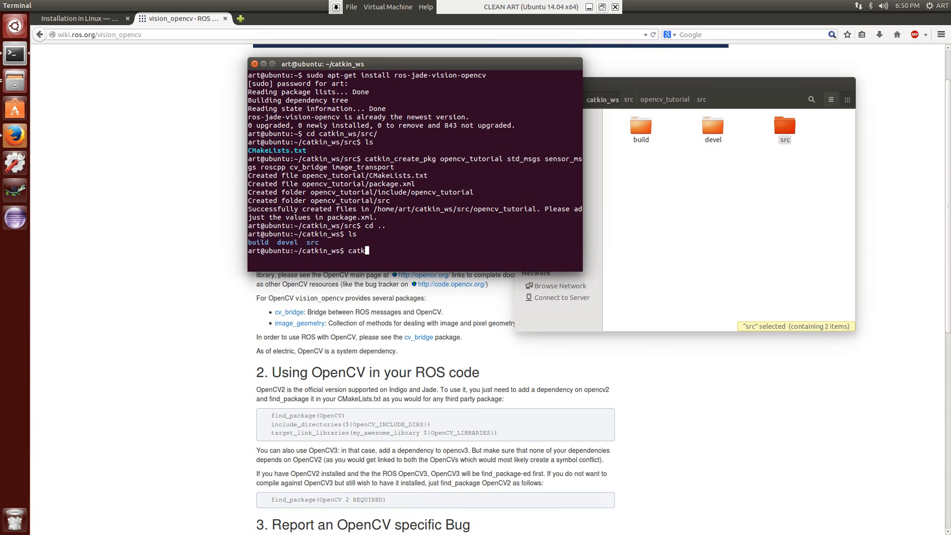
Step: Run catkin_make, then rosrun opencv_tutorial opencv_tutorial_node, which reports package not found
{"action": "key", "text": "Return"}
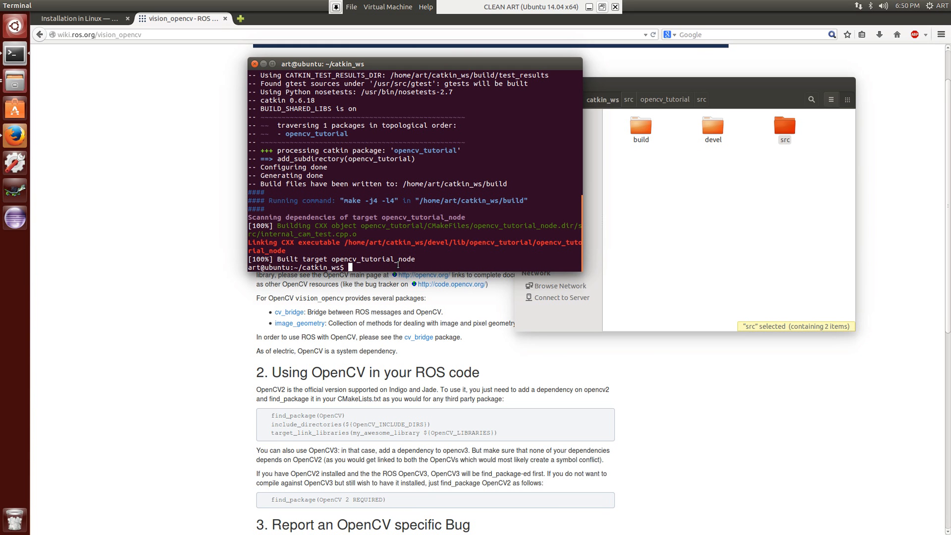
{"action": "type", "text": "rosrun opencv_tutorial"}
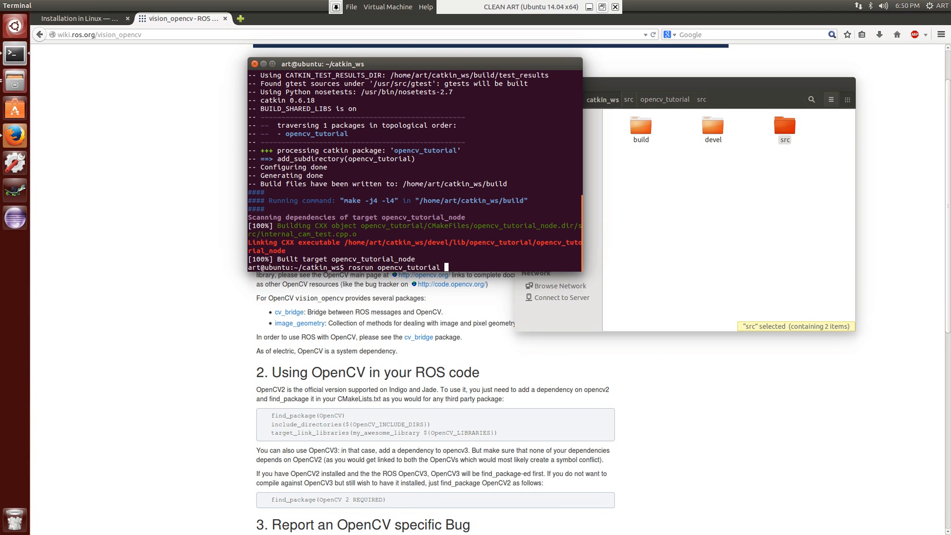
{"action": "type", "text": "opencv_"}
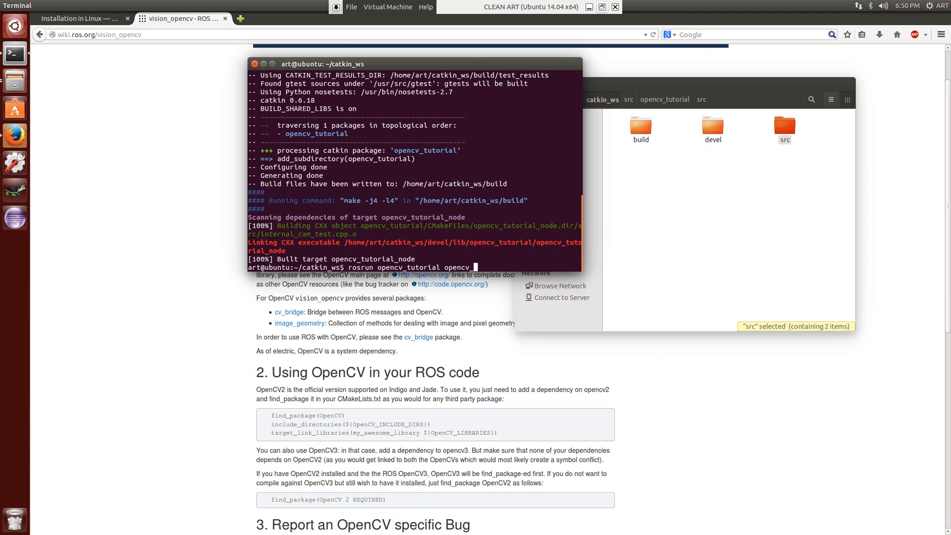
{"action": "key", "text": "Return"}
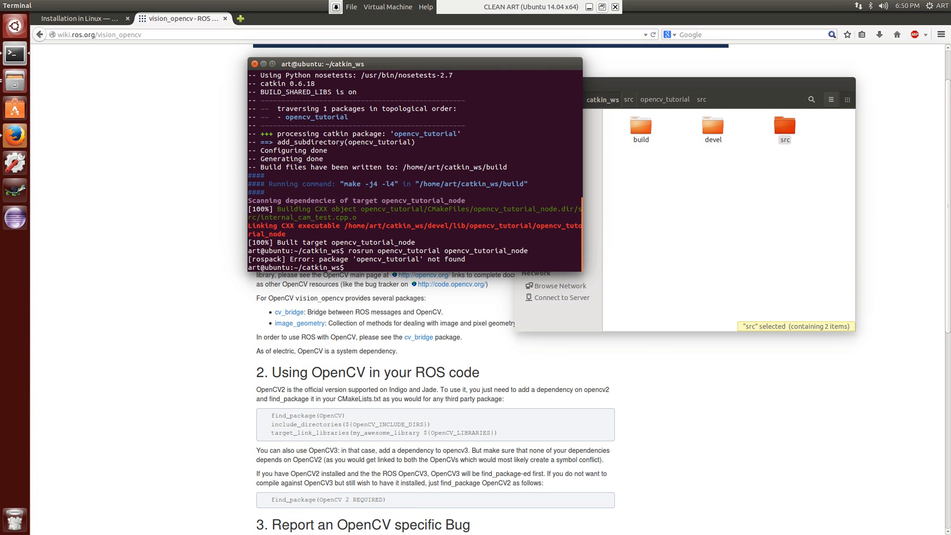
Step: Source devel/setup.bash so rosrun can find the opencv_tutorial package
{"action": "type", "text": "so"}
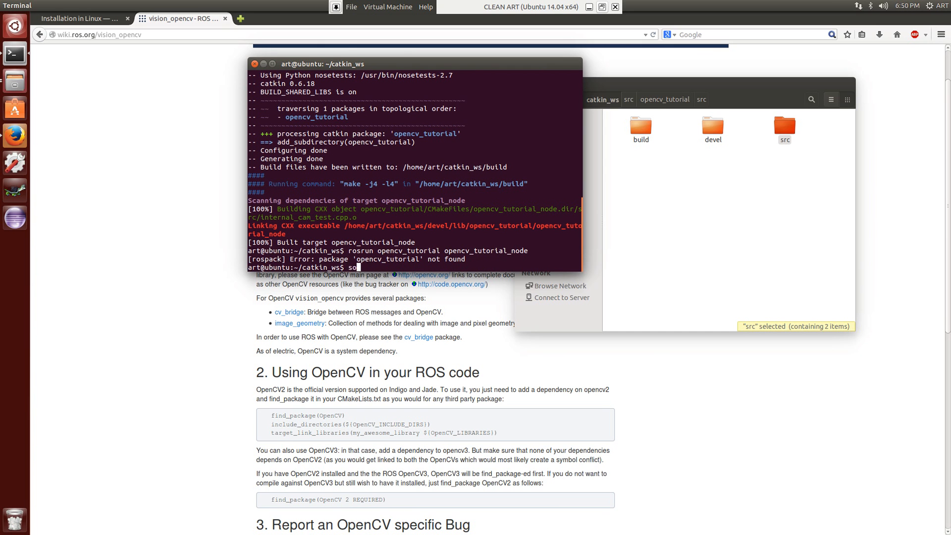
{"action": "type", "text": "ource devel/"}
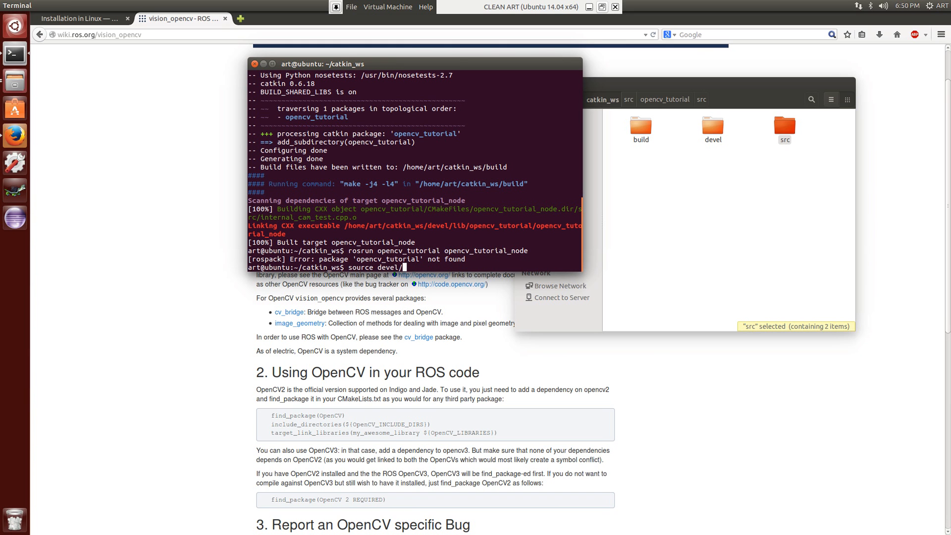
{"action": "type", "text": "setup.bash"}
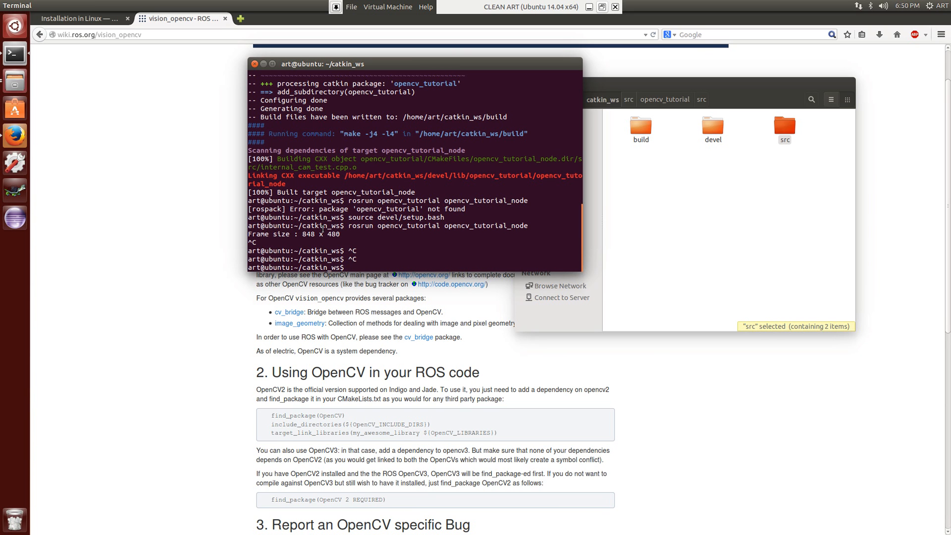
{"action": "mouse_move", "coordinate": [353, 243]}
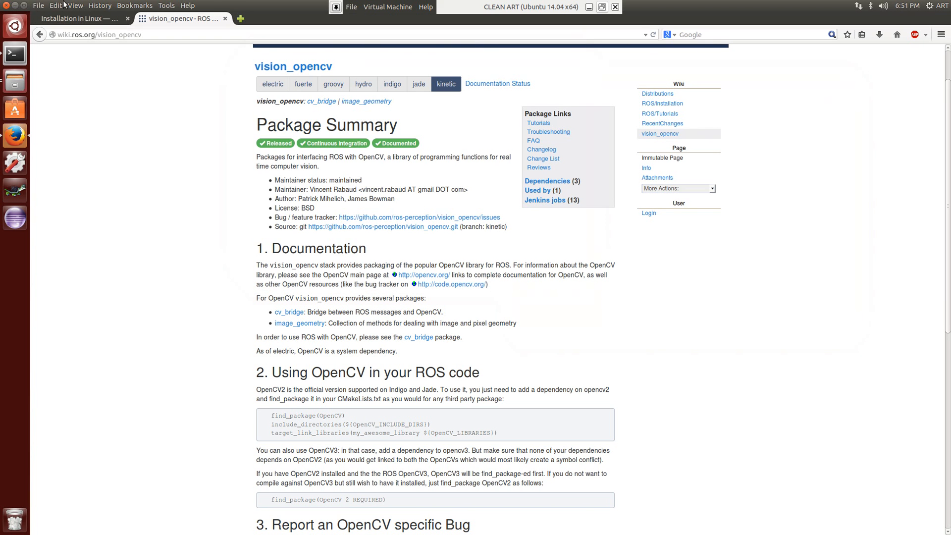
Step: Disconnect the Integrated_Webcam_HD from the virtual machine via Virtual Machine > Removable Devices
{"action": "left_click", "coordinate": [56, 6]}
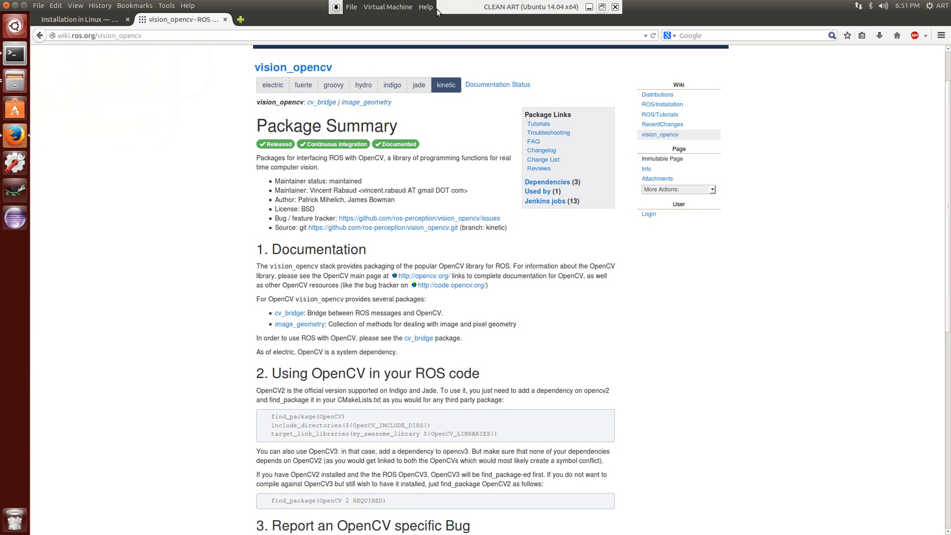
{"action": "left_click", "coordinate": [387, 7]}
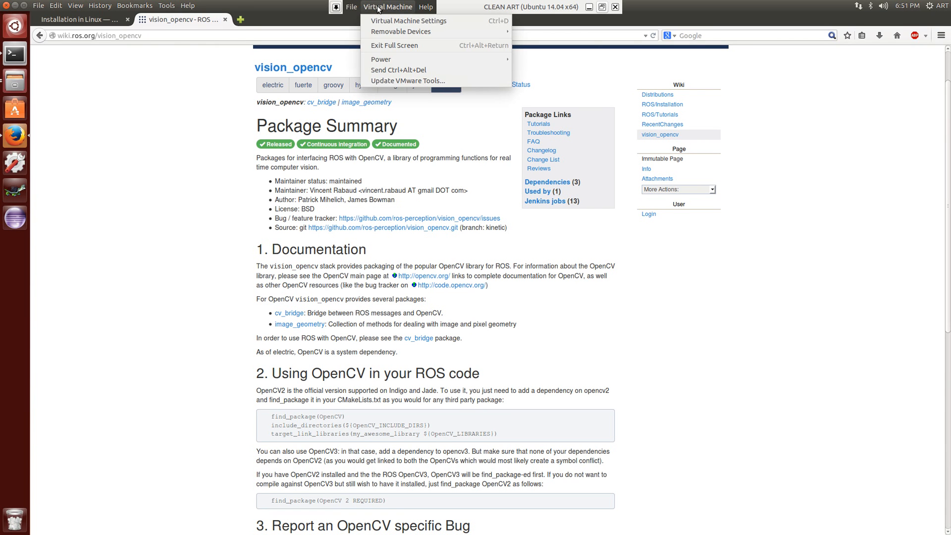
{"action": "mouse_move", "coordinate": [402, 30]}
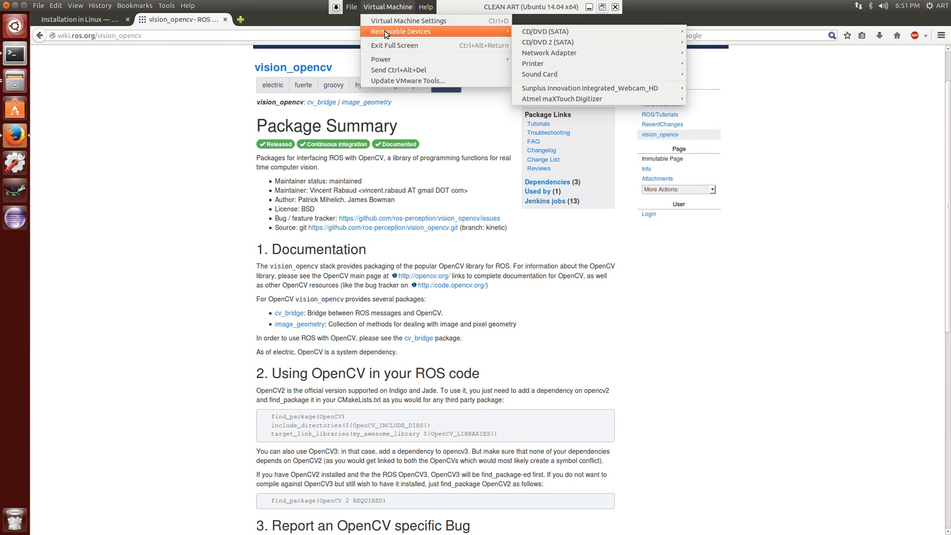
{"action": "mouse_move", "coordinate": [583, 64]}
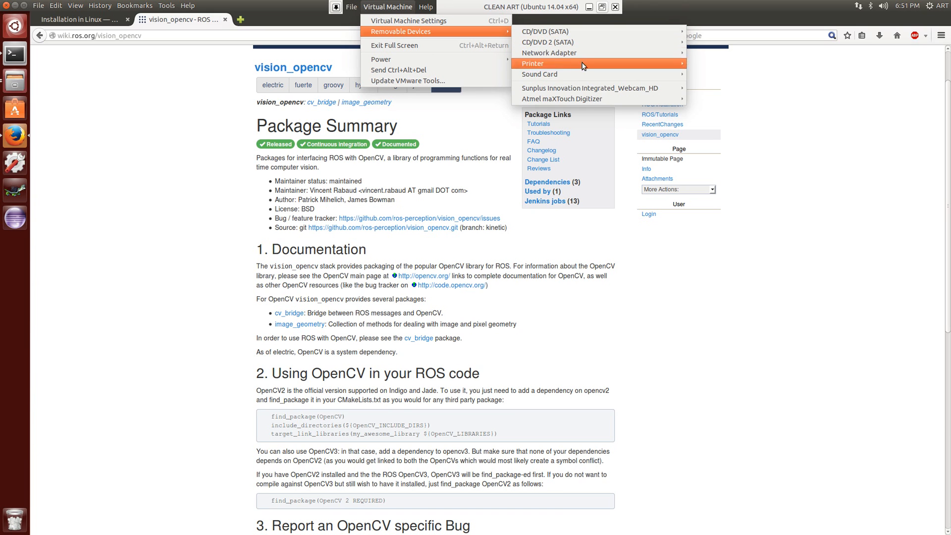
{"action": "mouse_move", "coordinate": [597, 88]}
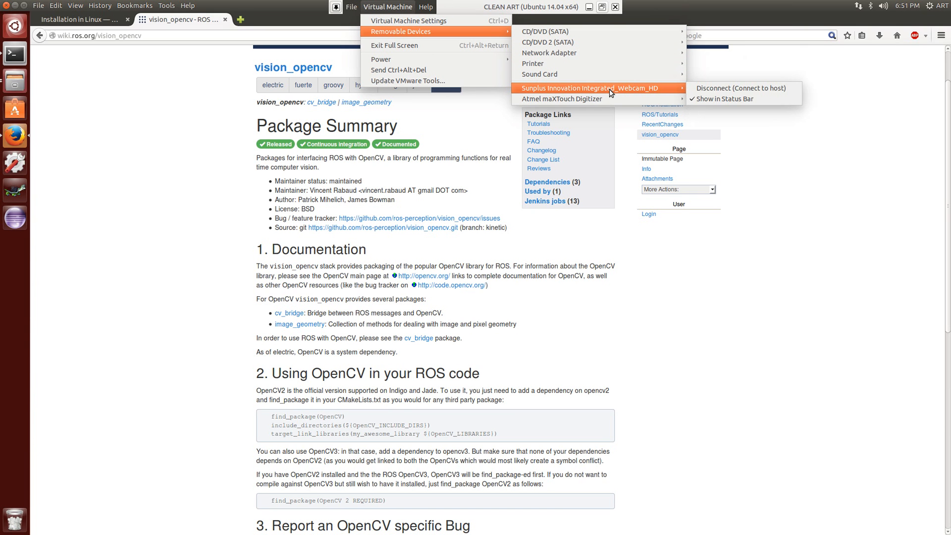
{"action": "mouse_move", "coordinate": [672, 95]}
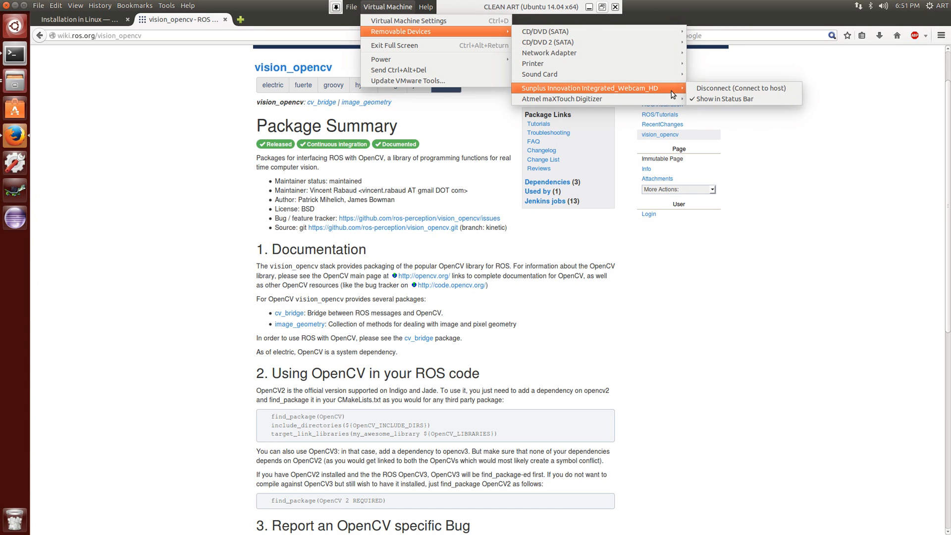
{"action": "mouse_move", "coordinate": [726, 98]}
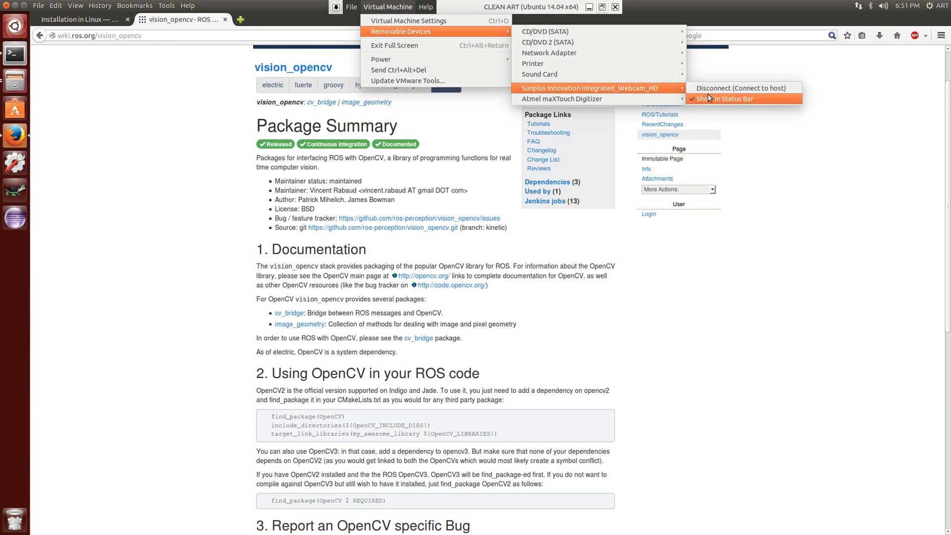
{"action": "mouse_move", "coordinate": [740, 88]}
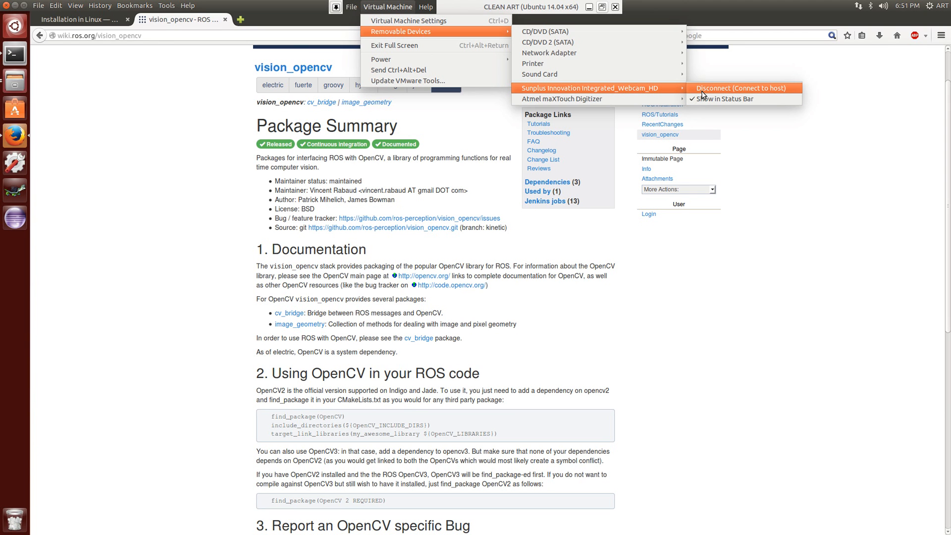
{"action": "mouse_move", "coordinate": [716, 93]}
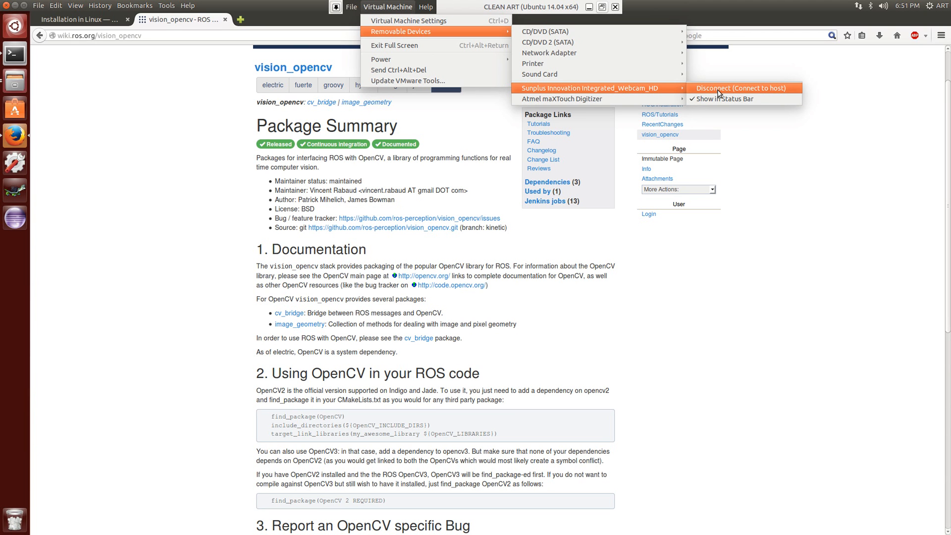
{"action": "left_click", "coordinate": [740, 88]}
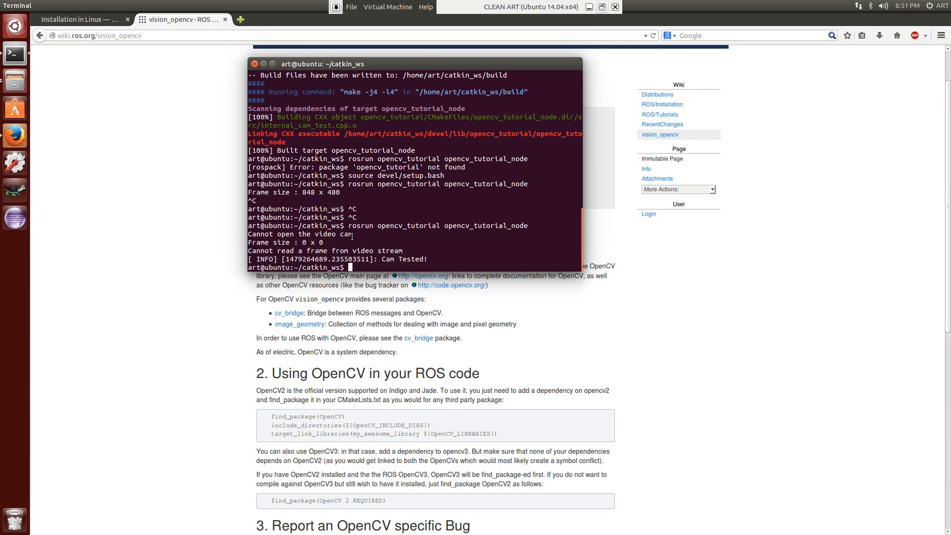
{"action": "mouse_move", "coordinate": [88, 156]}
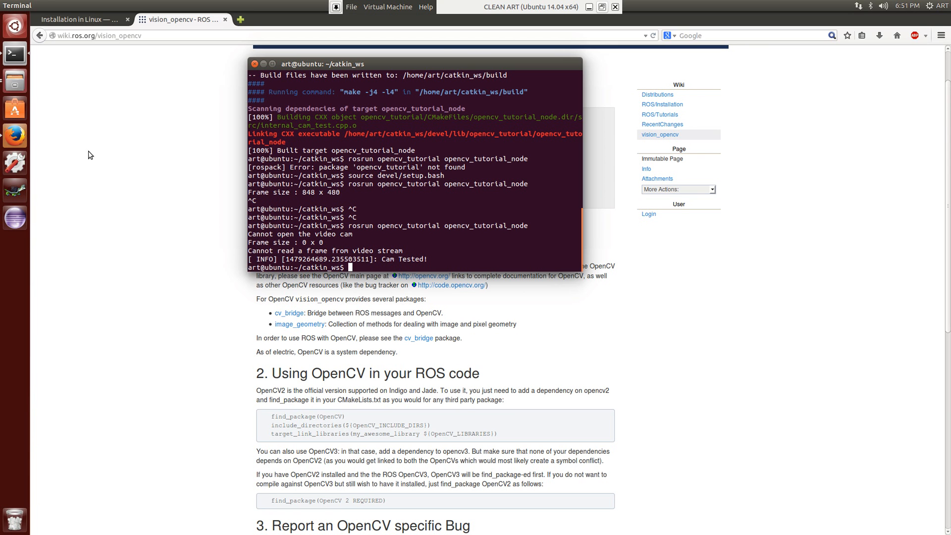
{"action": "left_click", "coordinate": [387, 7]}
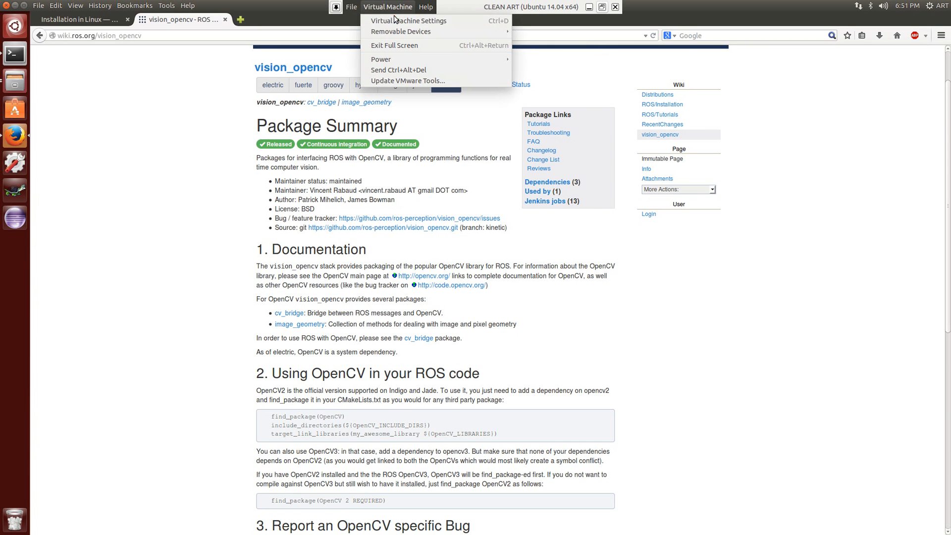
{"action": "mouse_move", "coordinate": [401, 30]}
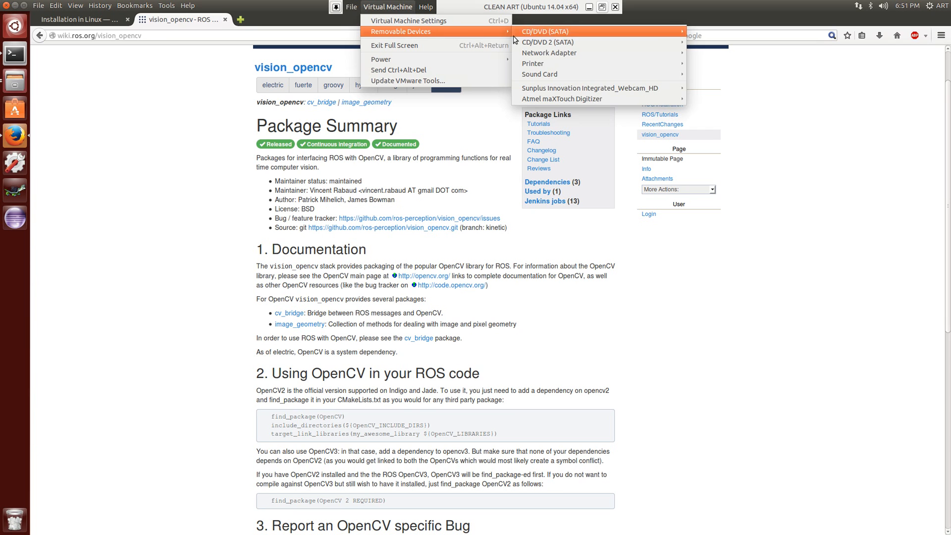
{"action": "mouse_move", "coordinate": [588, 89]}
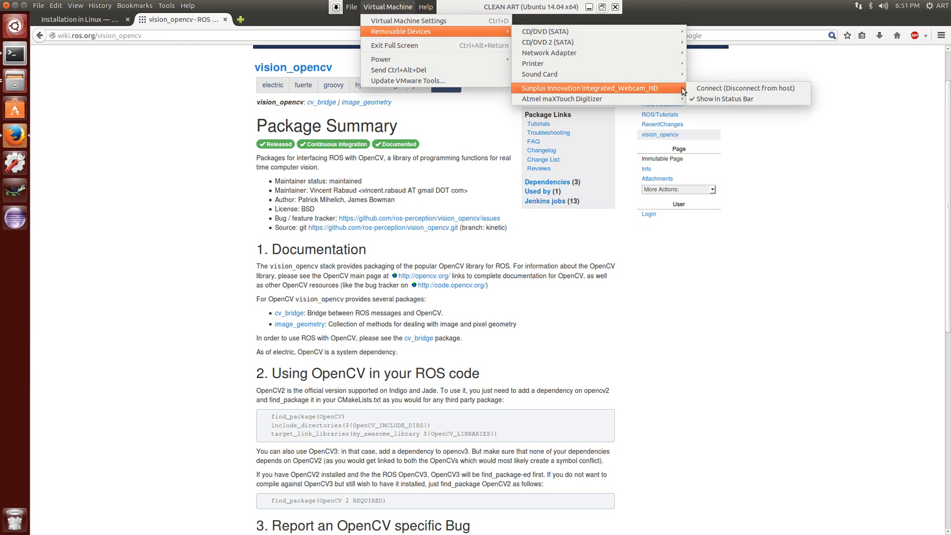
{"action": "mouse_move", "coordinate": [745, 88]}
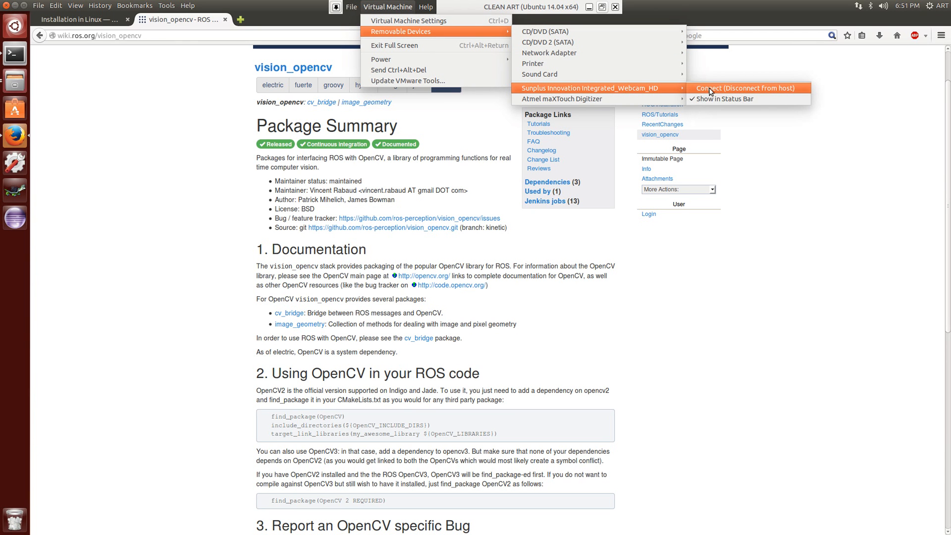
Step: Connect the Integrated_Webcam_HD to the virtual machine and confirm taking it from the host
{"action": "left_click", "coordinate": [745, 88]}
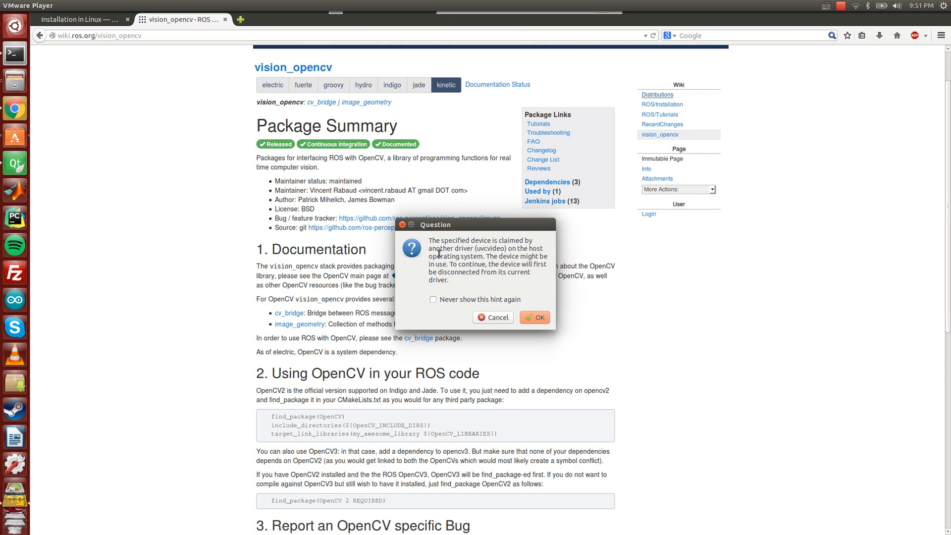
{"action": "mouse_move", "coordinate": [518, 289]}
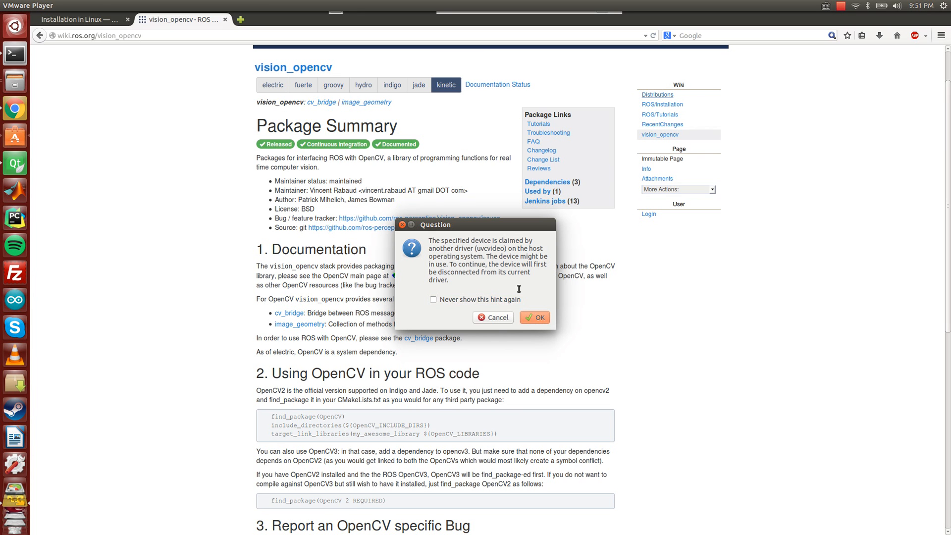
{"action": "left_click", "coordinate": [534, 317]}
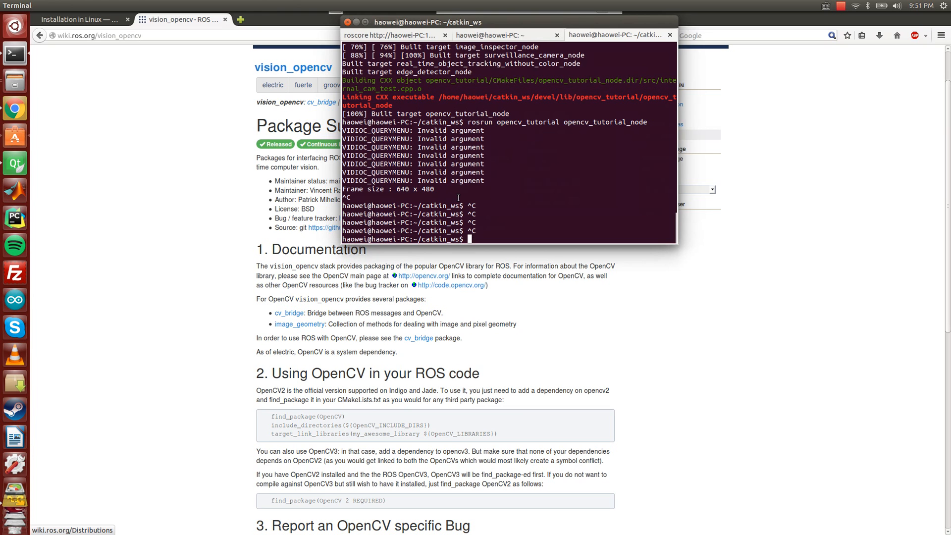
Step: Run rosrun opencv_tutorial opencv_tutorial_node on the host, then return to the virtual machine
{"action": "type", "text": "rosrun opencv_tutorial opencv_tutorial_node"}
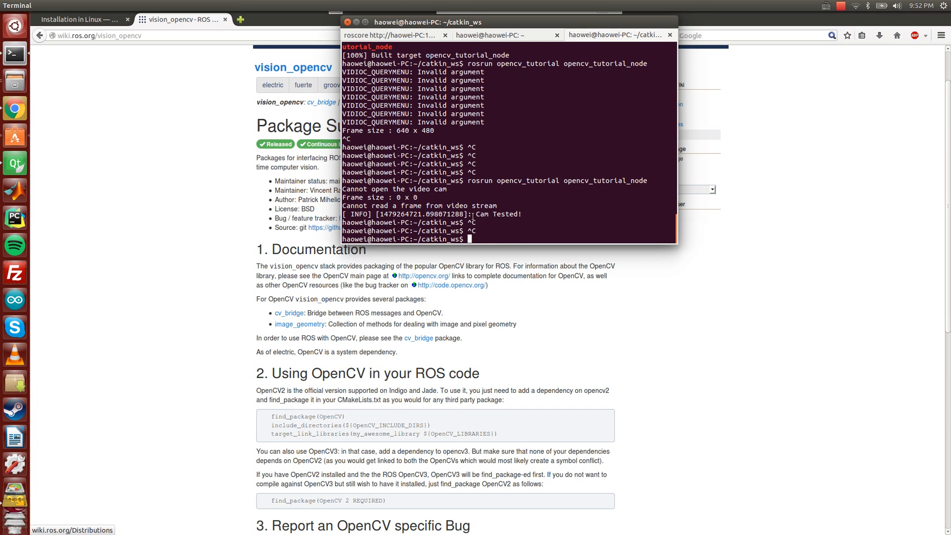
{"action": "left_click", "coordinate": [75, 5]}
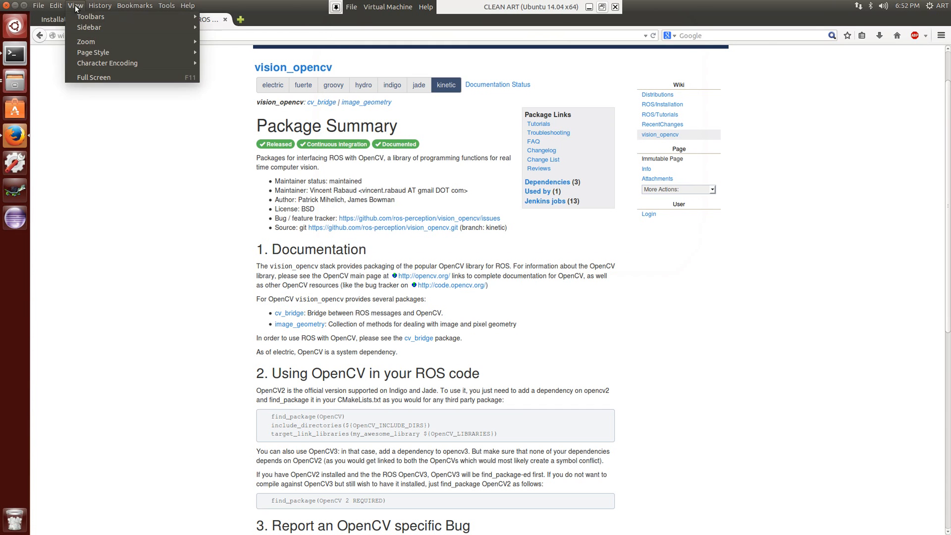
{"action": "left_click", "coordinate": [135, 6]}
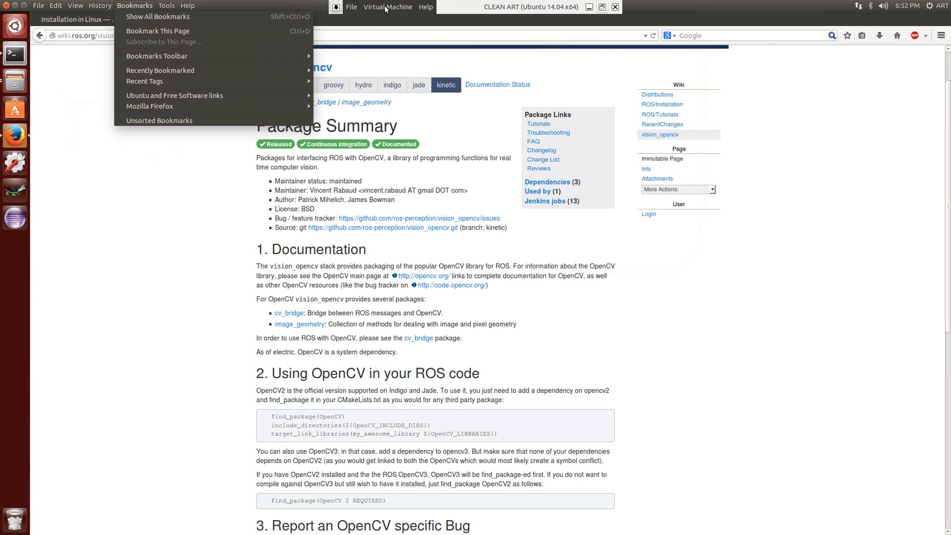